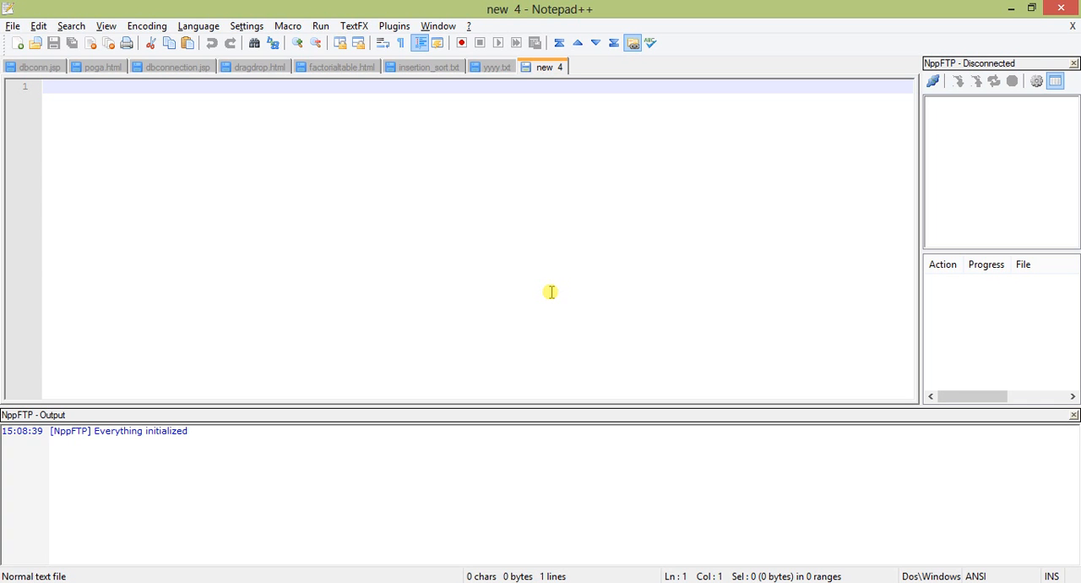
Step: Write the #include"stdio.h" line at the top of the new file
{"action": "type", "text": "#in"}
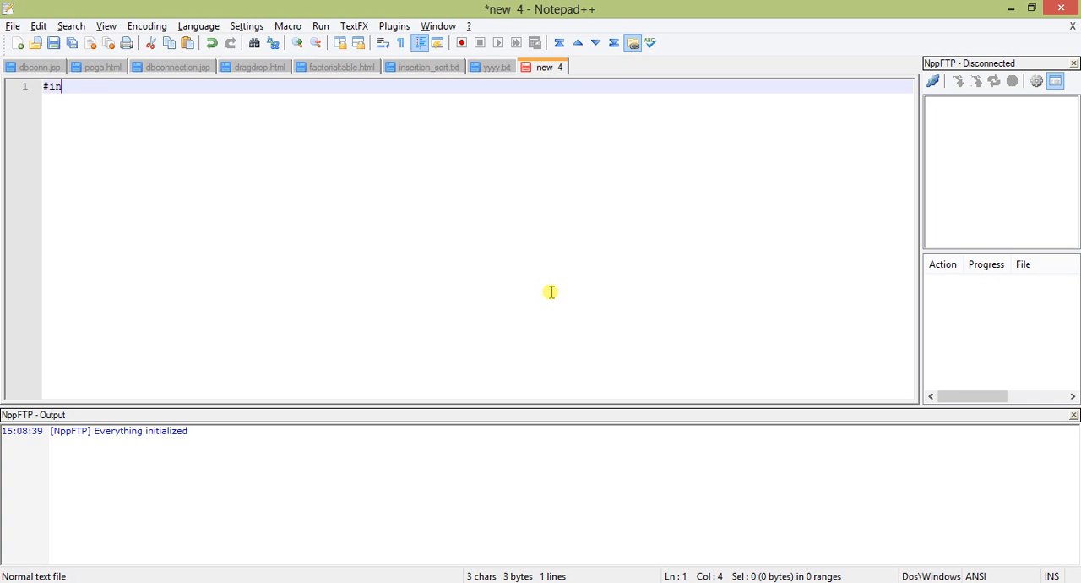
{"action": "type", "text": "clude\""}
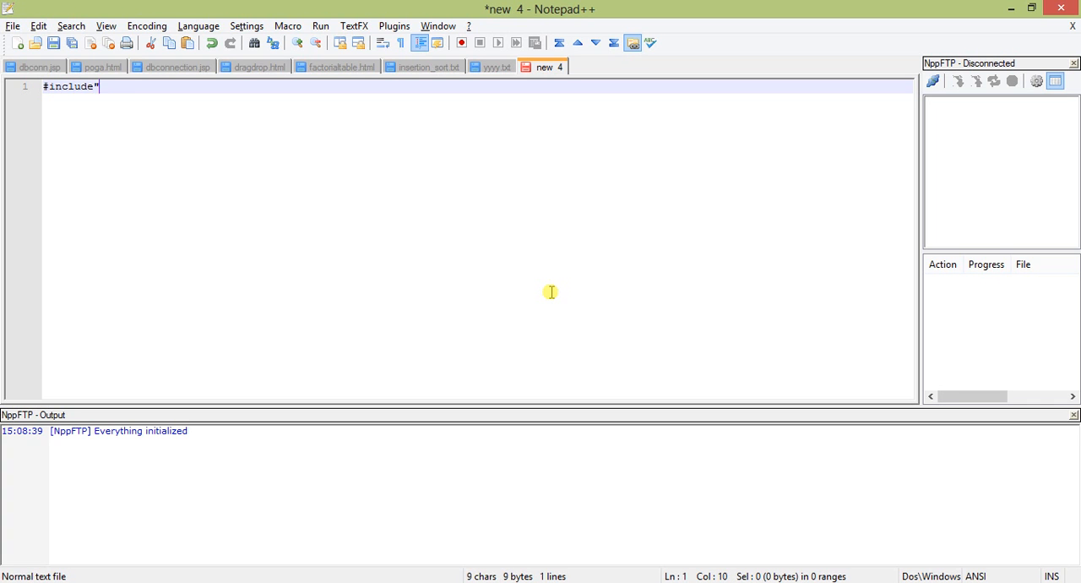
{"action": "type", "text": "stdio."}
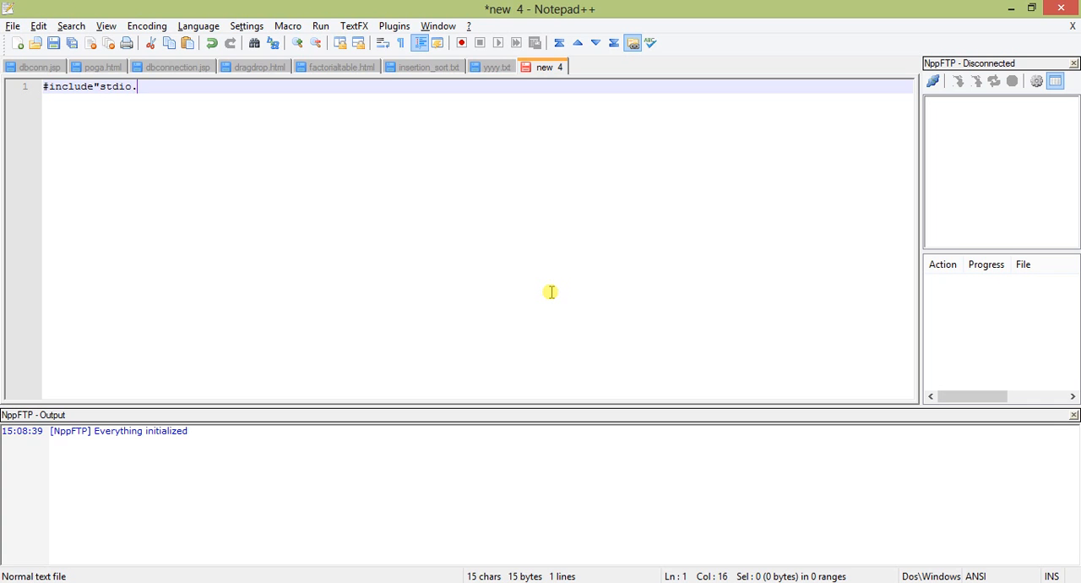
{"action": "type", "text": "h\""}
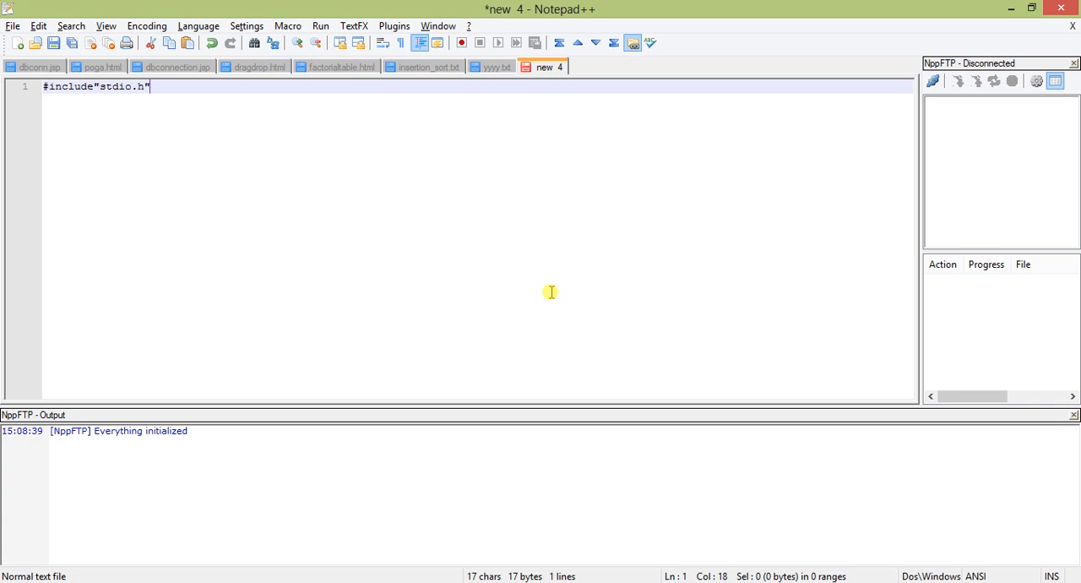
{"action": "key", "text": "Enter"}
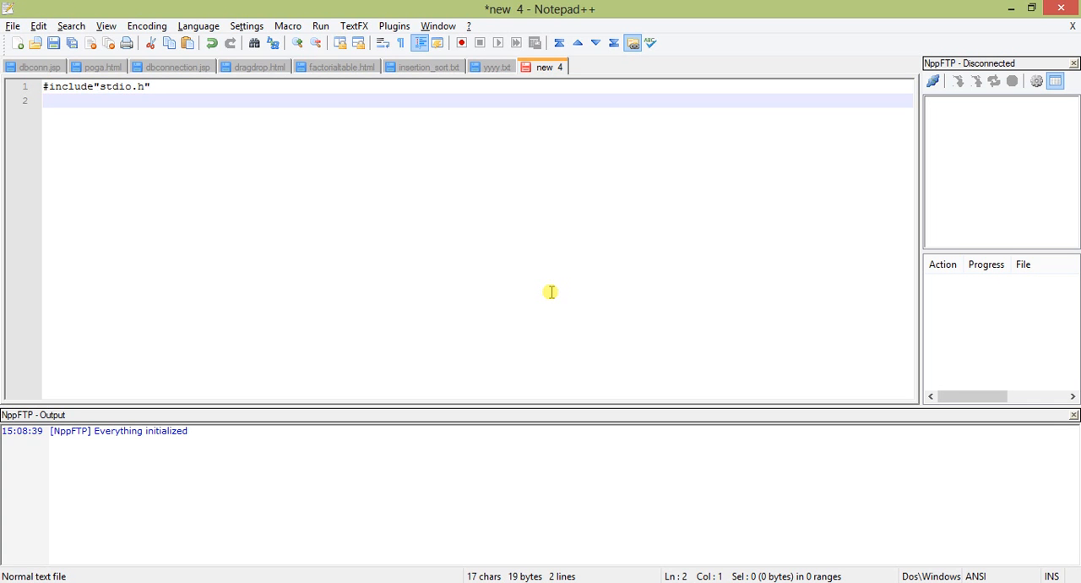
Step: Define the macro isOdd(c) as c%2!=0?1:0 on the second line
{"action": "type", "text": "#define"}
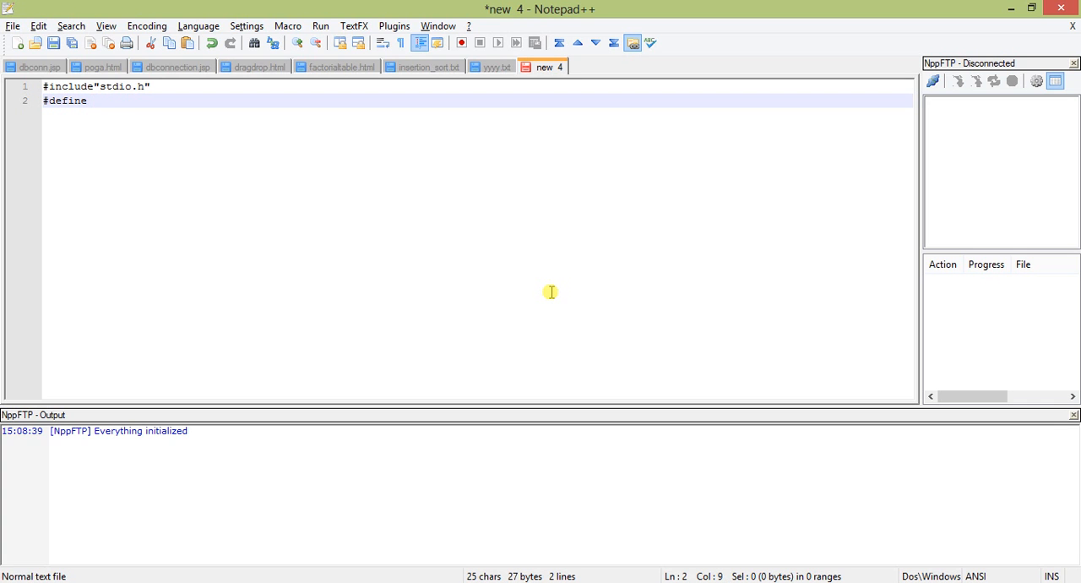
{"action": "type", "text": "isdd"}
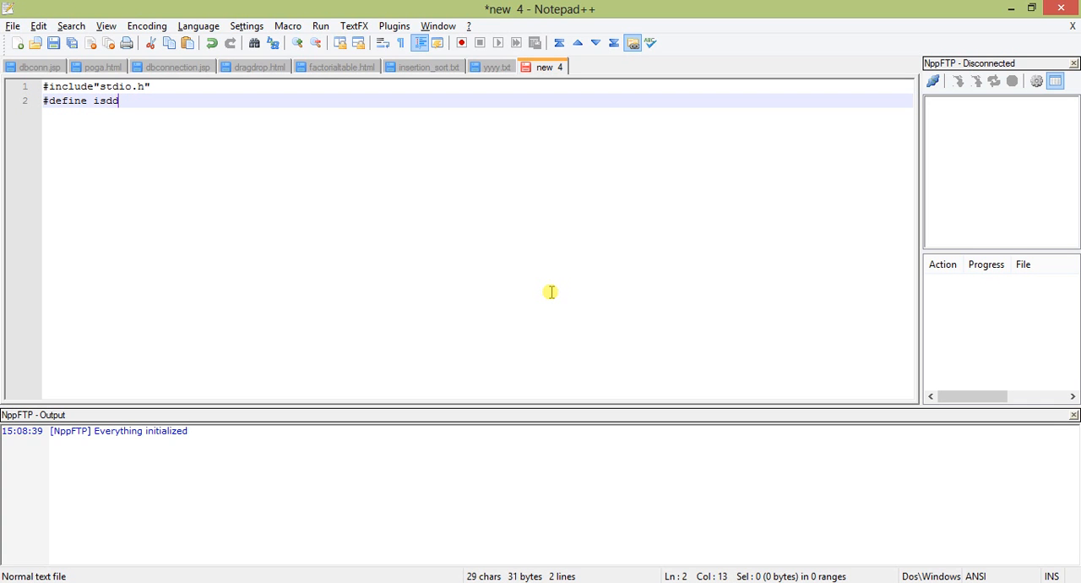
{"action": "key", "text": "BackSpace"}
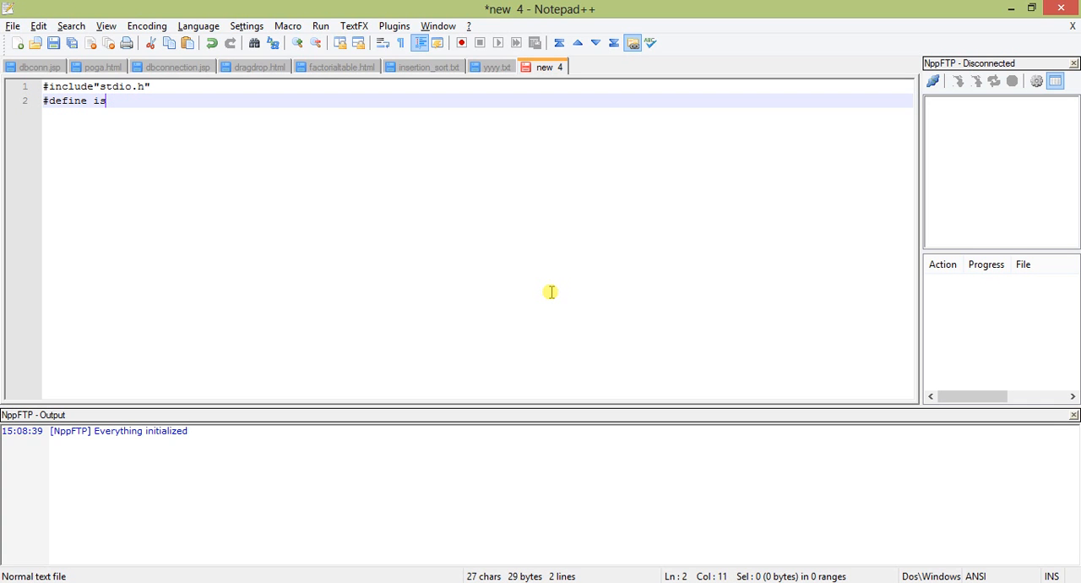
{"action": "type", "text": "0"}
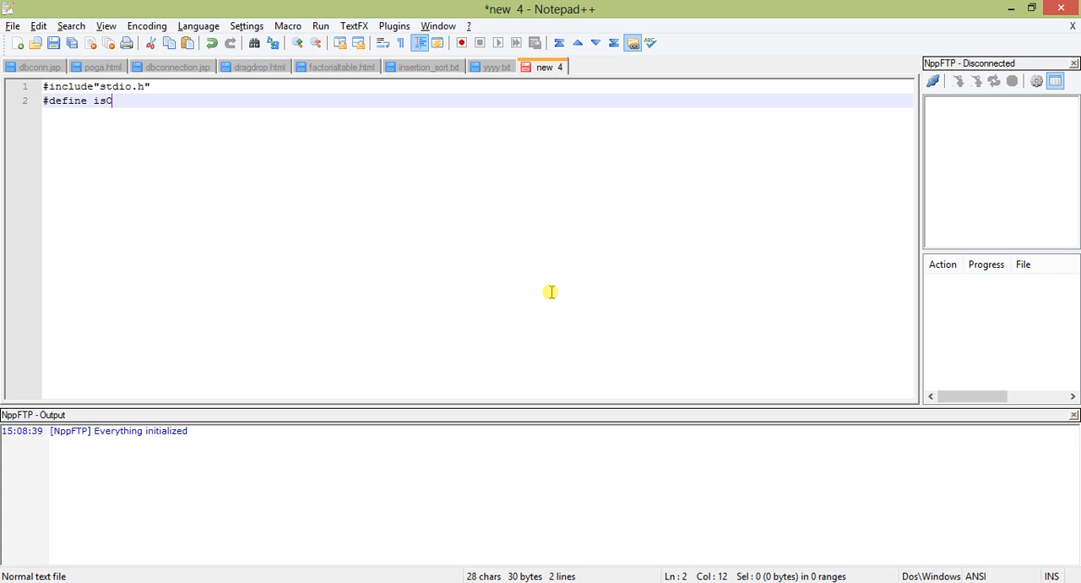
{"action": "type", "text": "dd(c"}
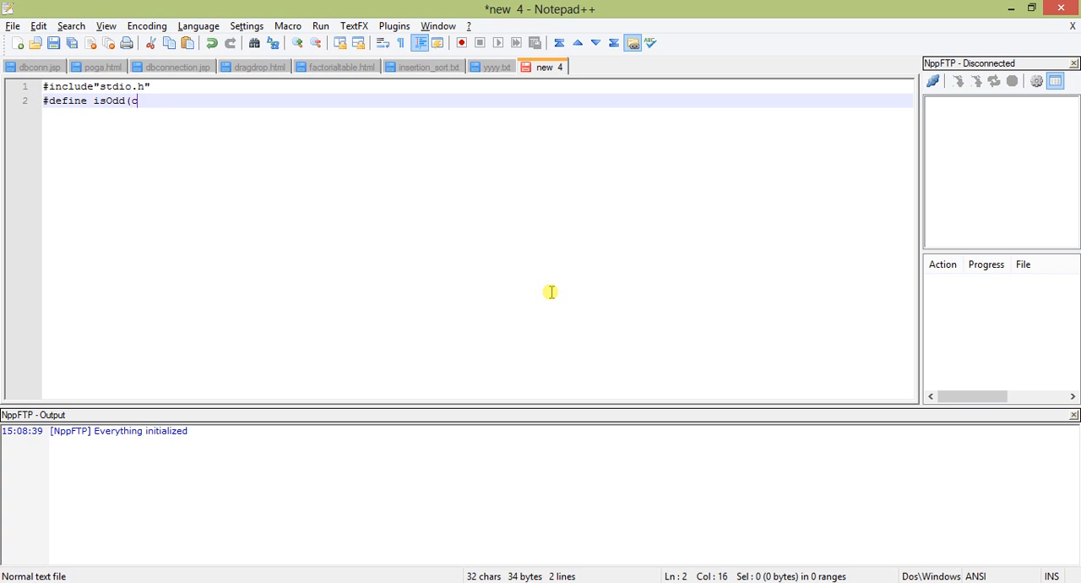
{"action": "type", "text": ")"}
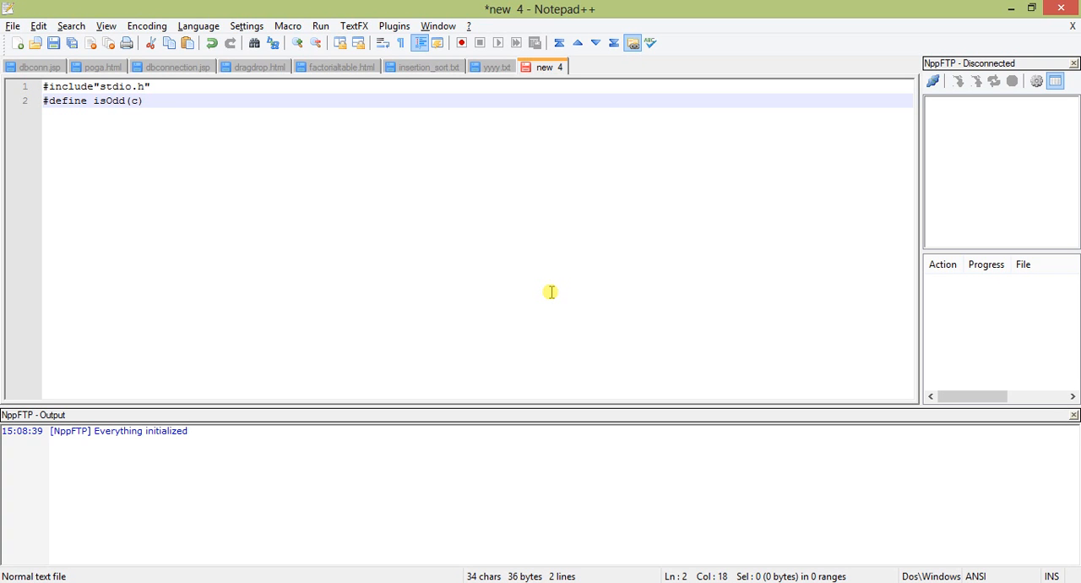
{"action": "type", "text": "c"}
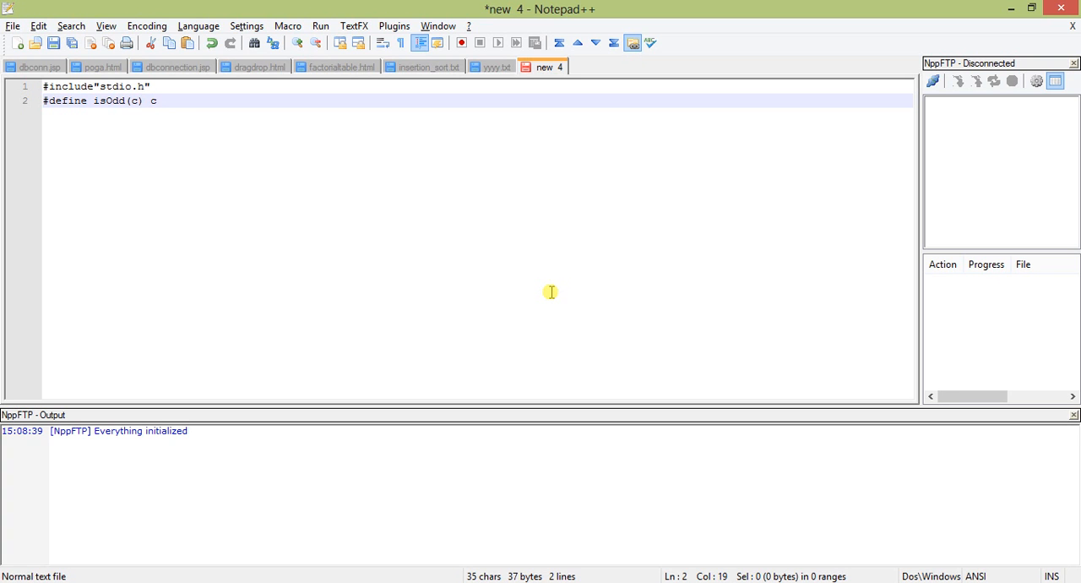
{"action": "type", "text": "%2"}
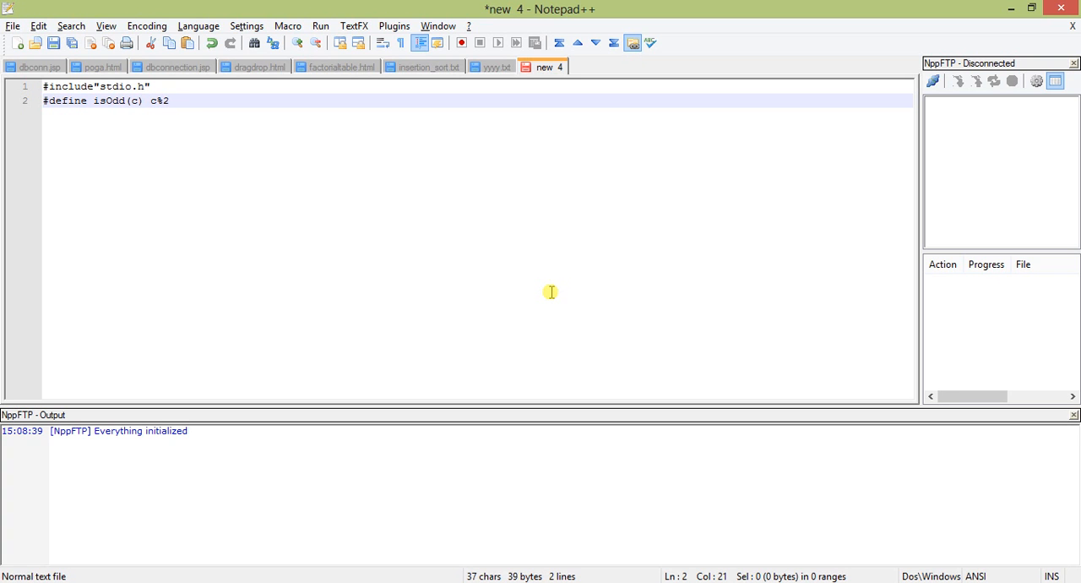
{"action": "type", "text": "!="}
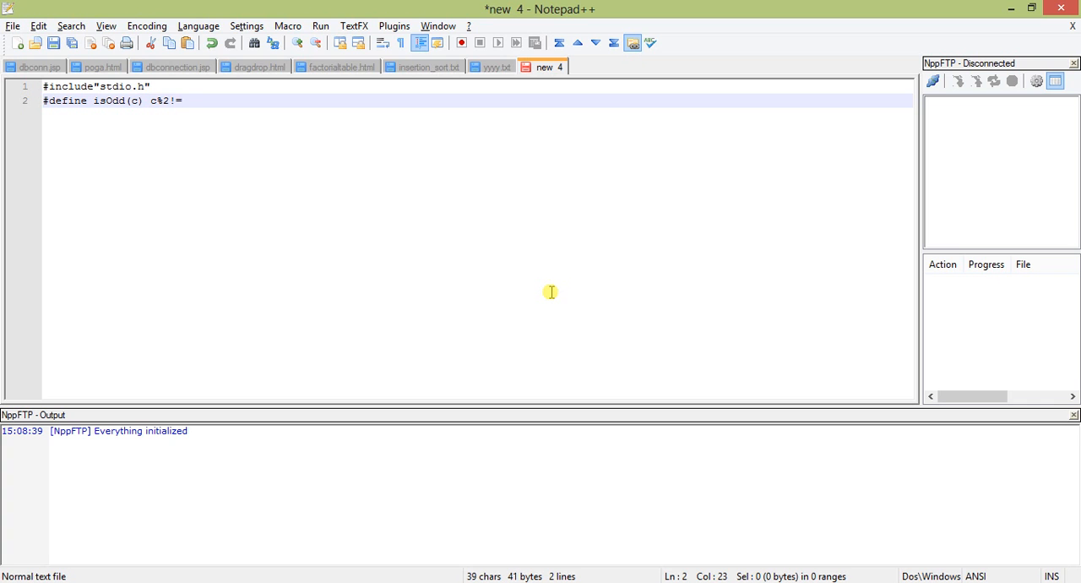
{"action": "type", "text": "0"}
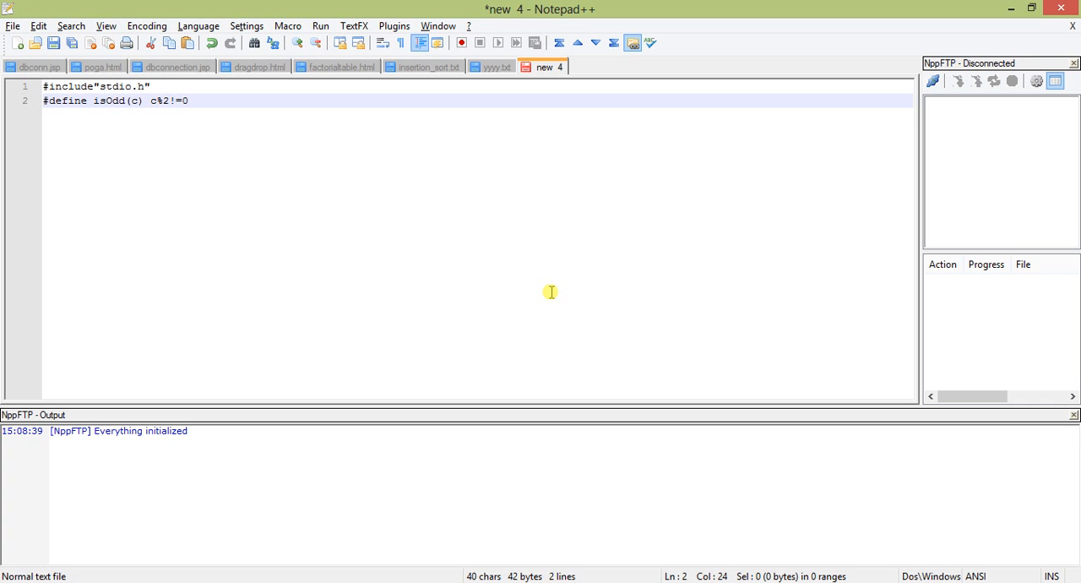
{"action": "type", "text": "?1"}
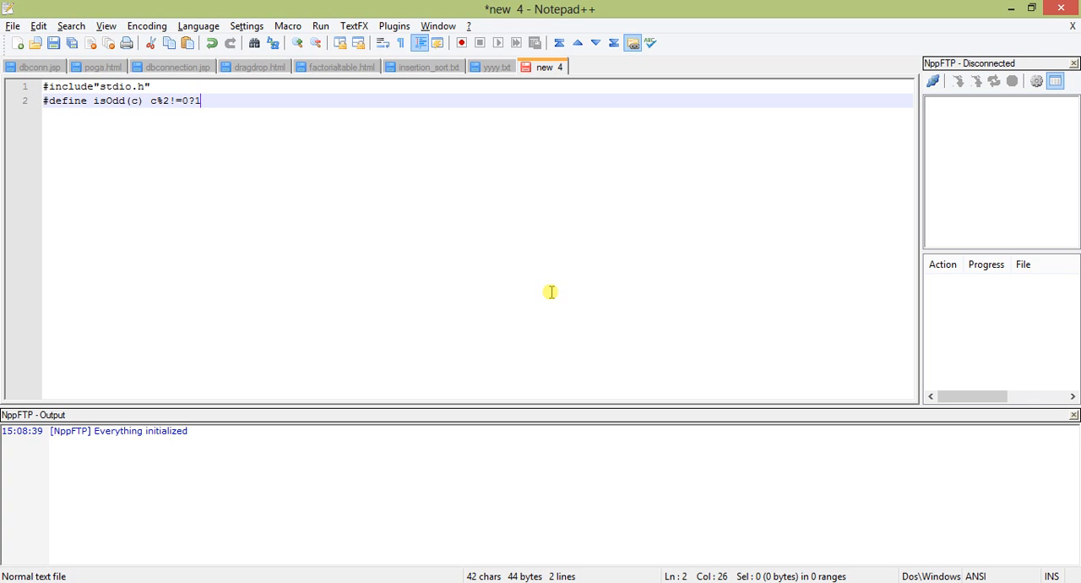
{"action": "type", "text": ":0"}
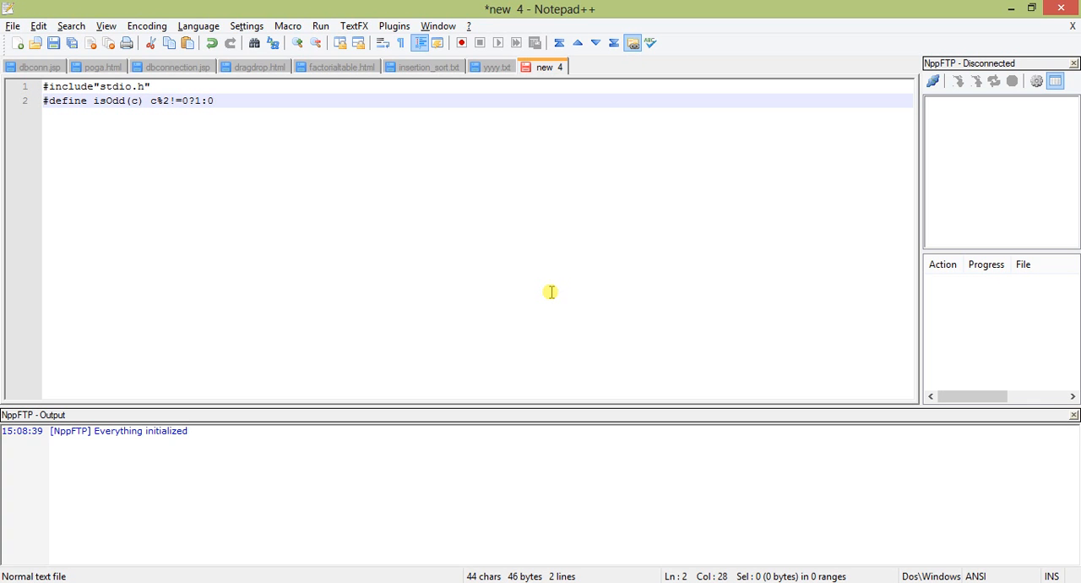
{"action": "key", "text": "Enter"}
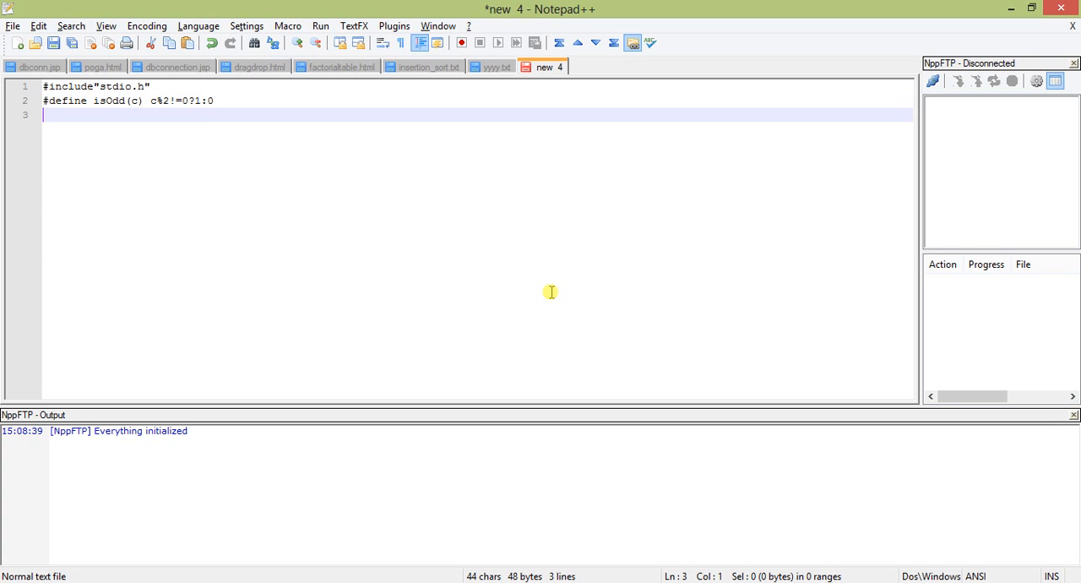
Step: Define the macro max(c,d) as c>d?c:d on line 3
{"action": "type", "text": "#define"}
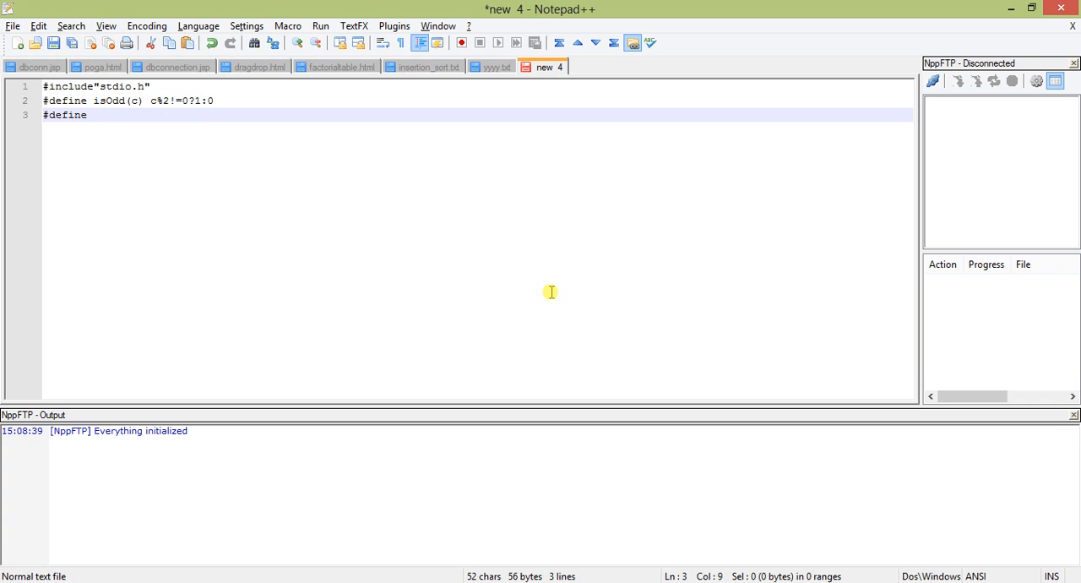
{"action": "type", "text": "max"}
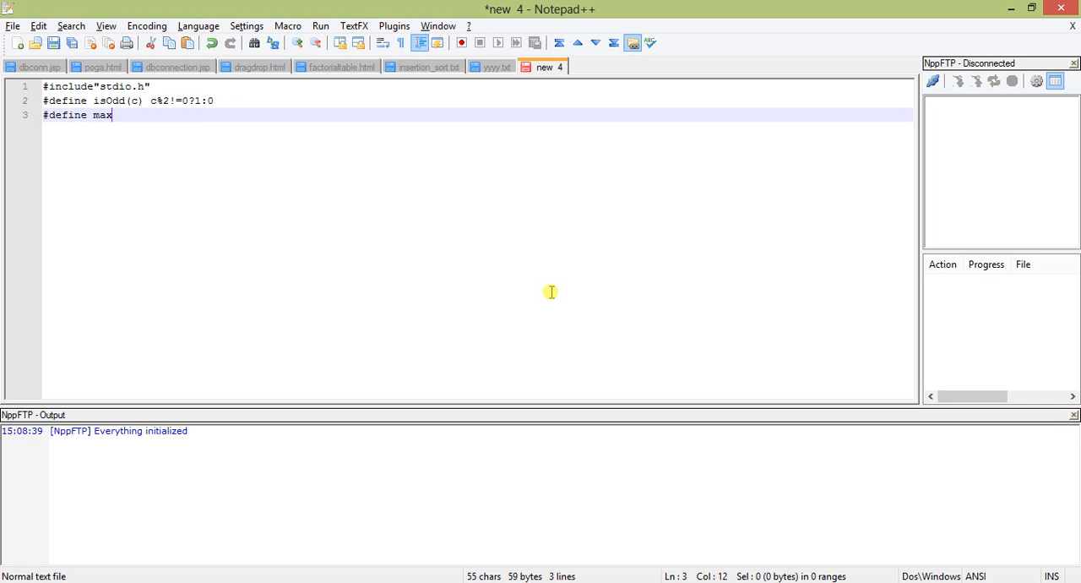
{"action": "type", "text": "(c)"}
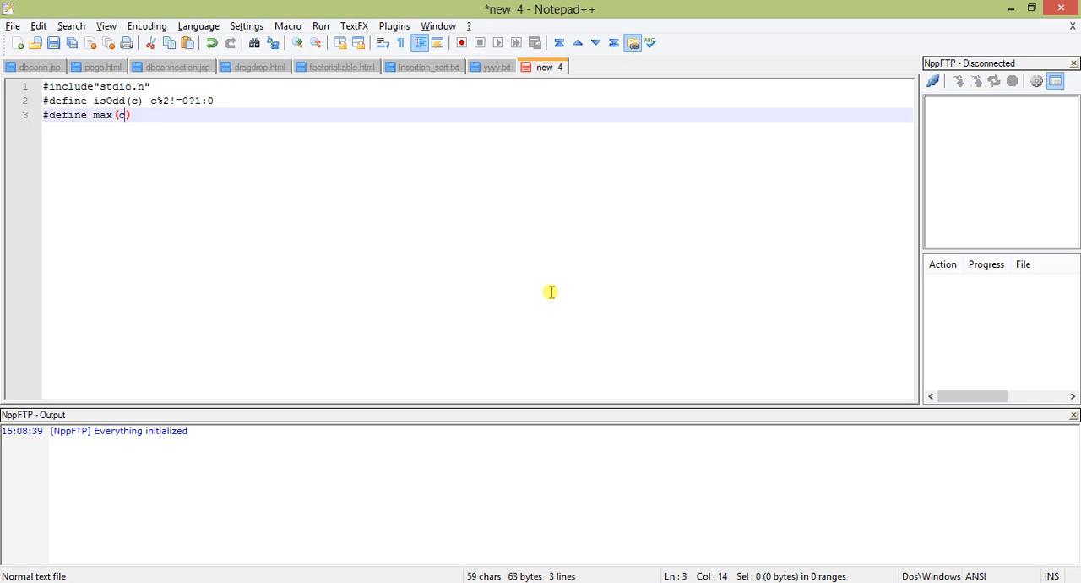
{"action": "type", "text": ",d"}
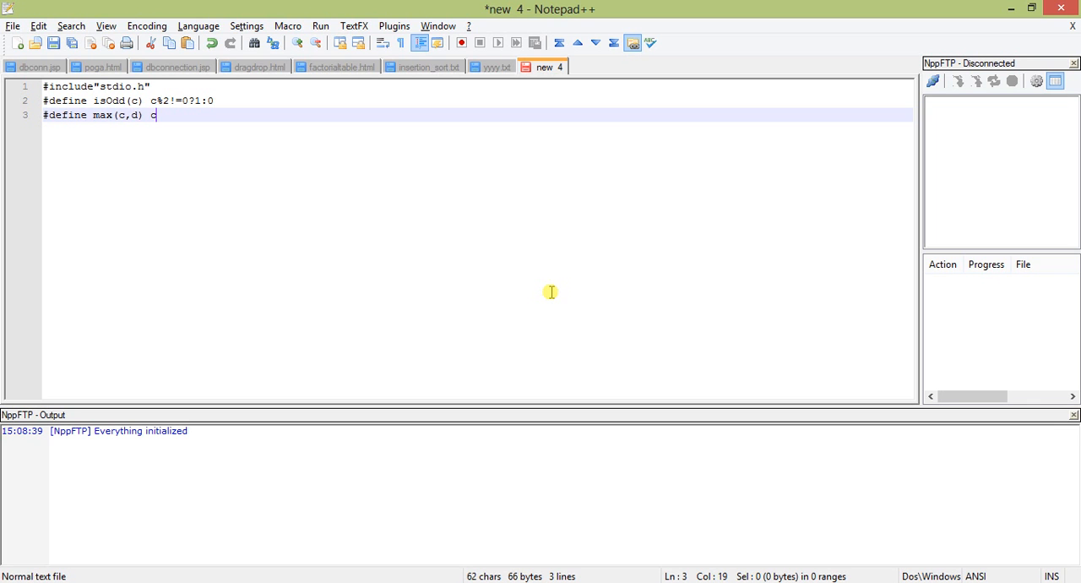
{"action": "type", "text": ">d"}
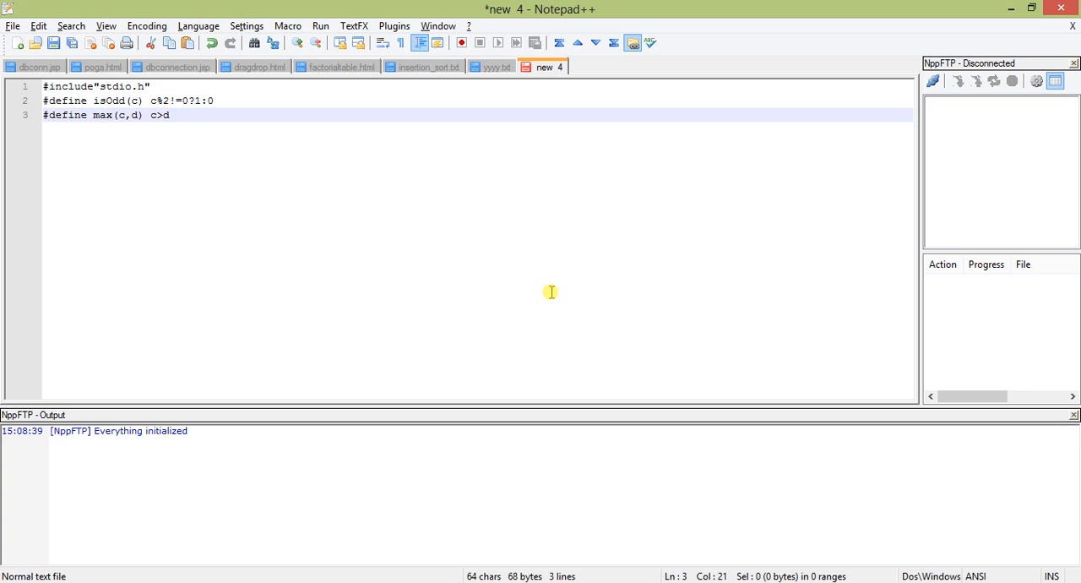
{"action": "type", "text": "?"}
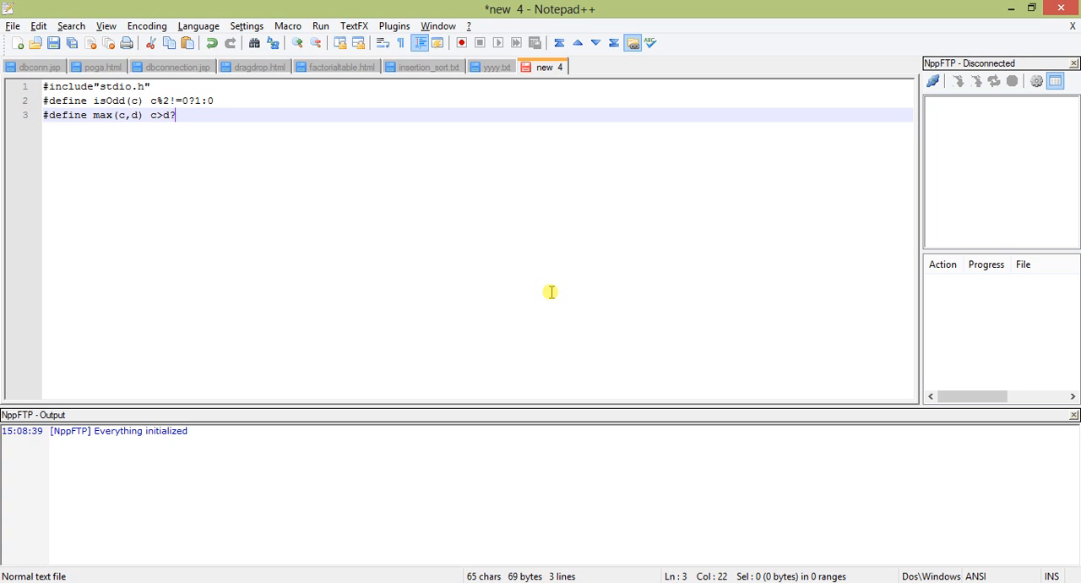
{"action": "type", "text": "c:d"}
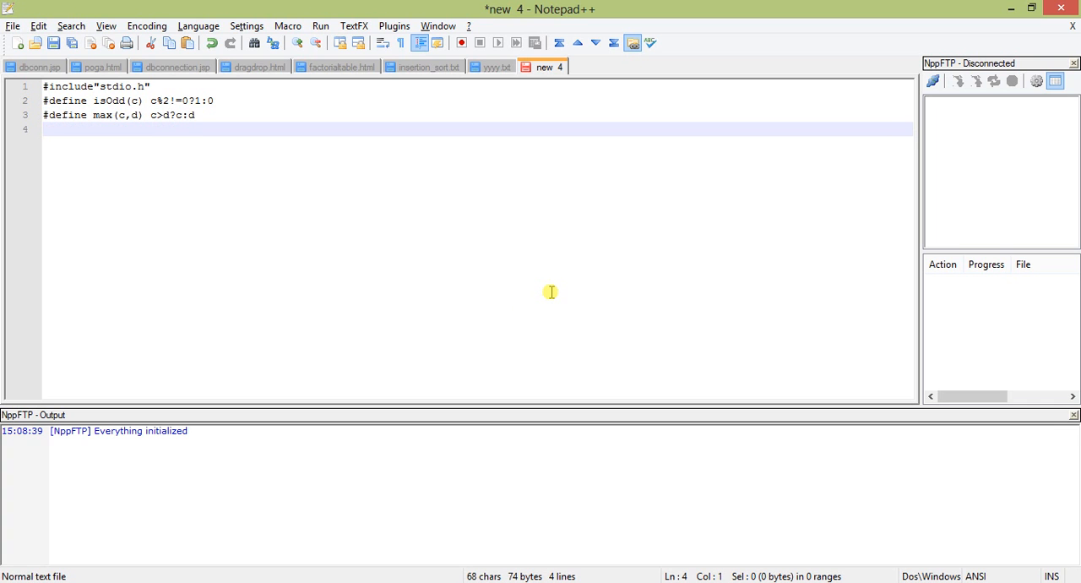
Step: Begin void main() and add printf("\nEnter 2 numbers : ")
{"action": "type", "text": "vo"}
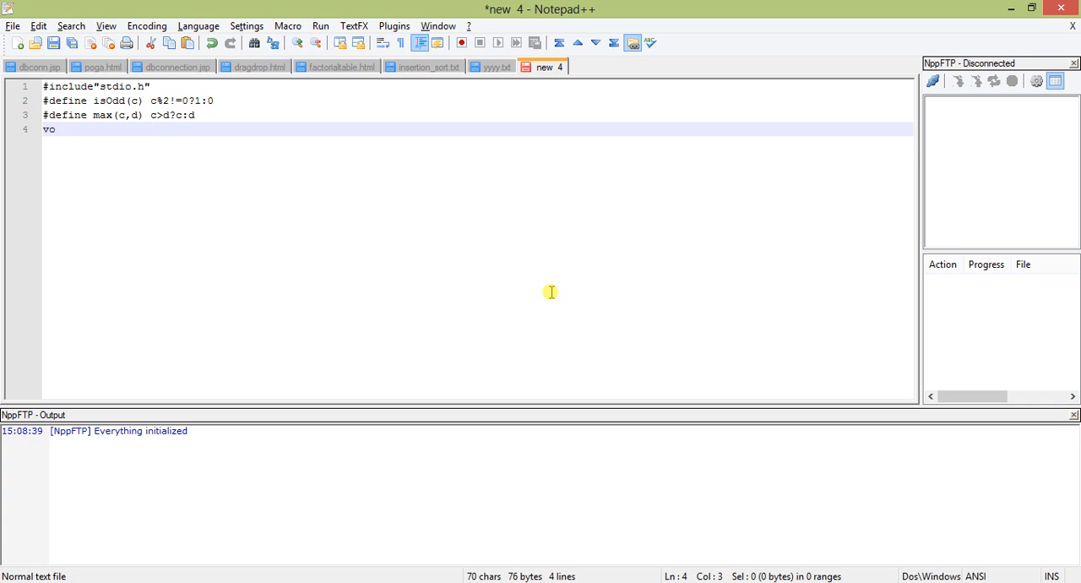
{"action": "type", "text": "id main()"}
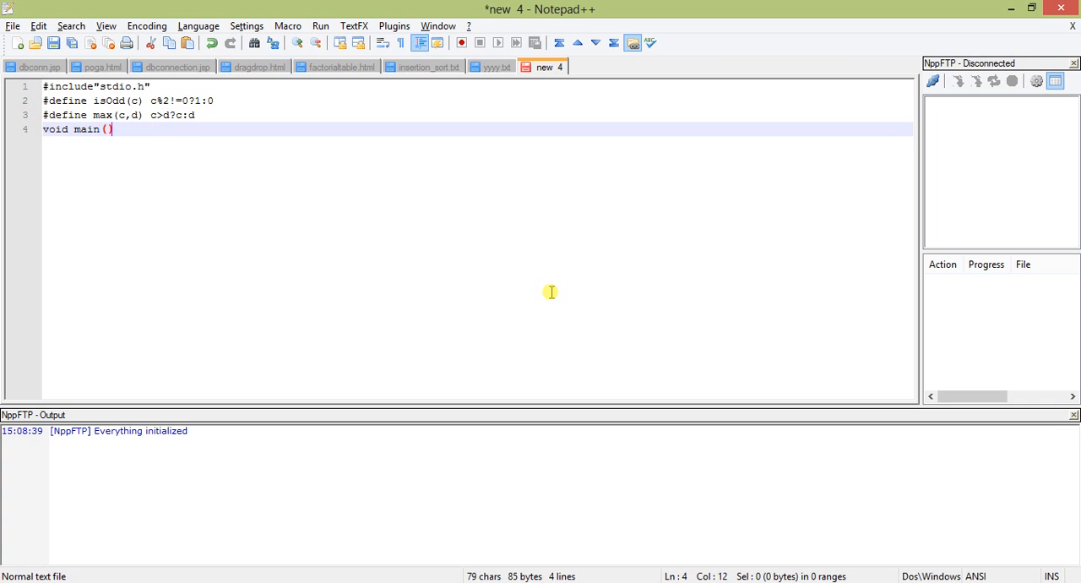
{"action": "type", "text": "{"}
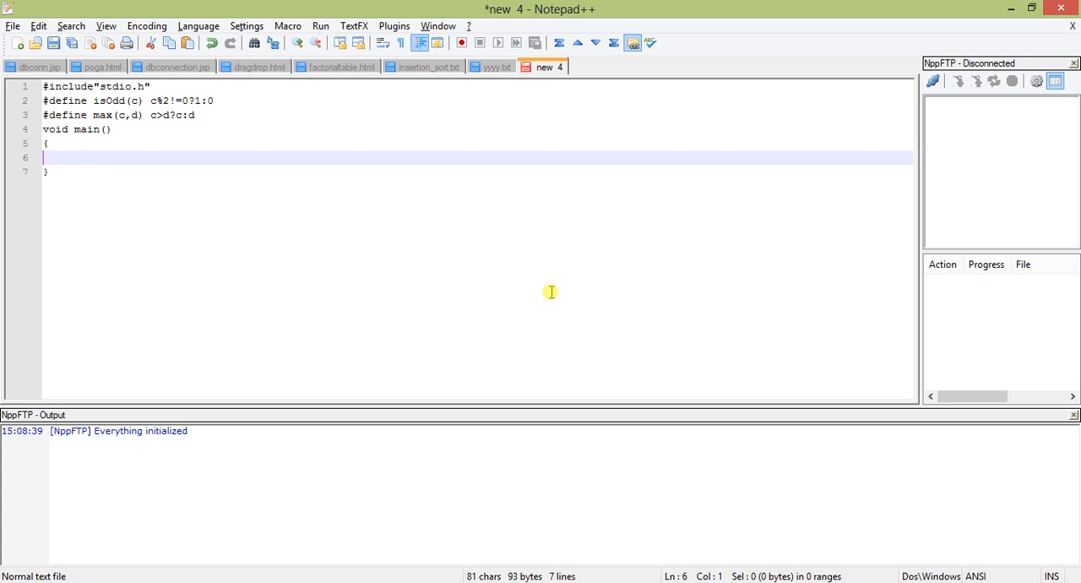
{"action": "type", "text": "print"}
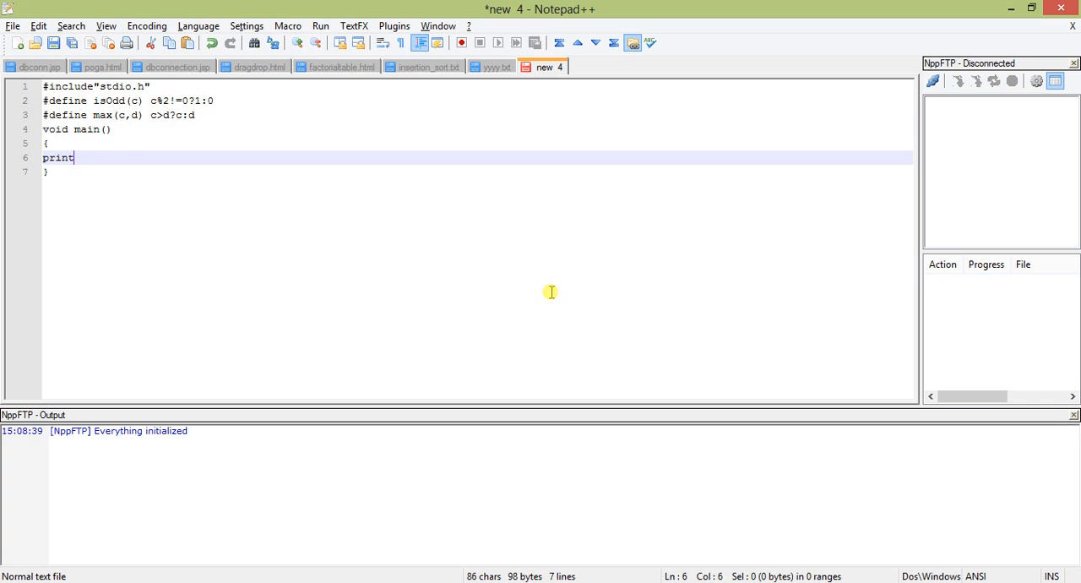
{"action": "type", "text": "d(\""}
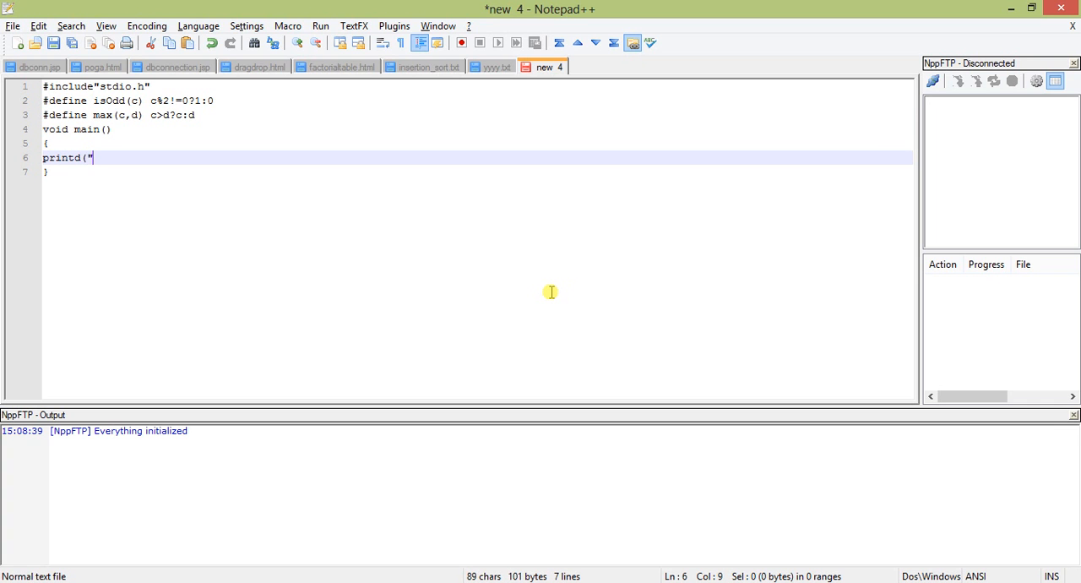
{"action": "type", "text": "\\nE"}
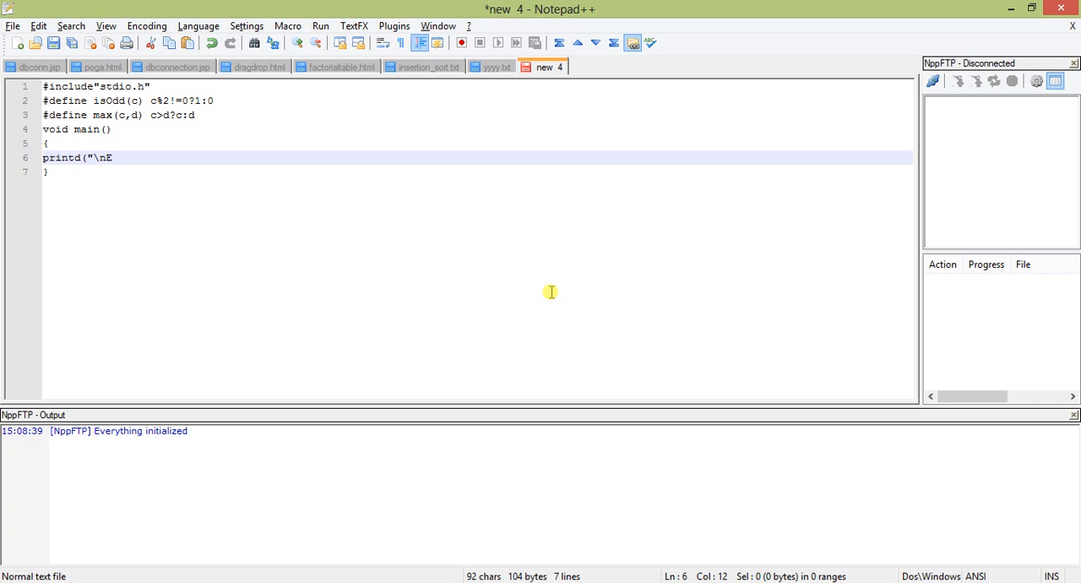
{"action": "type", "text": "nter"}
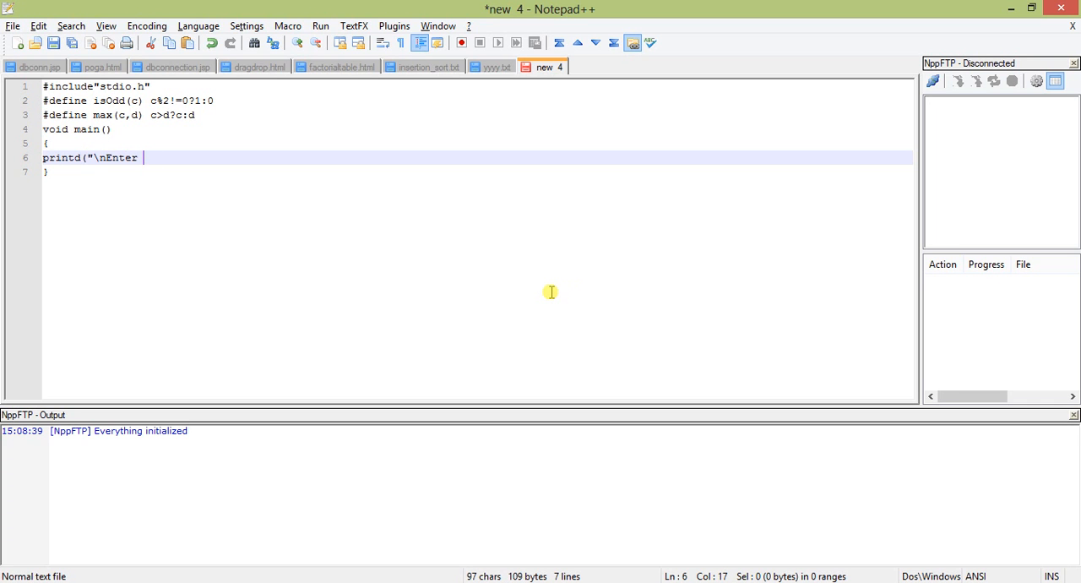
{"action": "type", "text": "2 nuym"}
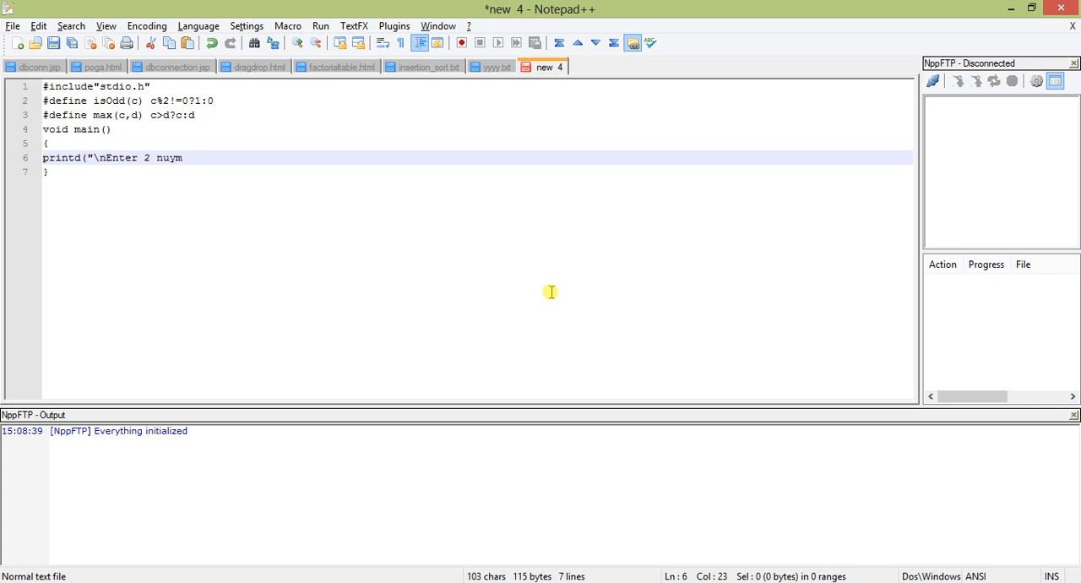
{"action": "key", "text": "Backspace"}
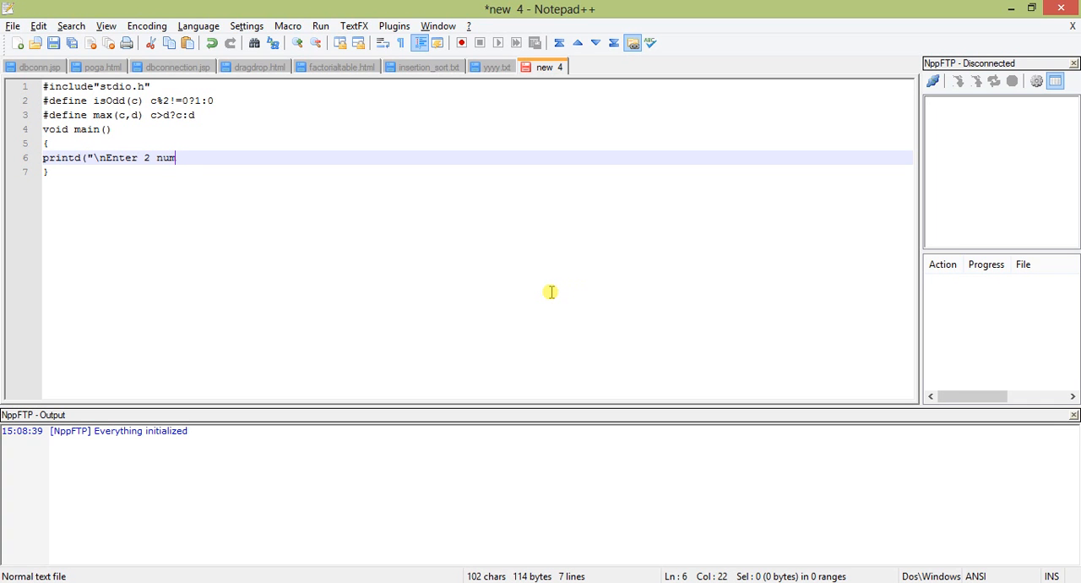
{"action": "type", "text": "bers : \");"}
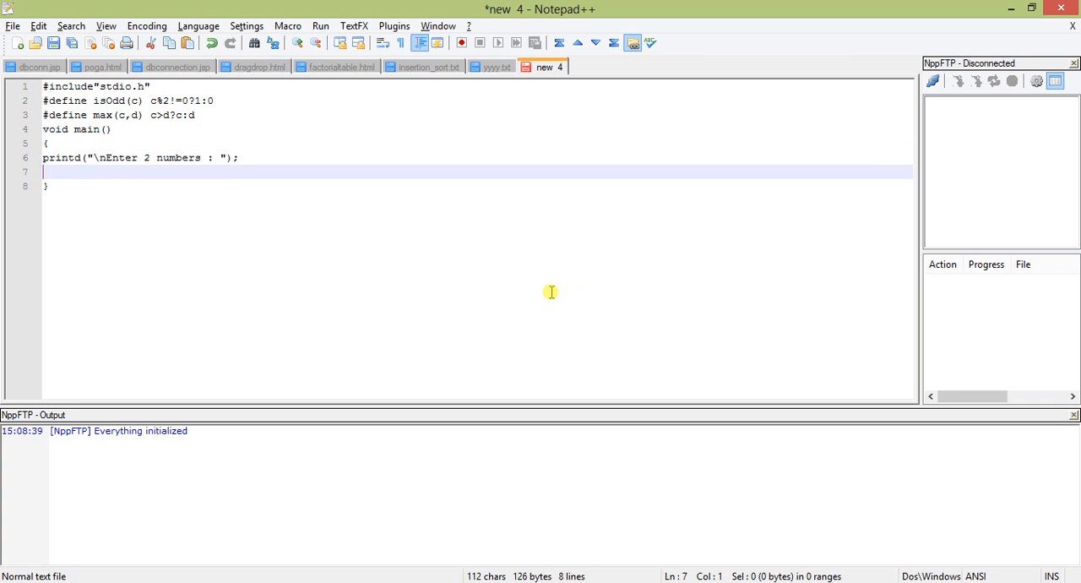
Step: Add scanf("%d%d",&a,&b) and declare int a,b; above the prompt
{"action": "type", "text": "scanf"}
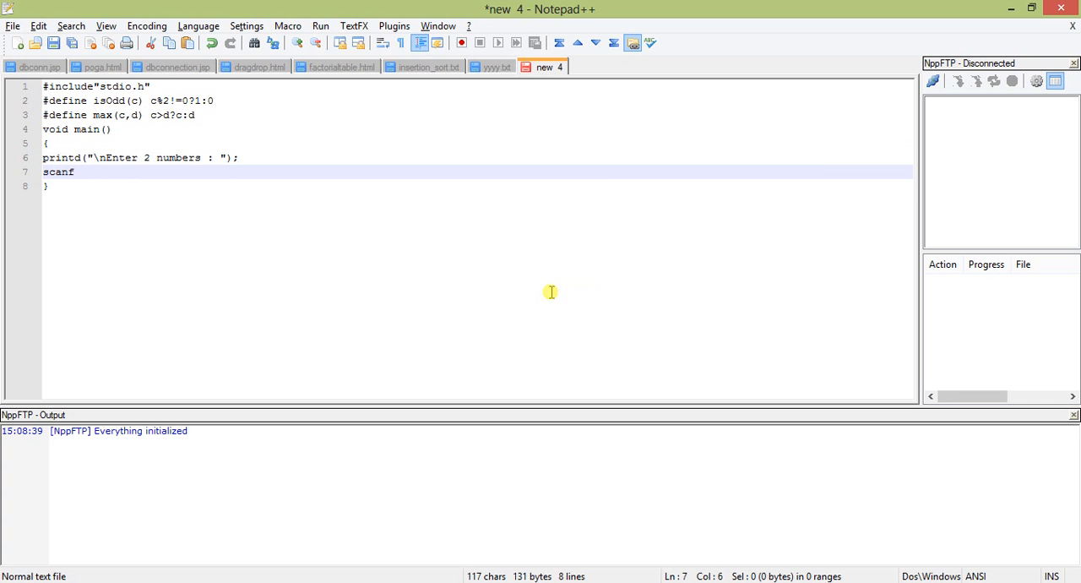
{"action": "type", "text": "(\""}
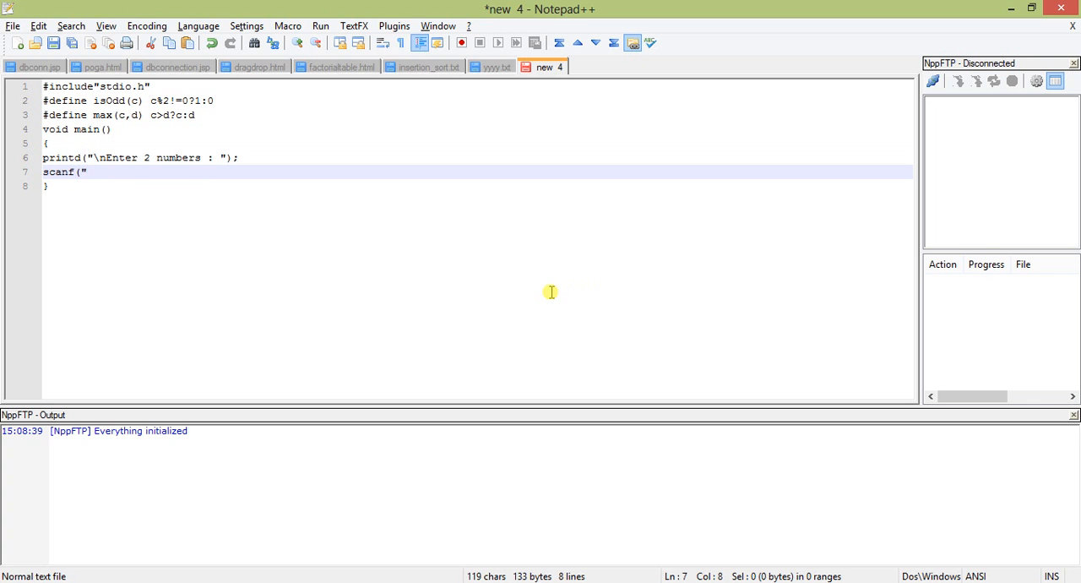
{"action": "type", "text": "%d%d\""}
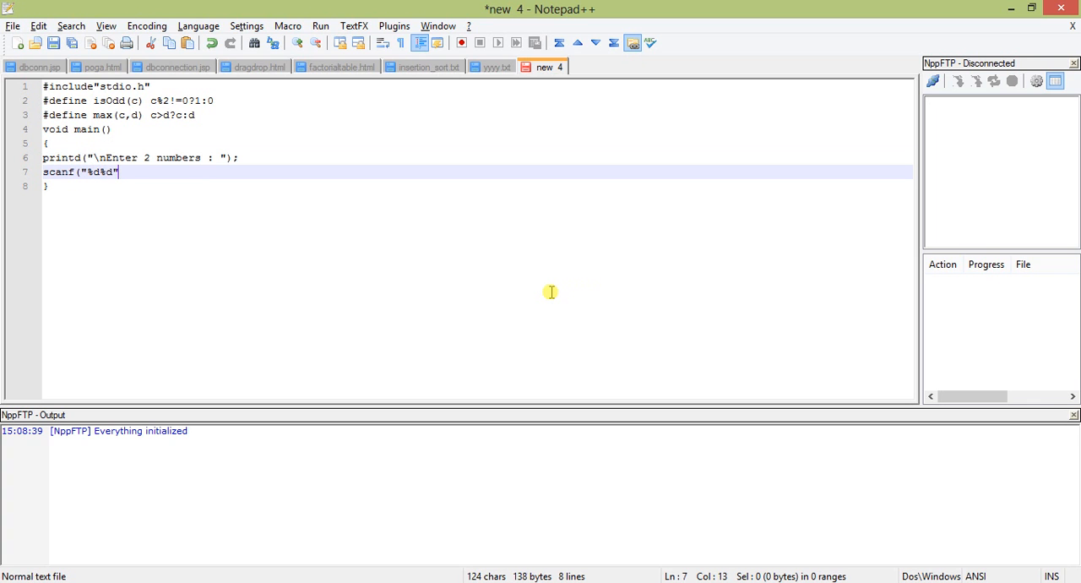
{"action": "type", "text": ",&"}
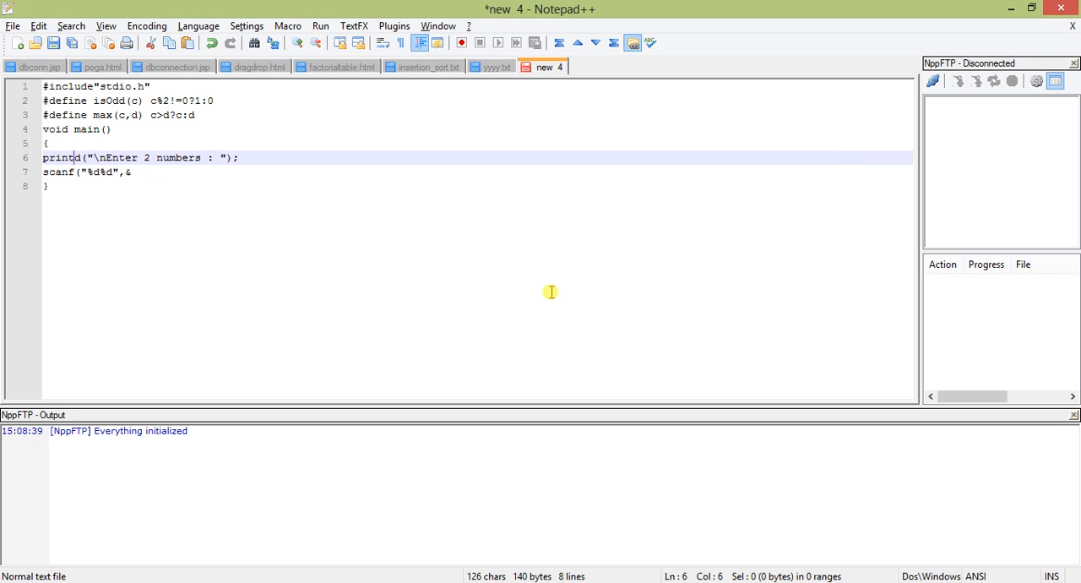
{"action": "key", "text": "Enter"}
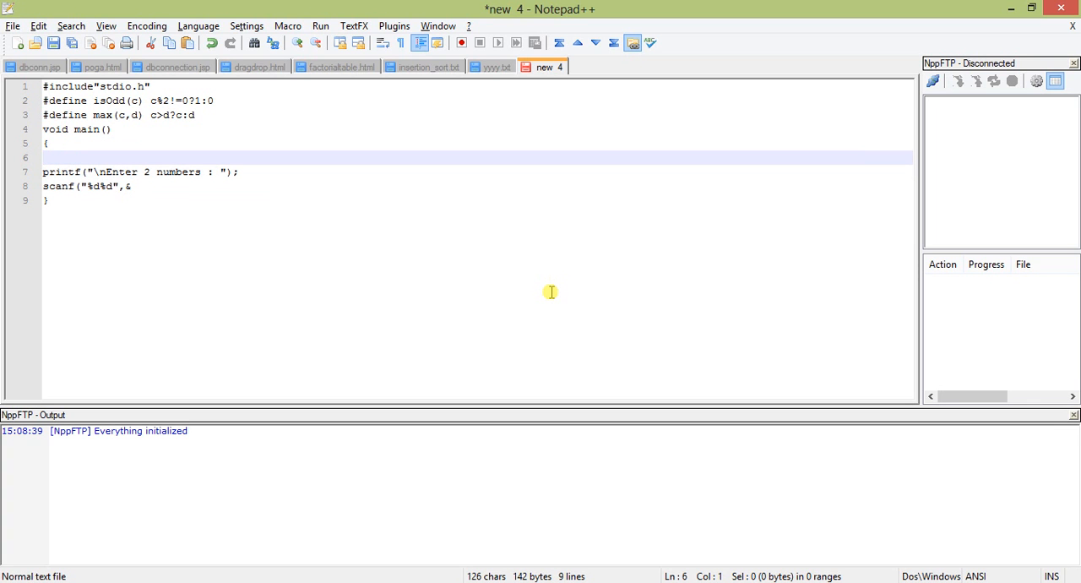
{"action": "type", "text": "int a"}
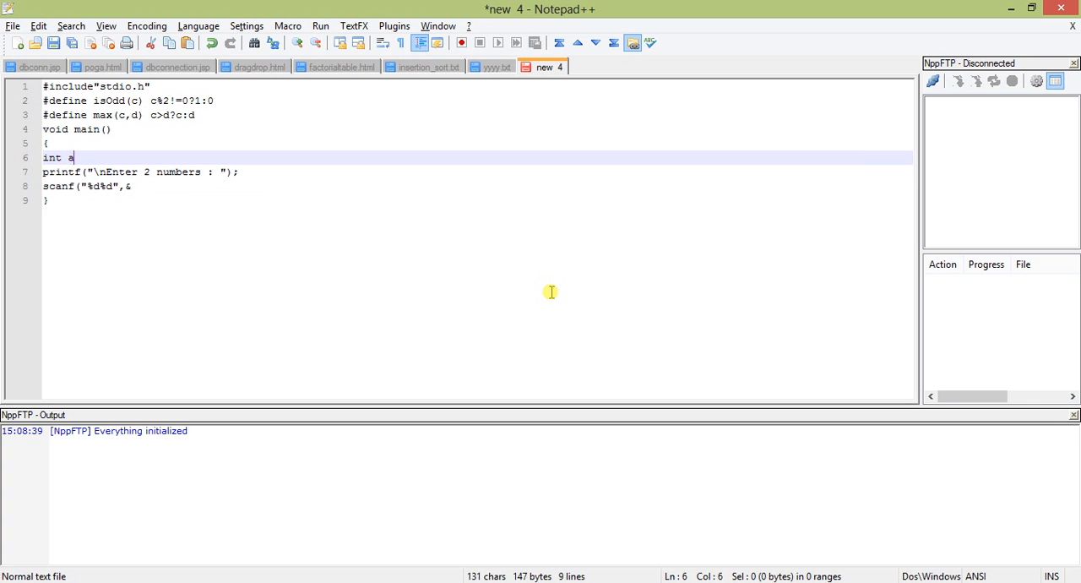
{"action": "type", "text": ",b;"}
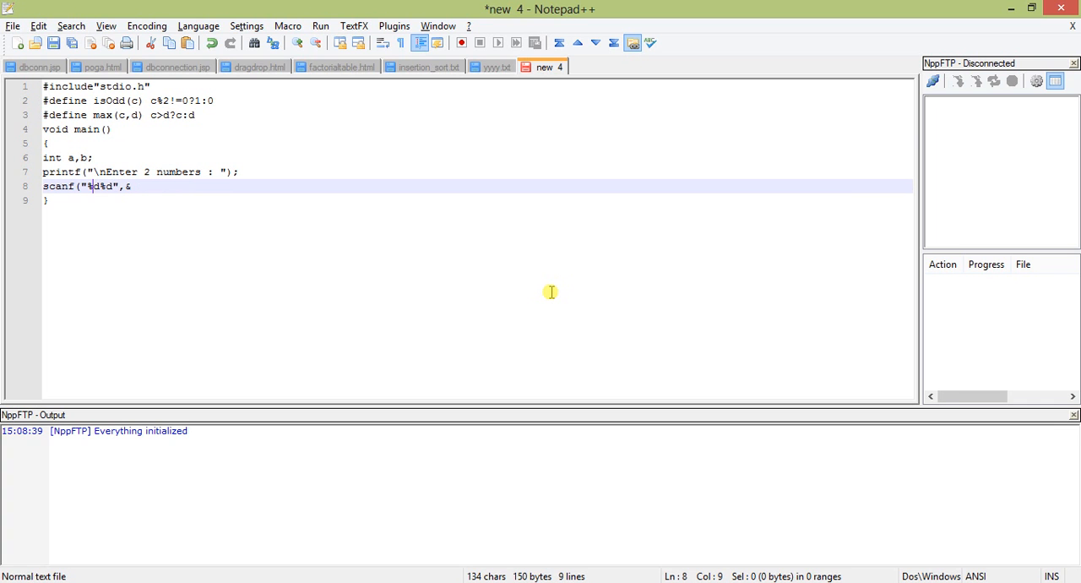
{"action": "type", "text": "a,"}
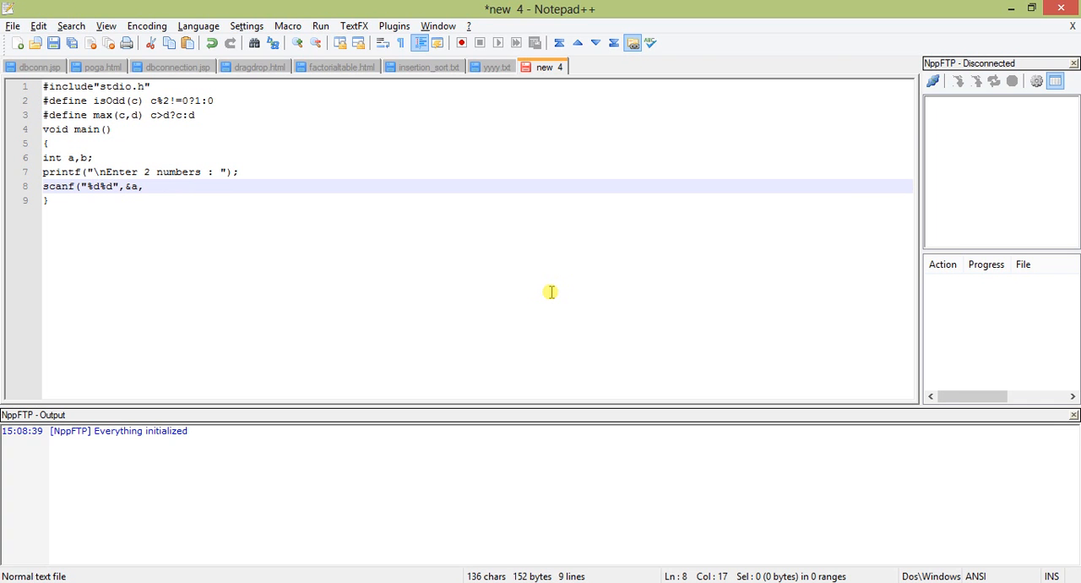
{"action": "type", "text": "&b);"}
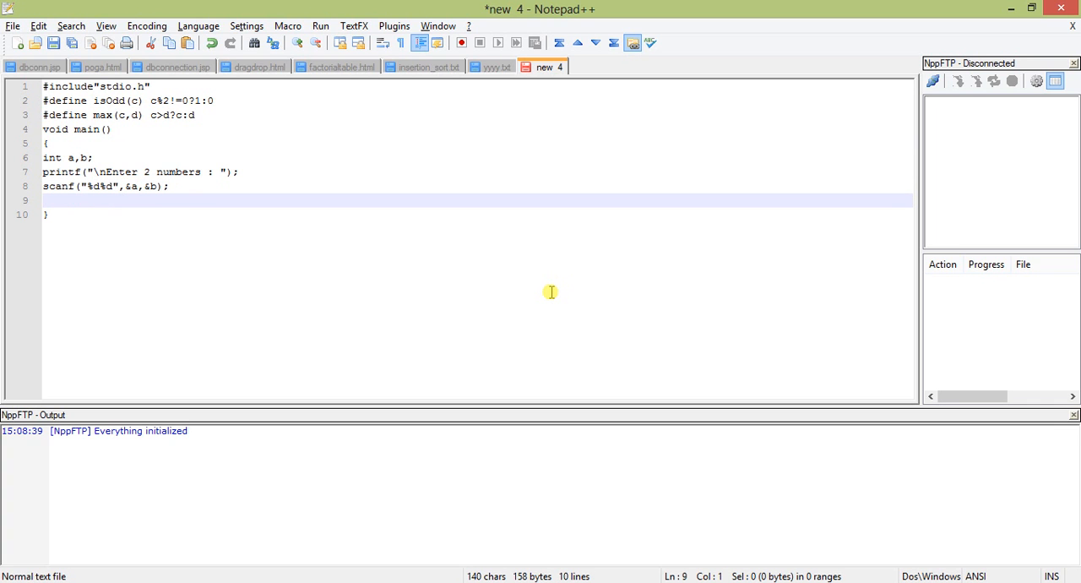
Step: Print "\n Maximum of %d and %d is %d" using max(a,b)
{"action": "type", "text": "printf"}
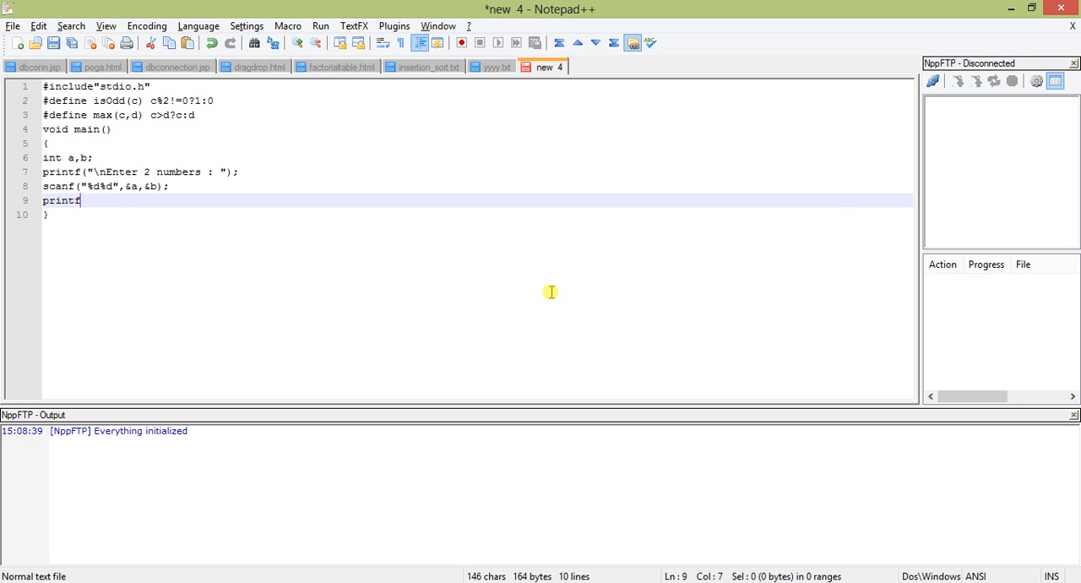
{"action": "type", "text": "(\"\\n Ma"}
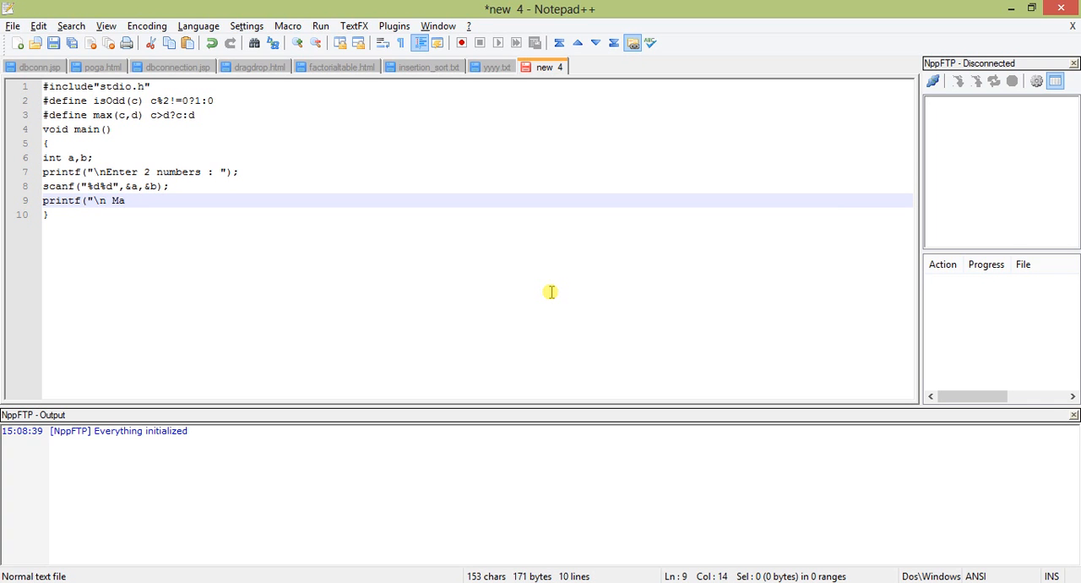
{"action": "type", "text": "ximum of %"}
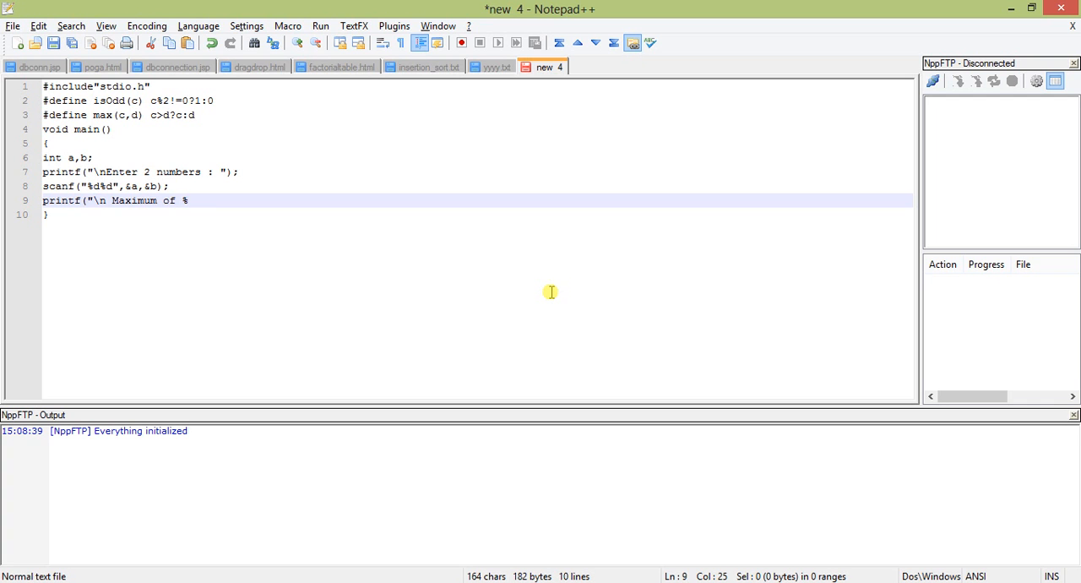
{"action": "type", "text": "d and"}
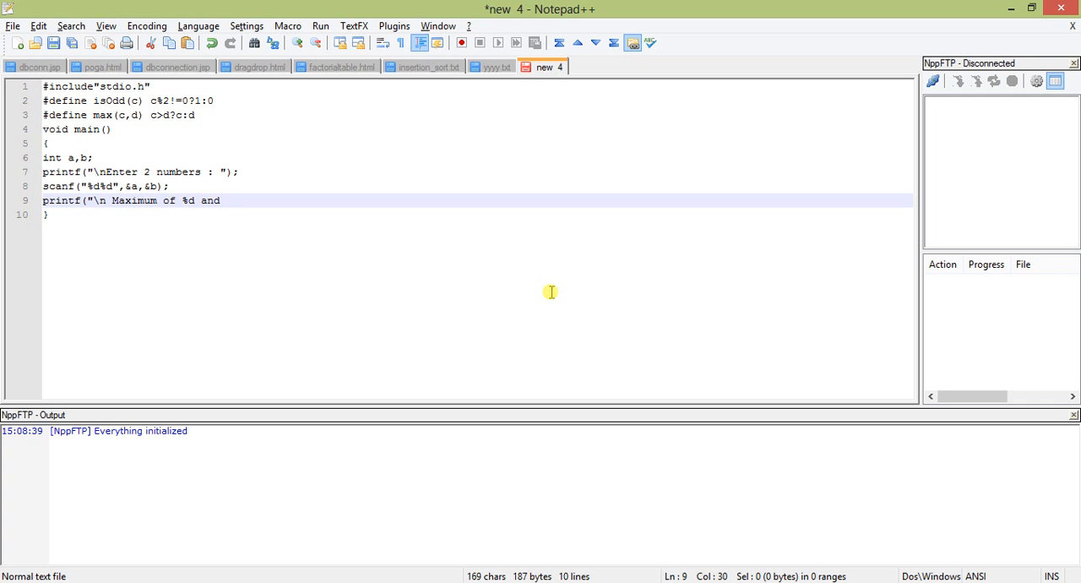
{"action": "type", "text": "%d is"}
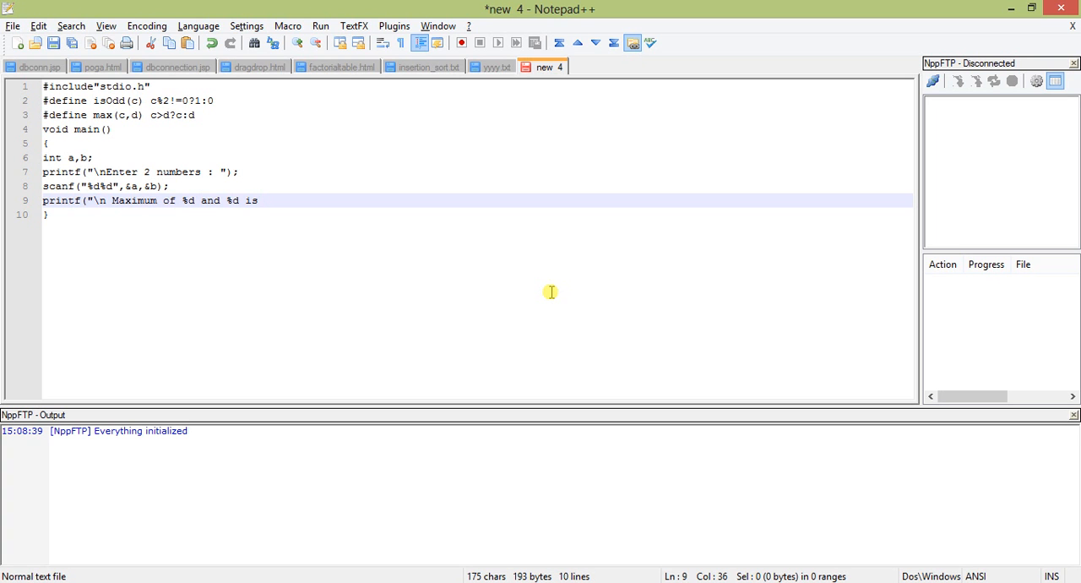
{"action": "type", "text": "%d"}
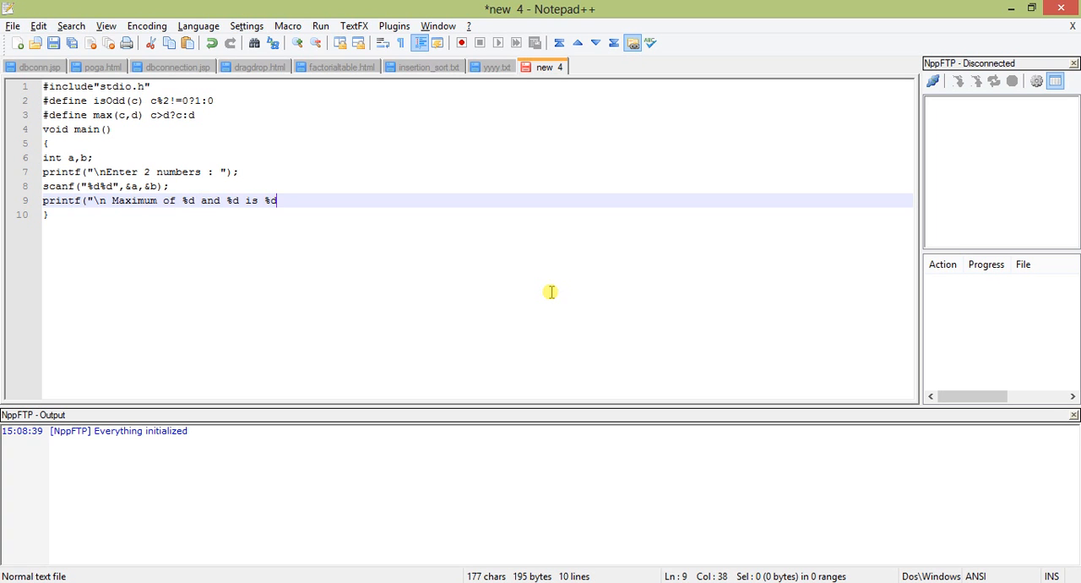
{"action": "type", "text": "\","}
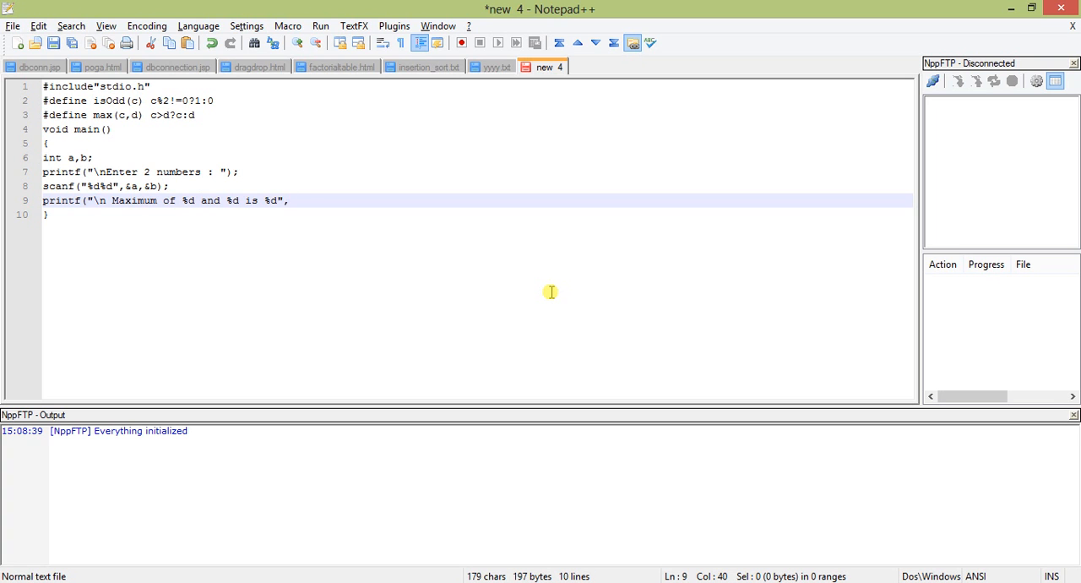
{"action": "type", "text": "max"}
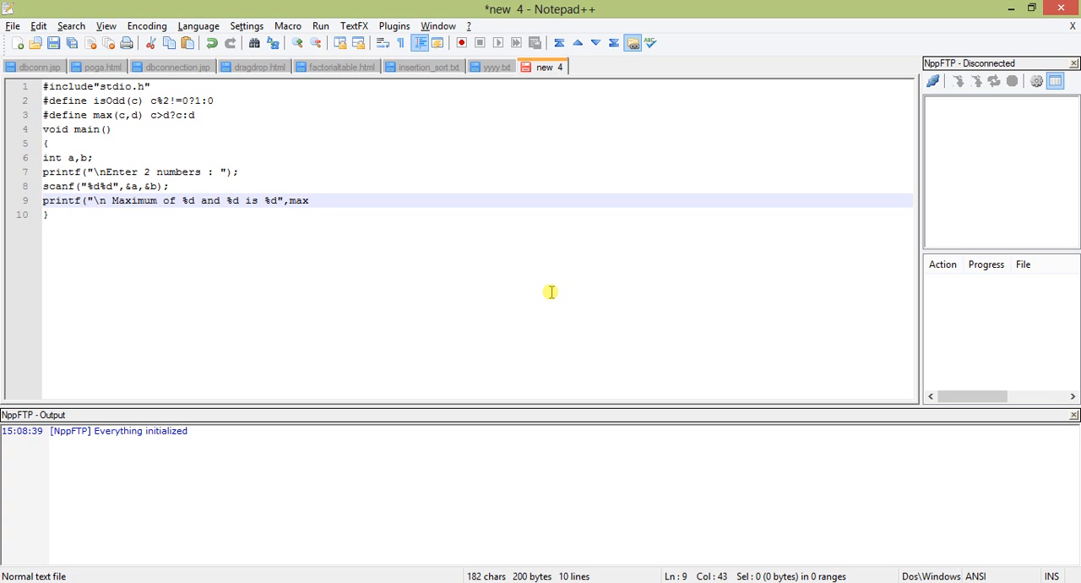
{"action": "type", "text": "(a,"}
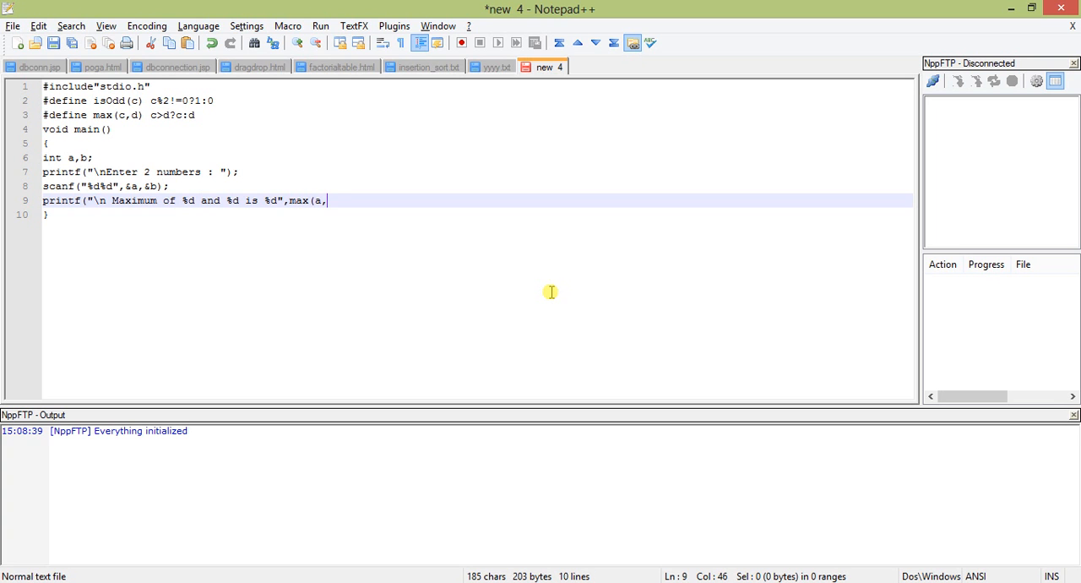
{"action": "type", "text": "b);1"}
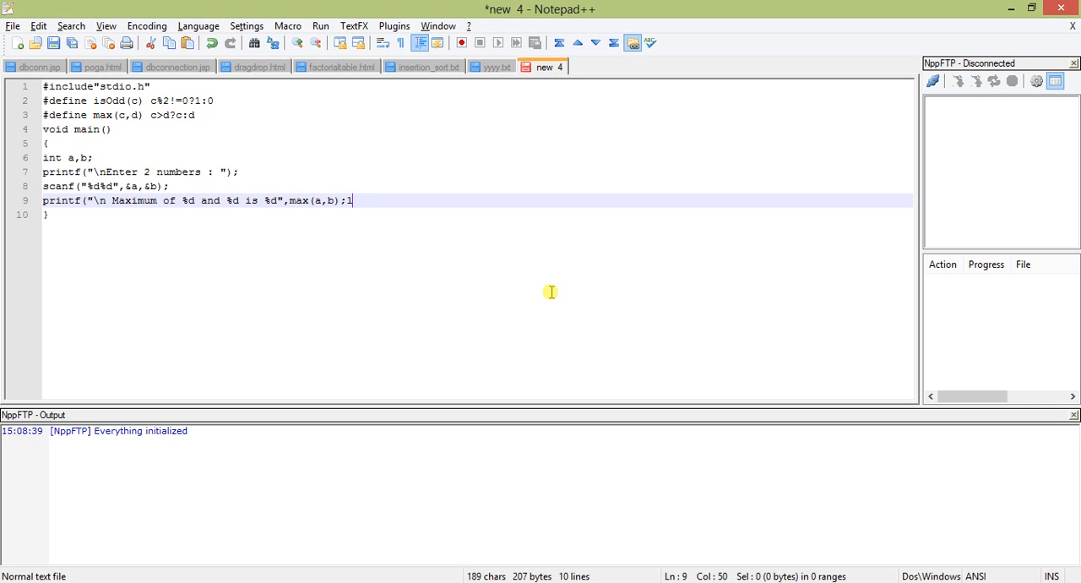
{"action": "key", "text": "Backspace"}
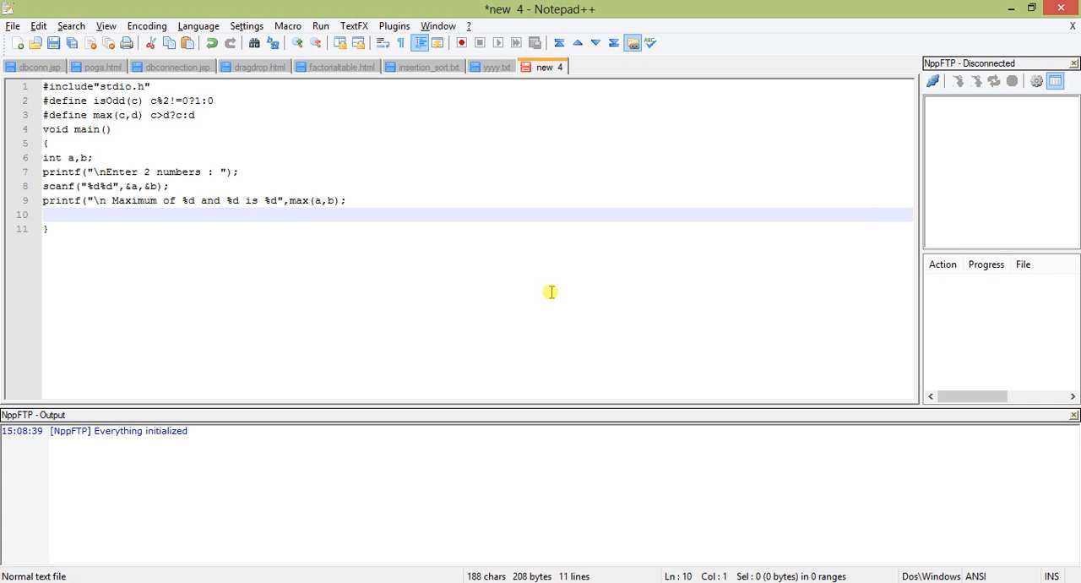
Step: Start a second printf("\n%d line for the odd/even result
{"action": "type", "text": "printf"}
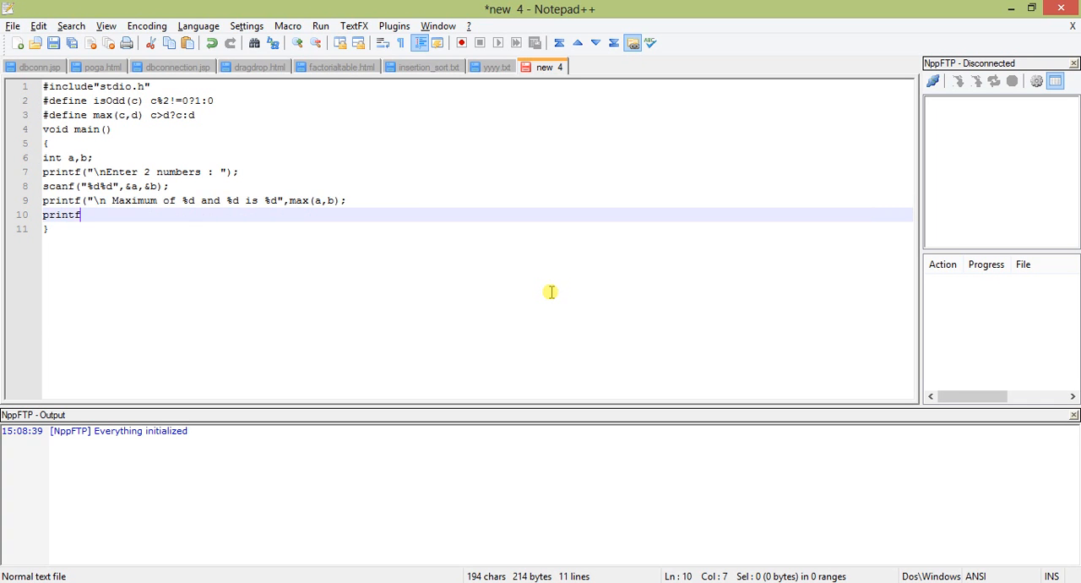
{"action": "type", "text": "(\""}
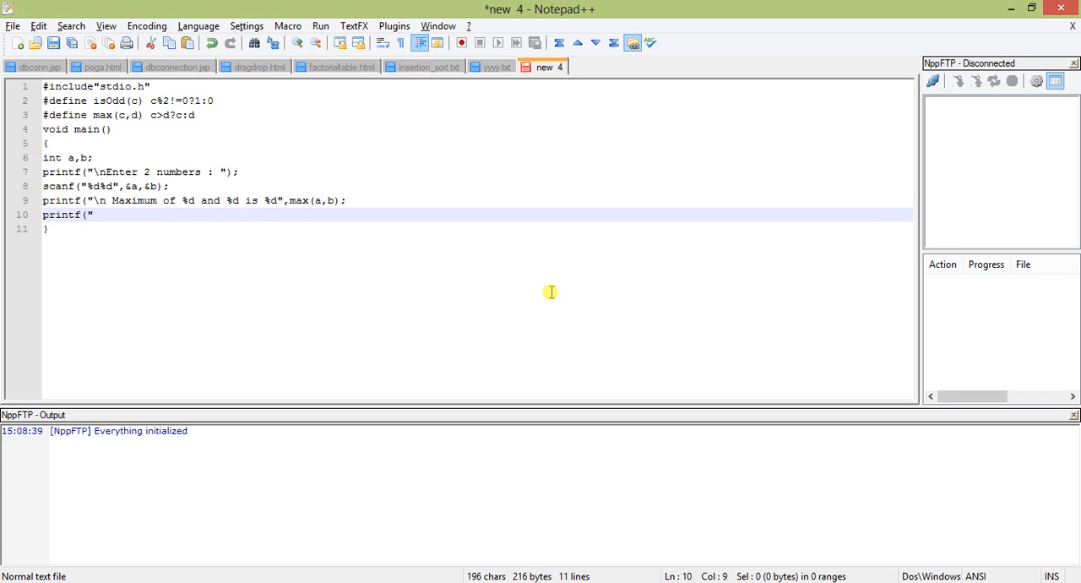
{"action": "type", "text": "\\n"}
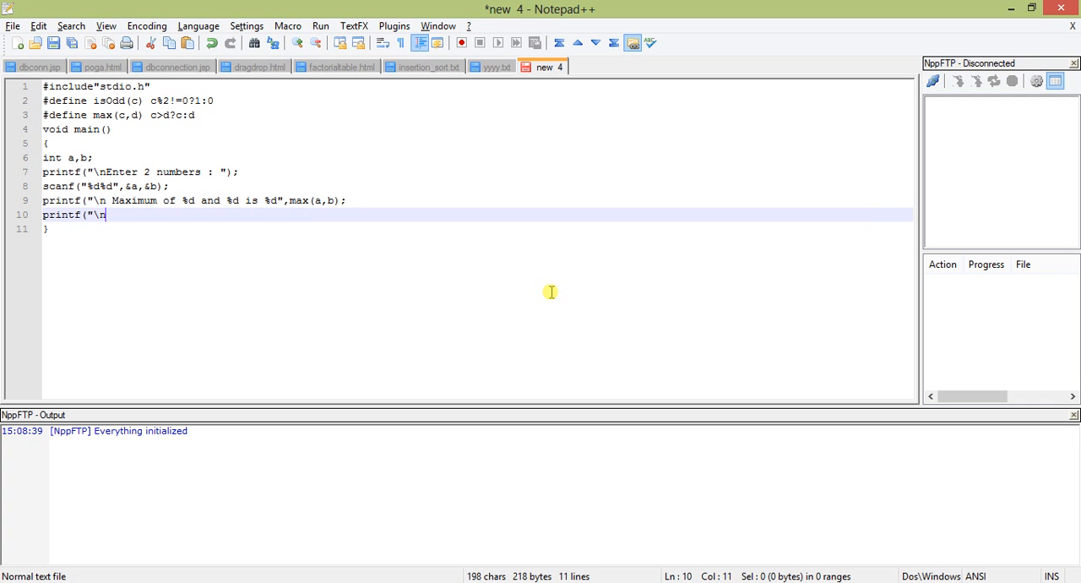
{"action": "type", "text": "%d"}
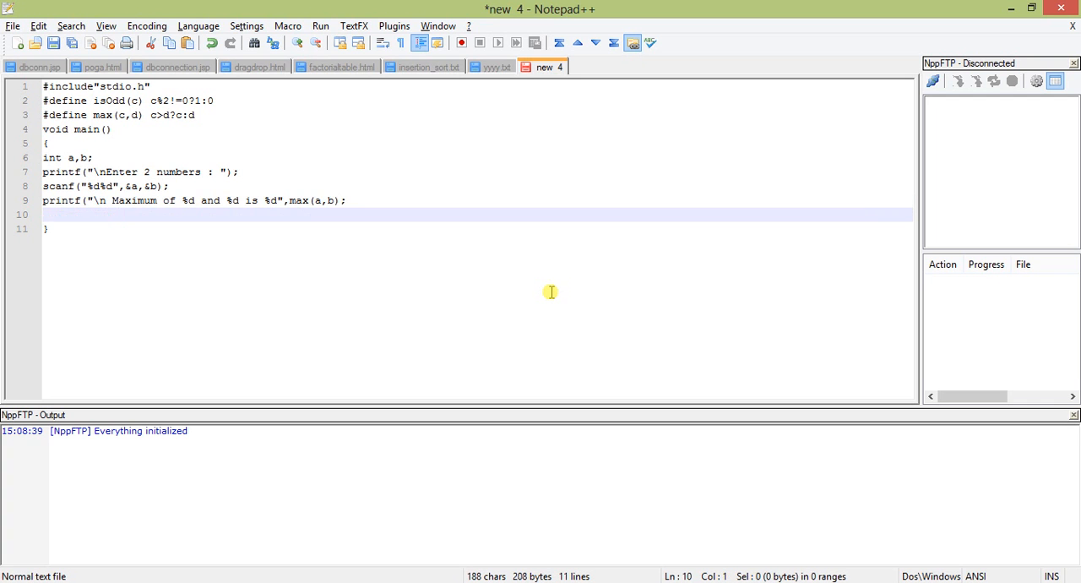
Step: Add the if(isOdd(a)) condition below the maximum printf
{"action": "type", "text": "if"}
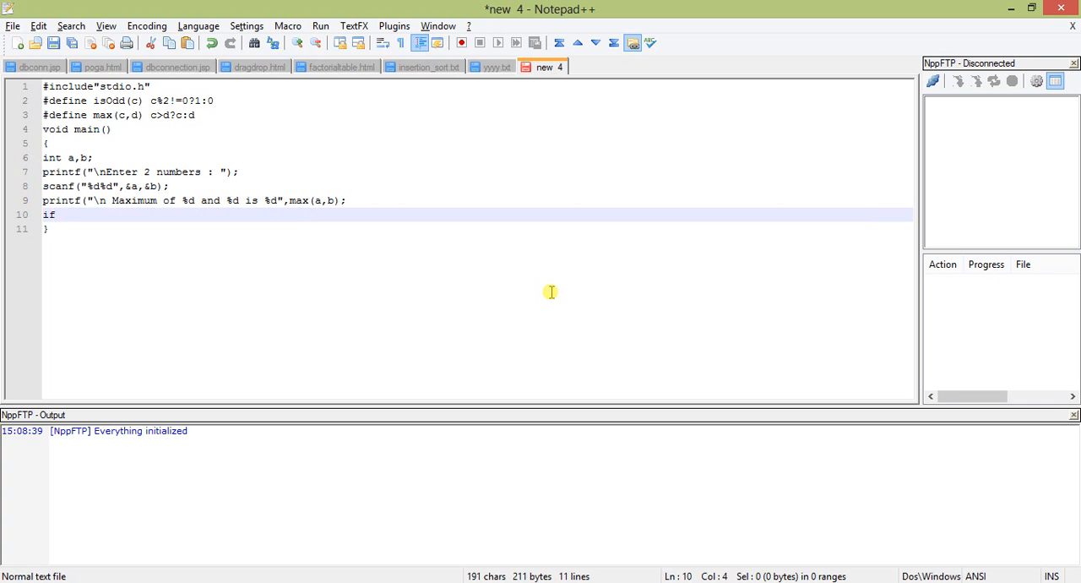
{"action": "type", "text": "(is"}
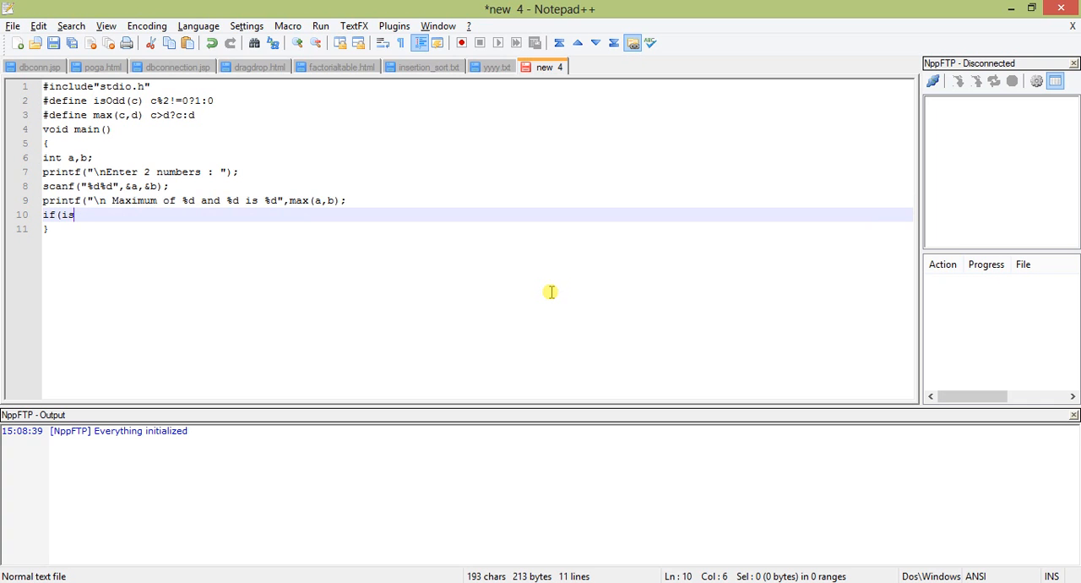
{"action": "type", "text": "Odd"}
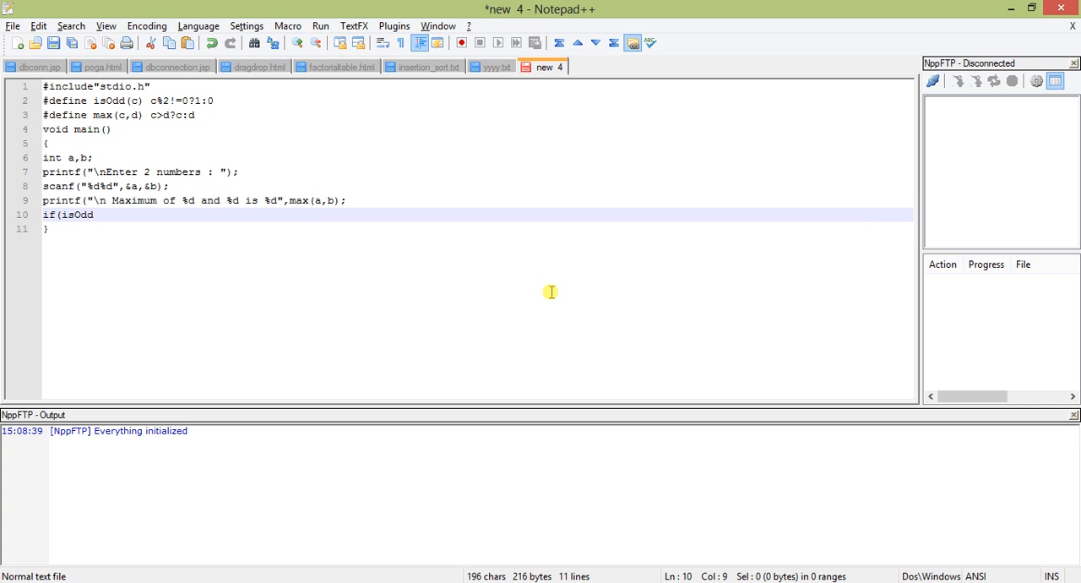
{"action": "type", "text": "(a"}
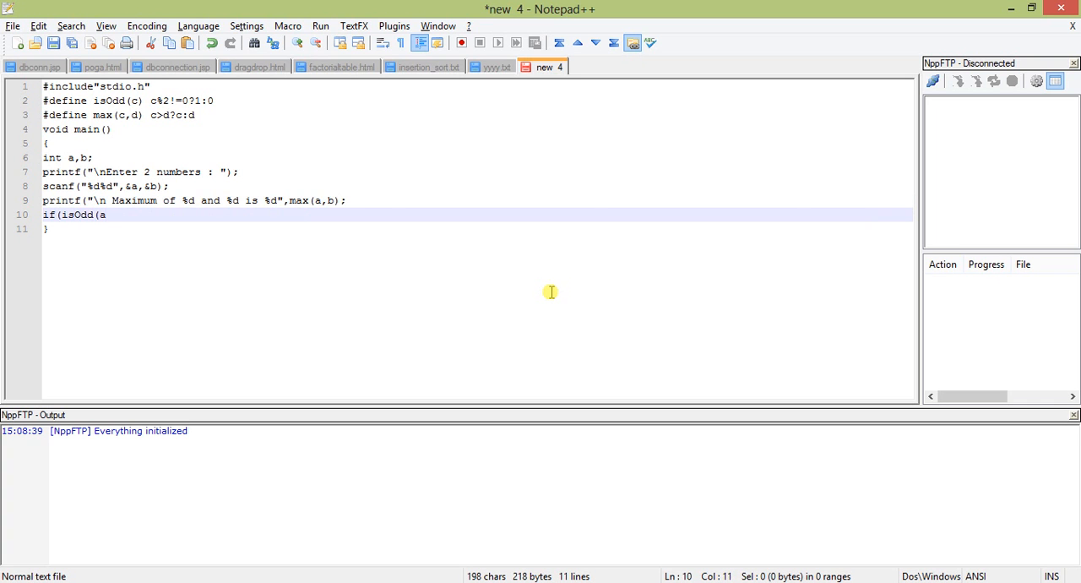
{"action": "type", "text": ")"}
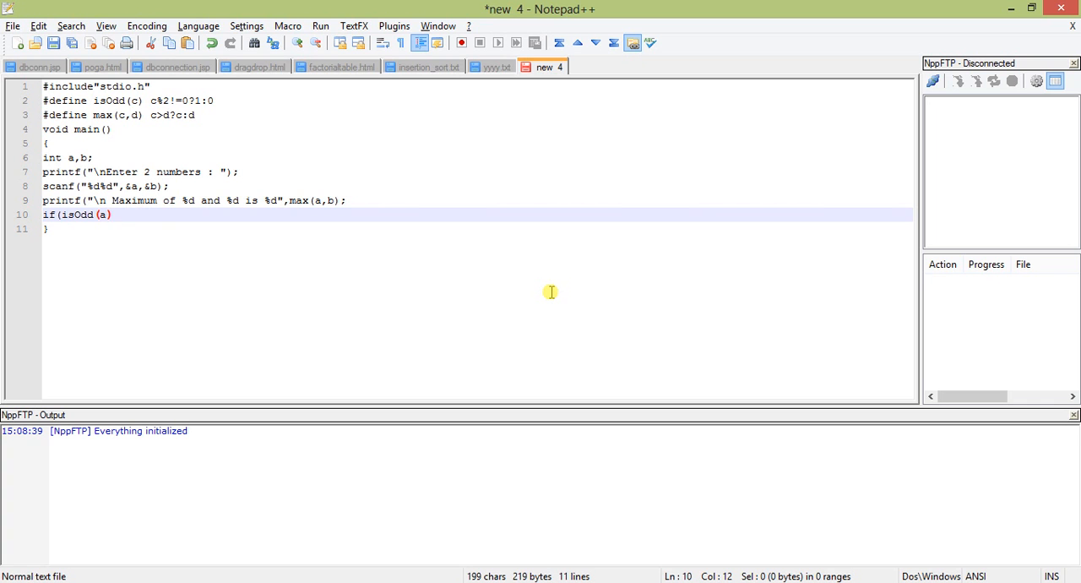
{"action": "key", "text": "Enter"}
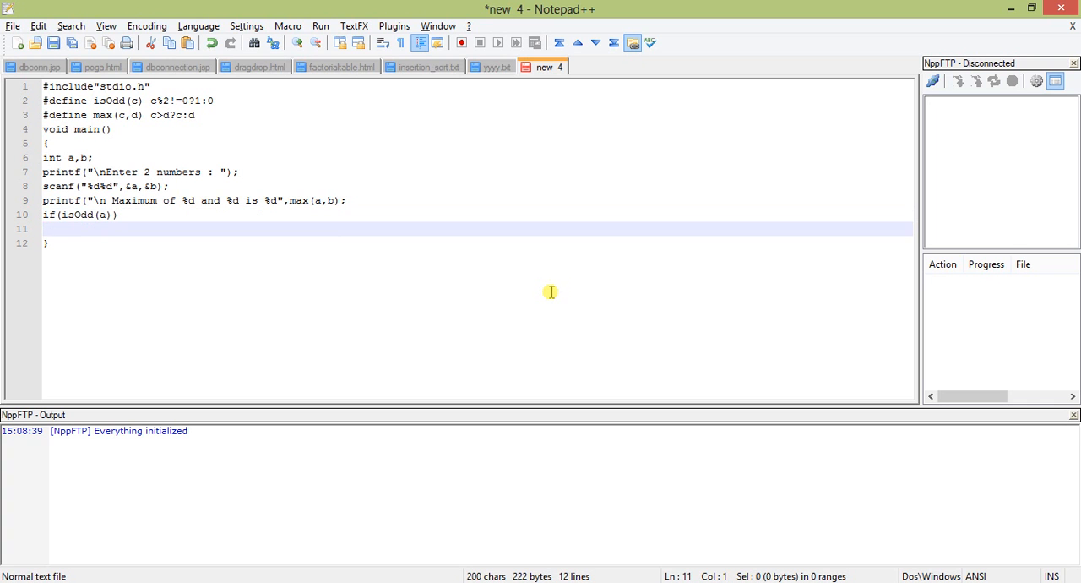
{"action": "type", "text": "{"}
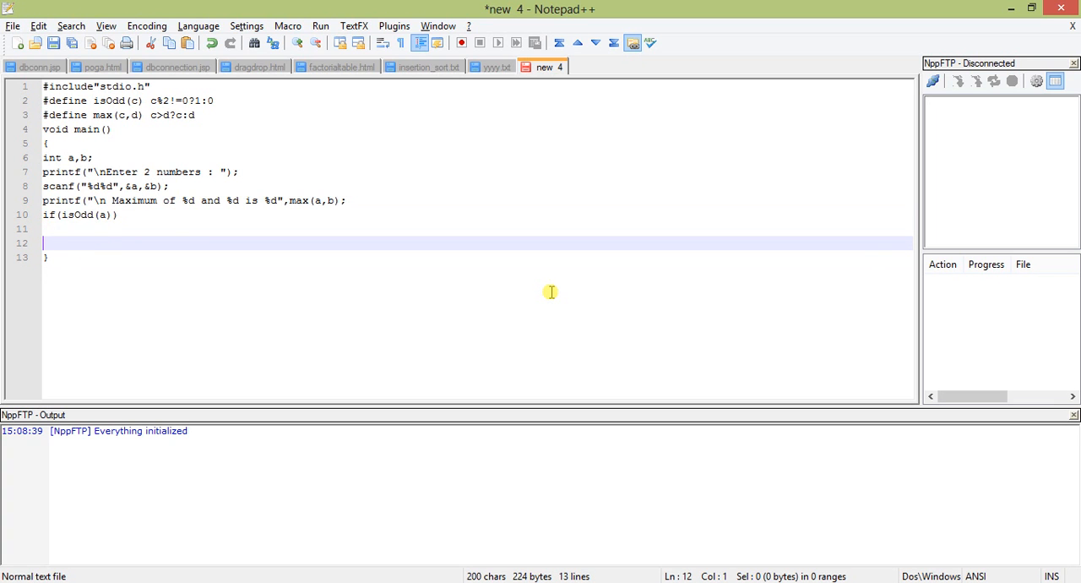
Step: Print "\n%d is Odd" with a inside the if branch
{"action": "type", "text": "pri"}
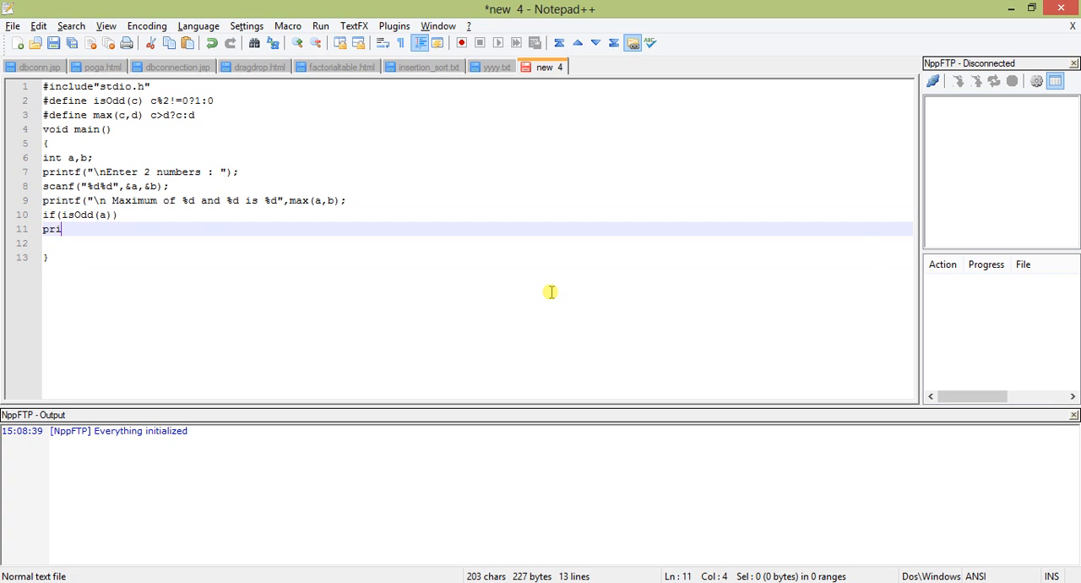
{"action": "type", "text": "ntf"}
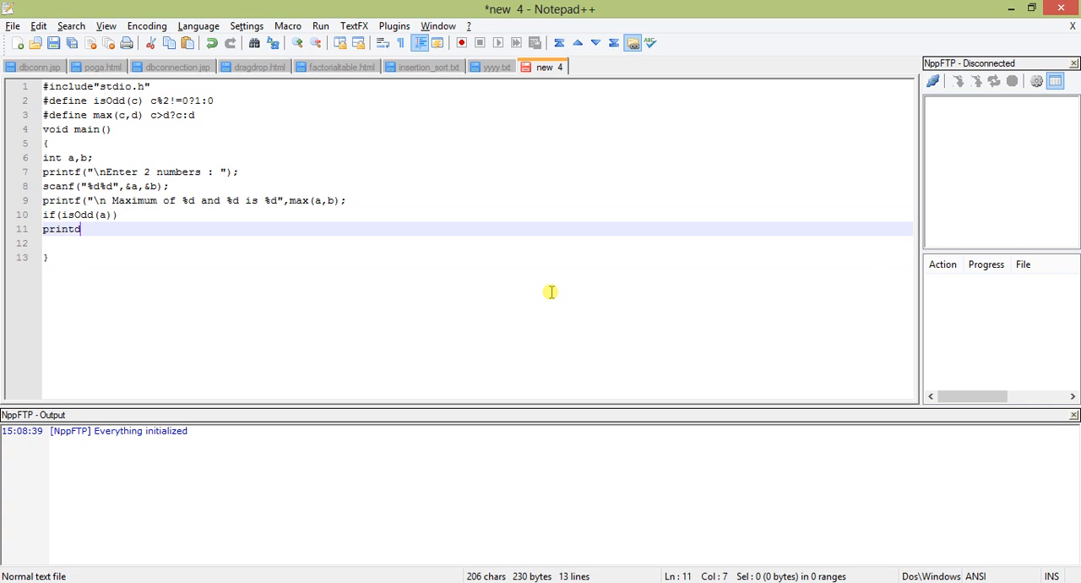
{"action": "type", "text": "(\""}
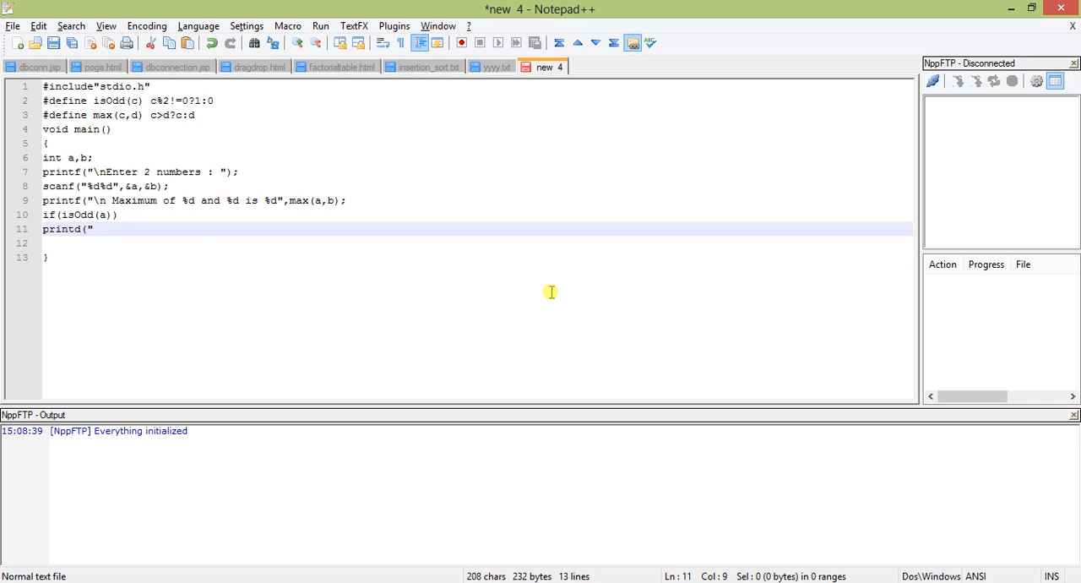
{"action": "type", "text": "\\n"}
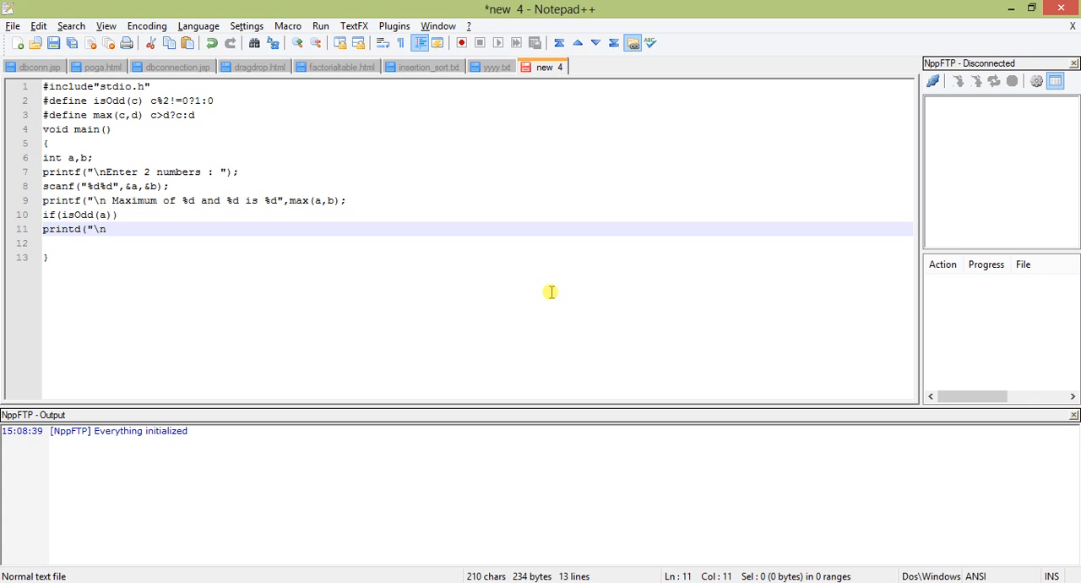
{"action": "type", "text": "%d is"}
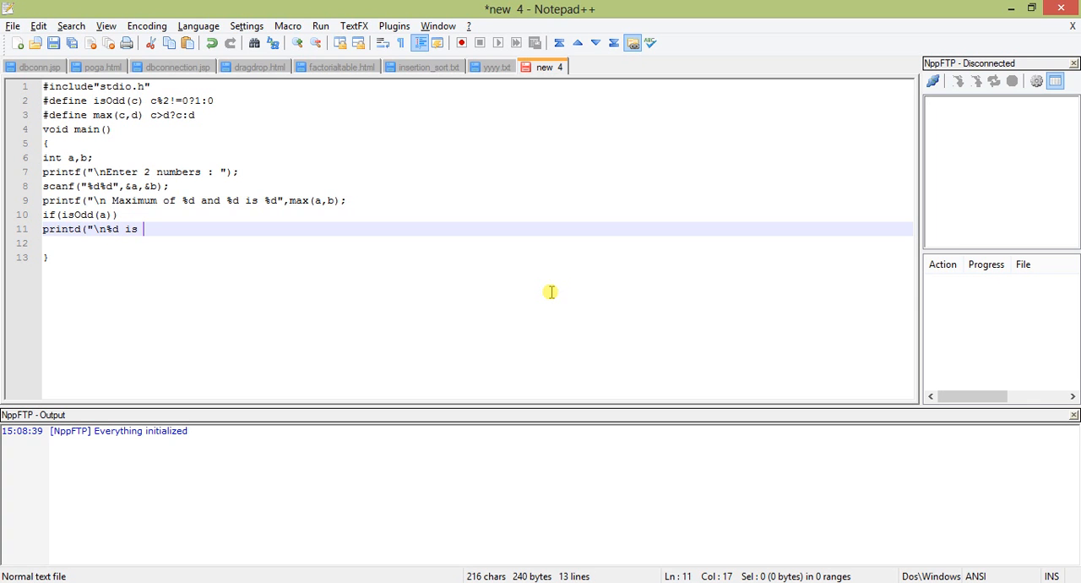
{"action": "type", "text": "O"}
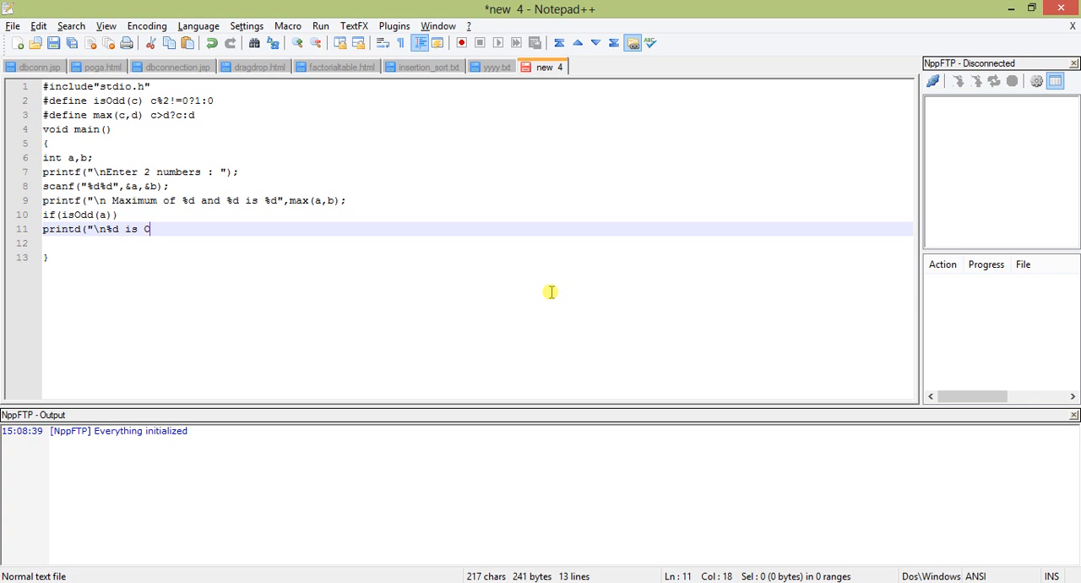
{"action": "type", "text": "dd\","}
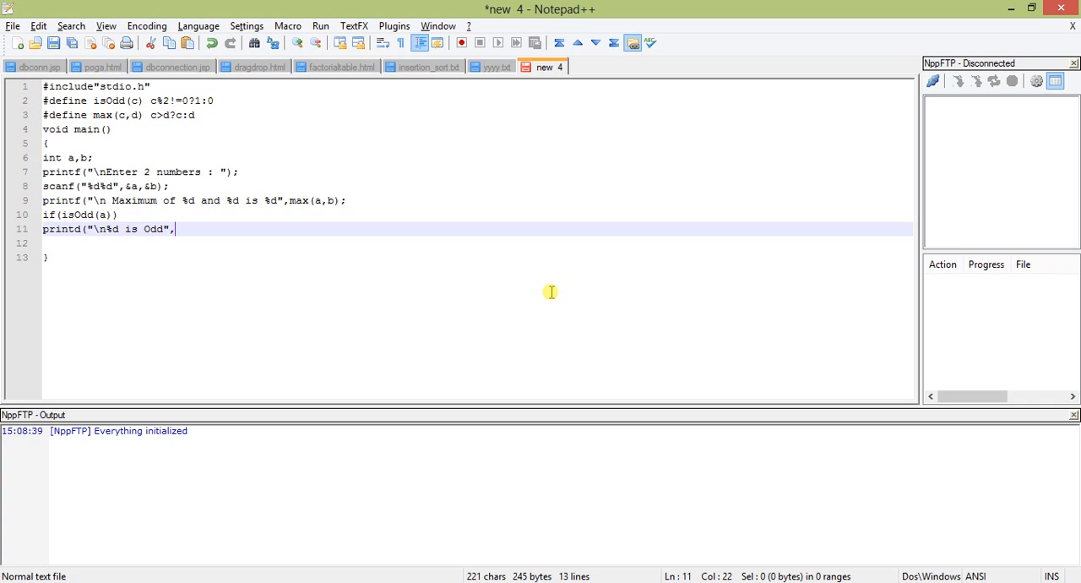
{"action": "type", "text": "a);"}
{"action": "type", "text": "el"}
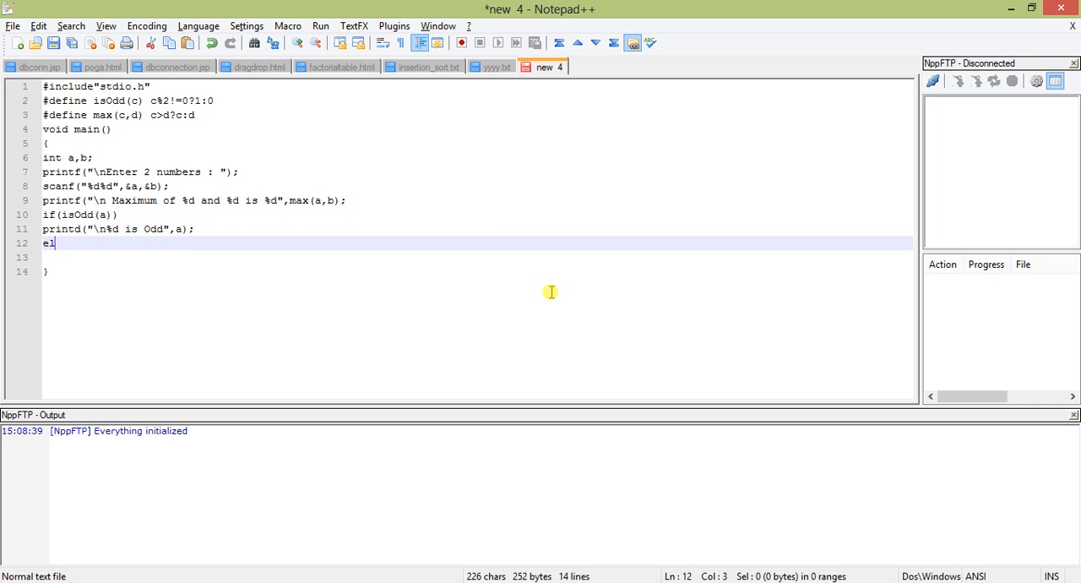
Step: Add else printing "\n%d is Even" with a, then getch();
{"action": "type", "text": "se"}
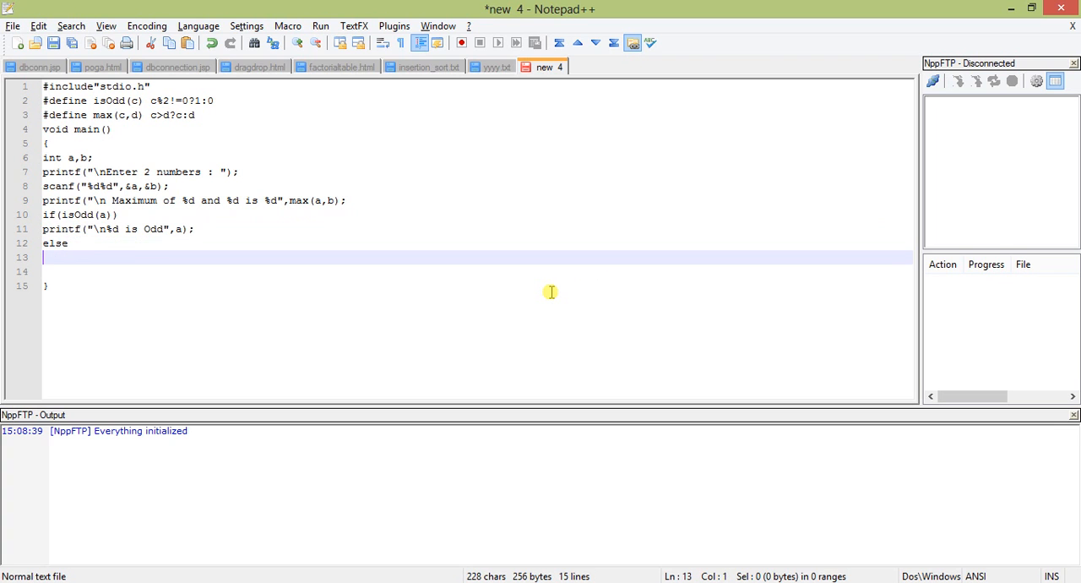
{"action": "type", "text": "printf(\"\\n%d is Odd\",a);"}
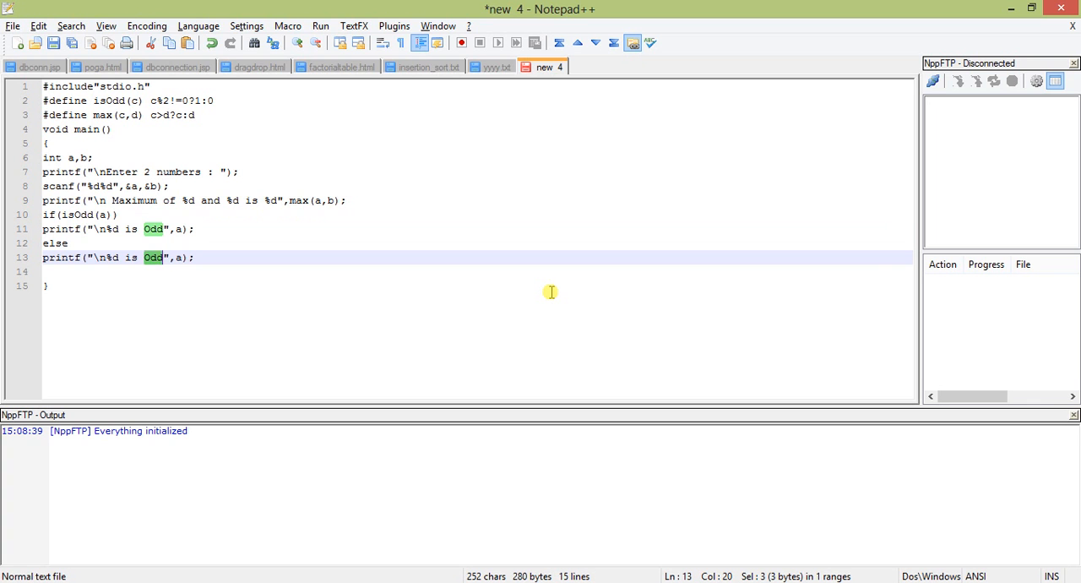
{"action": "type", "text": "Even"}
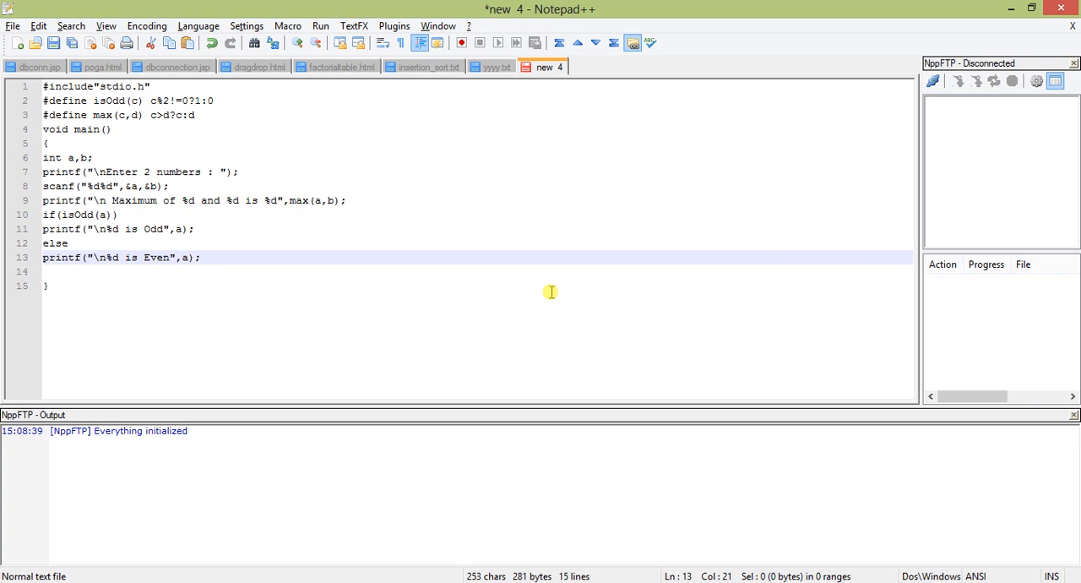
{"action": "type", "text": "g"}
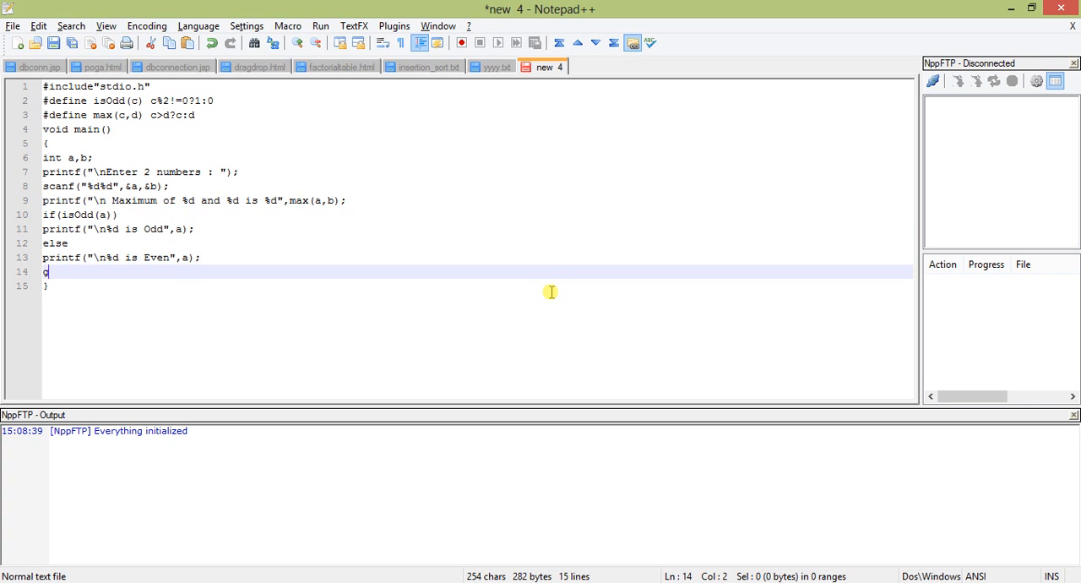
{"action": "type", "text": "etch("}
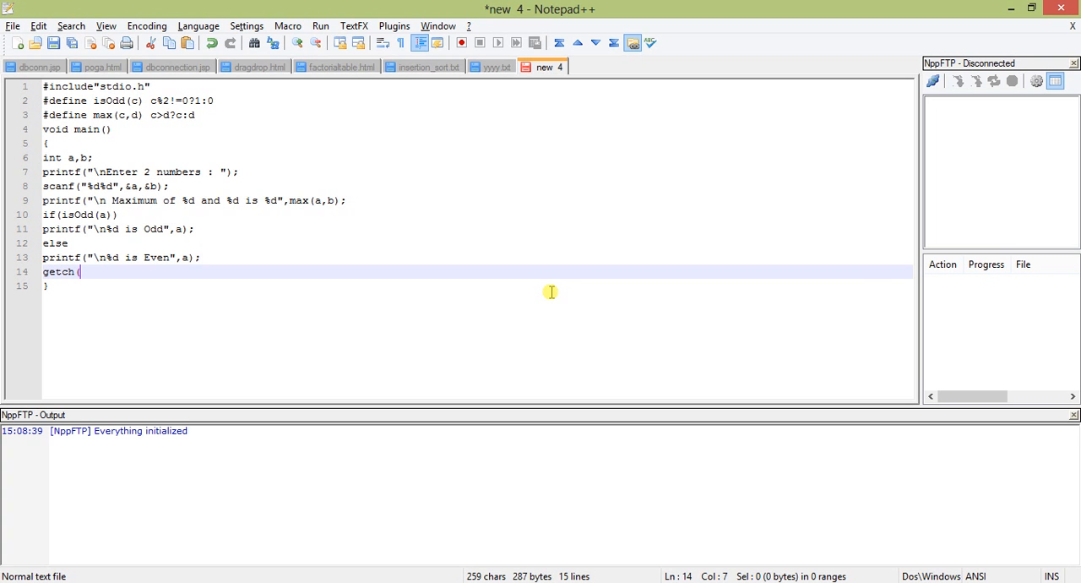
{"action": "type", "text": ");"}
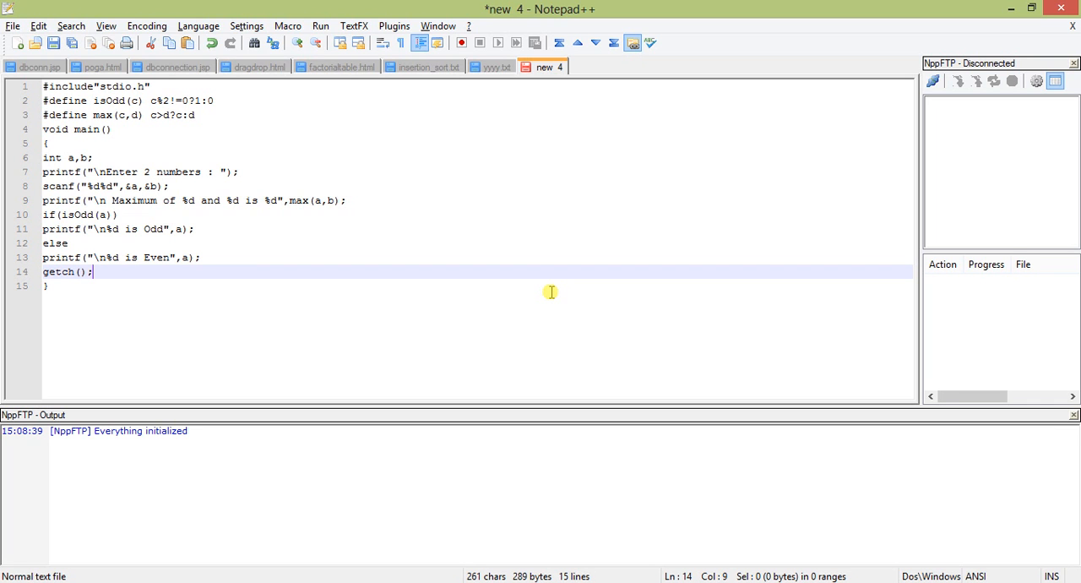
Step: Insert clrscr(); on a new line right after the int a,b; declaration
{"action": "key", "text": "Enter"}
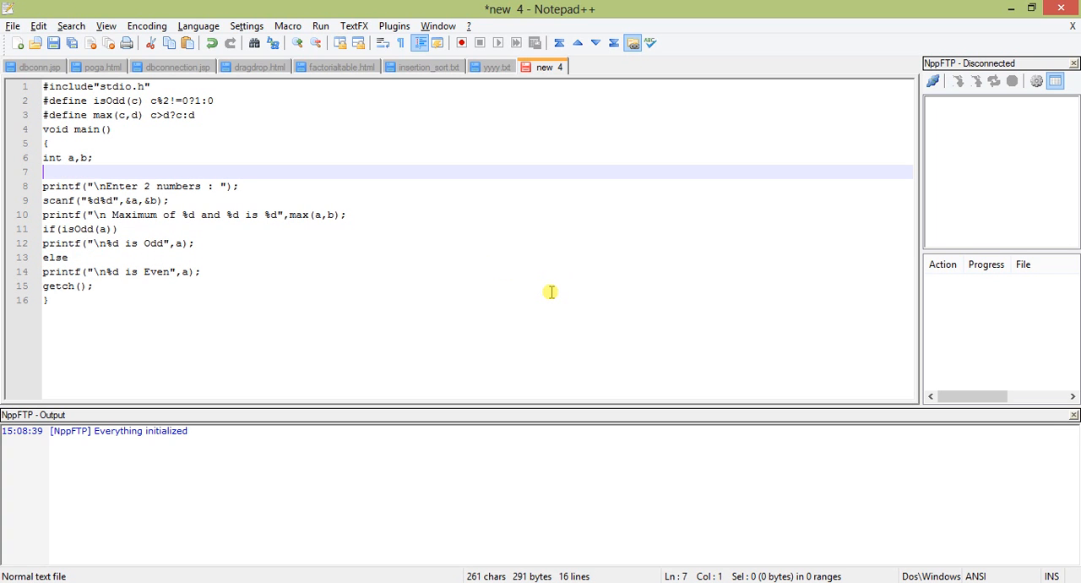
{"action": "type", "text": "clrs"}
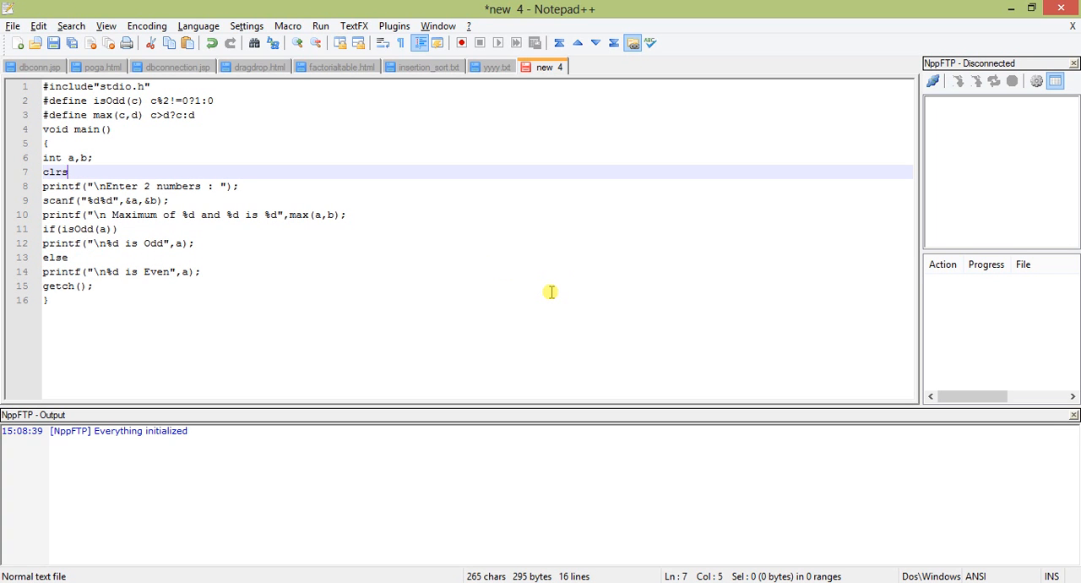
{"action": "type", "text": "cr();1"}
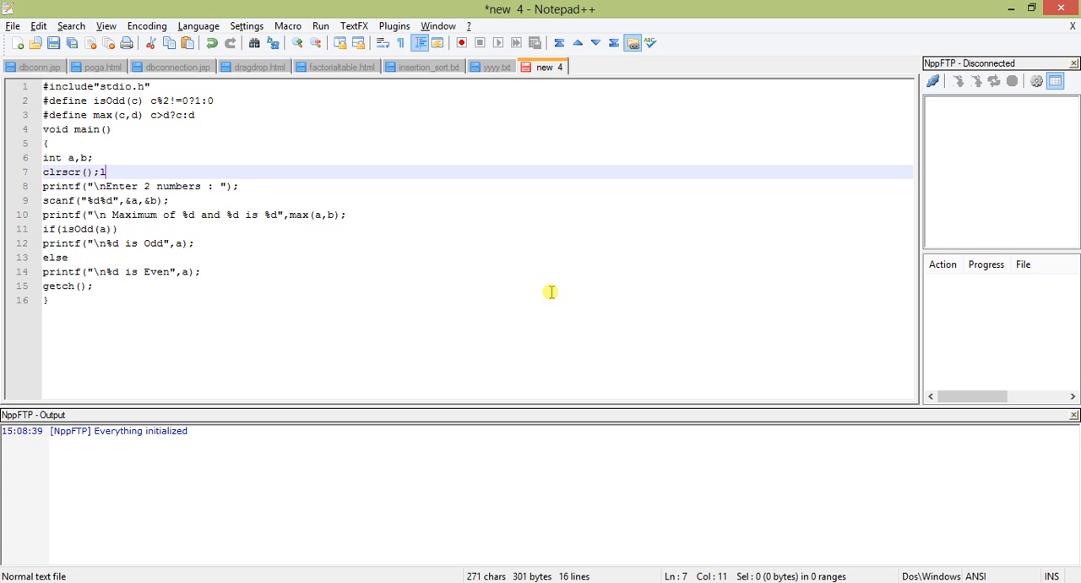
{"action": "key", "text": "Backspace"}
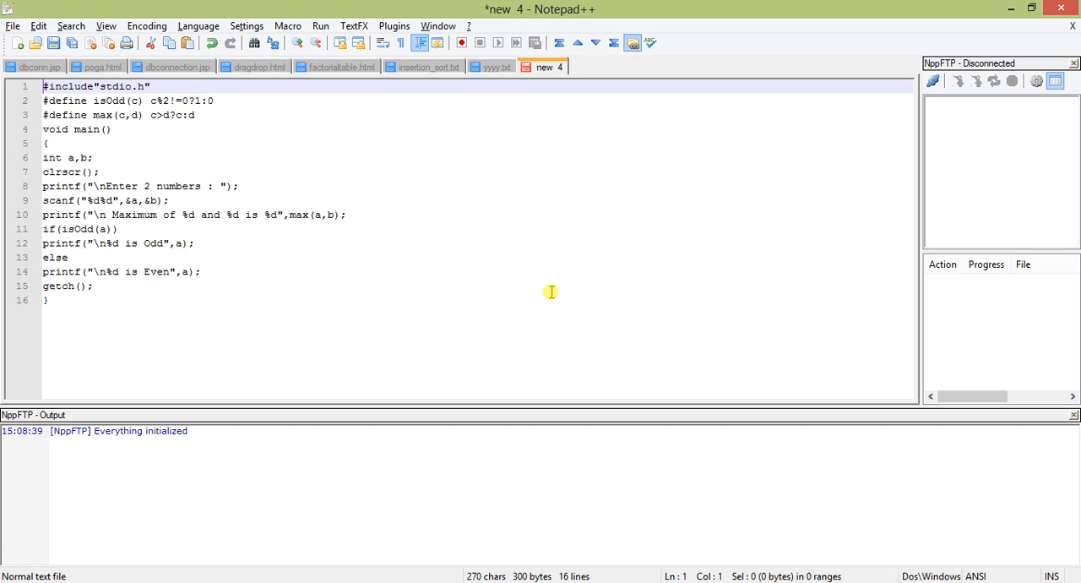
Step: Save the program as c:\tc\bin\macro1.c
{"action": "left_click", "coordinate": [64, 172]}
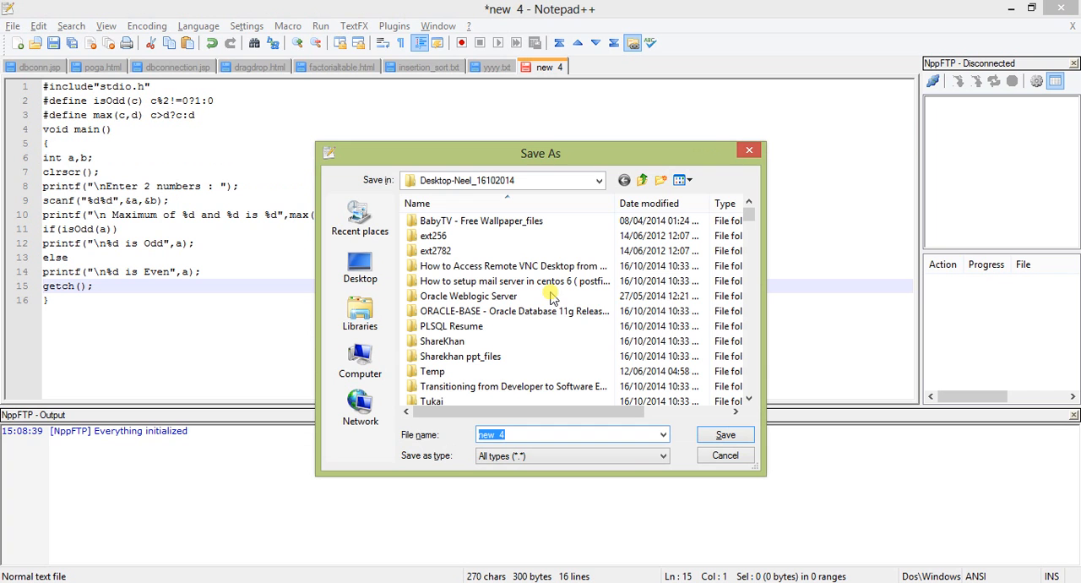
{"action": "type", "text": "c."}
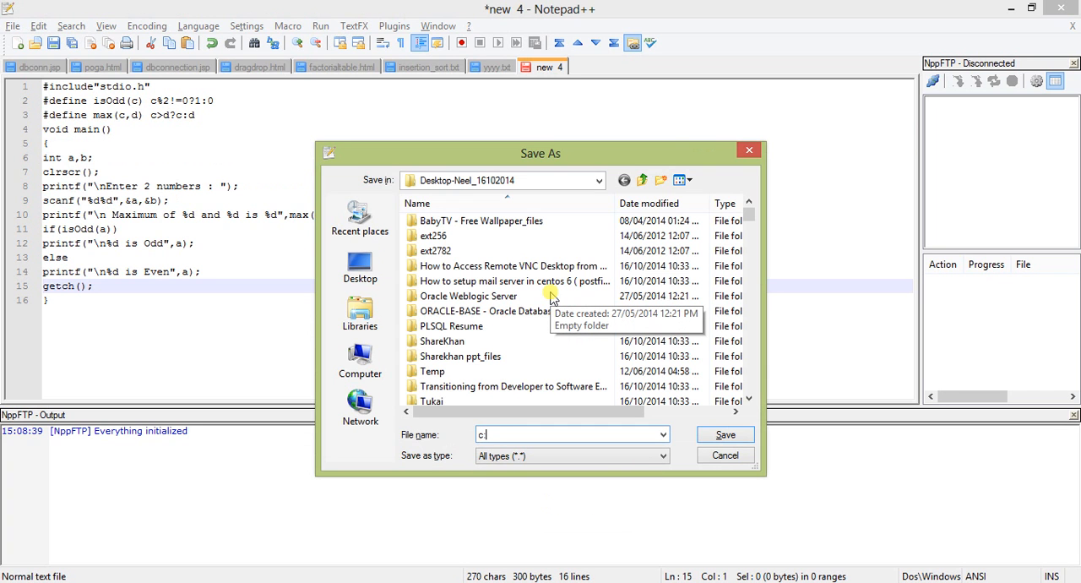
{"action": "type", "text": "\\tc\\bin\\macro1."}
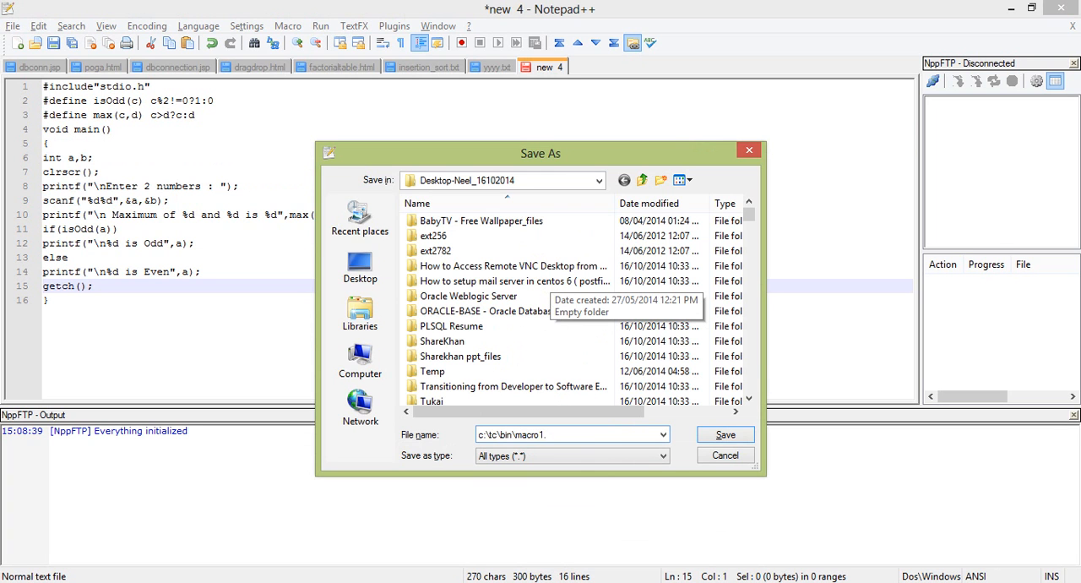
{"action": "type", "text": "\"c:\\tc\\bin\\macro1.c\""}
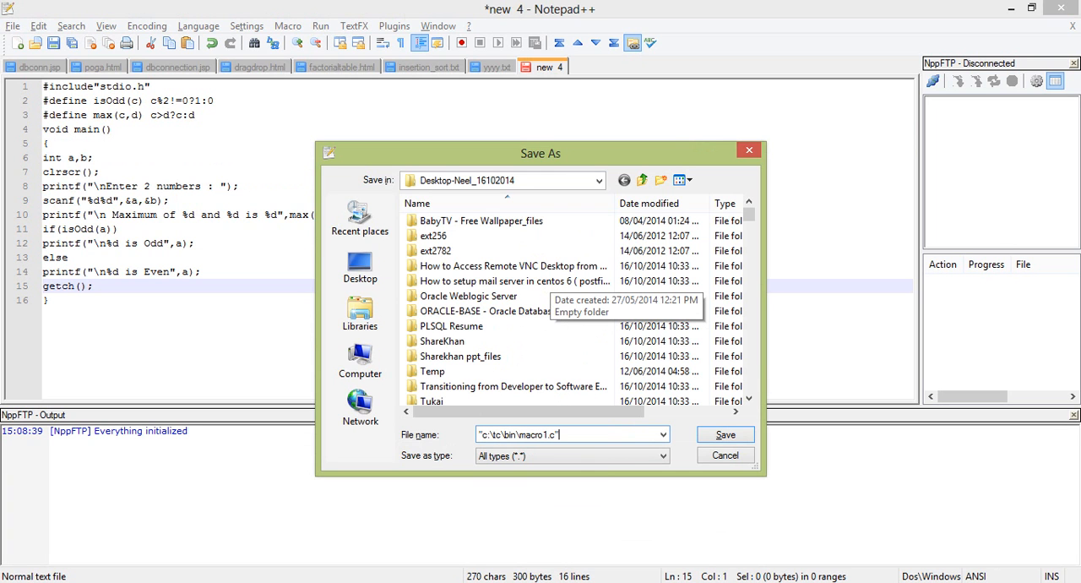
{"action": "left_click", "coordinate": [727, 435]}
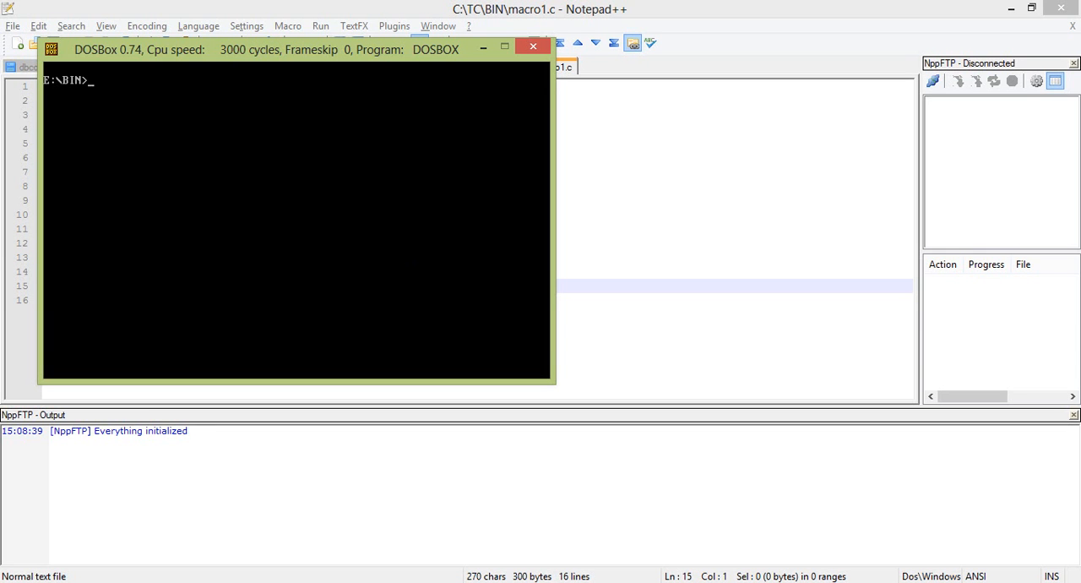
Step: Launch Turbo C with macro1.c from the Z:\BIN> prompt
{"action": "type", "text": "tc mac"}
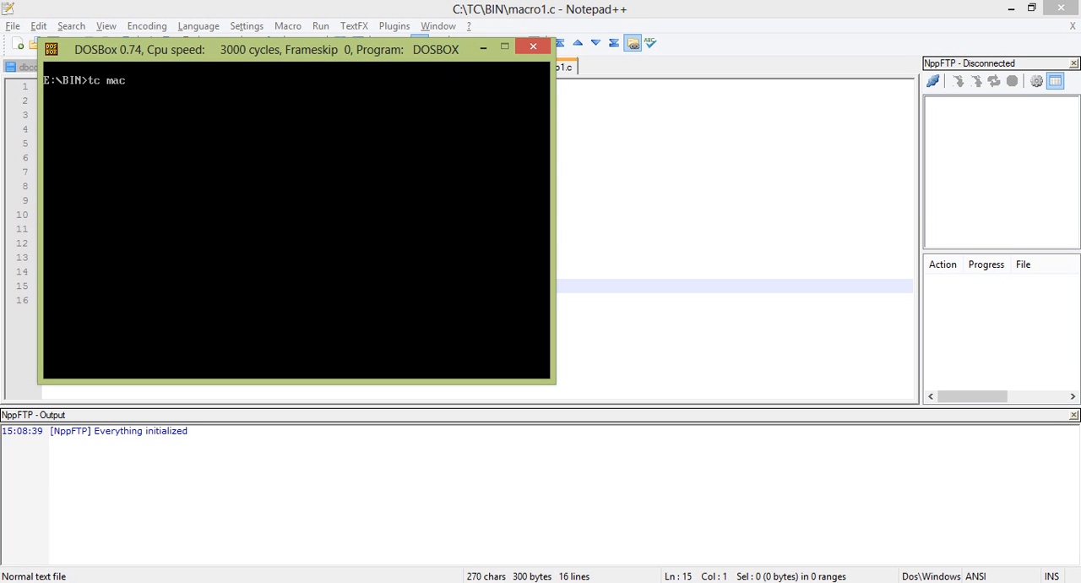
{"action": "type", "text": "ro1."}
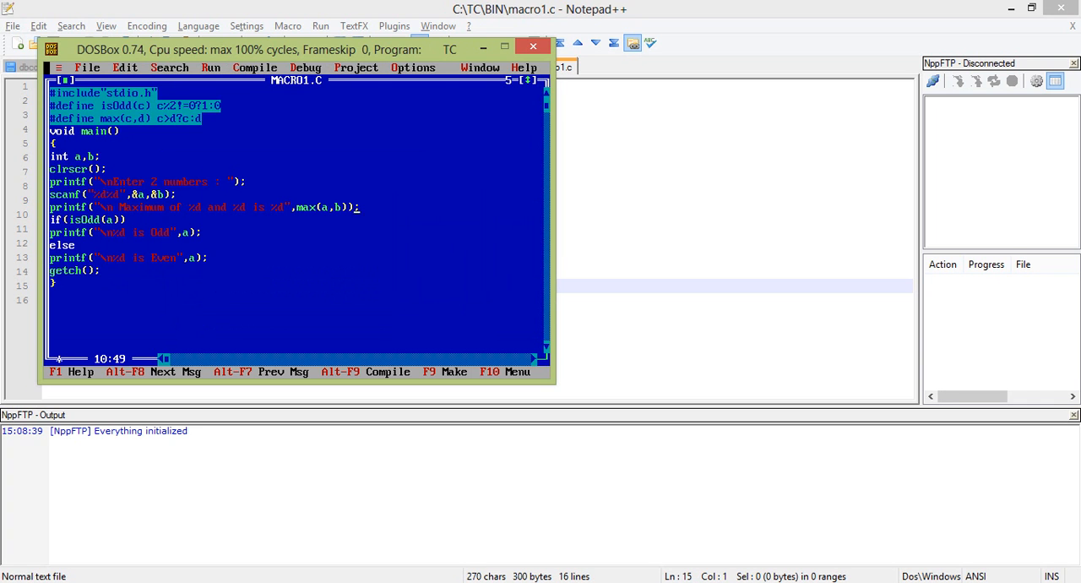
Step: Run the program from the Run menu, hitting the missing-parenthesis error on line 10
{"action": "left_click", "coordinate": [212, 68]}
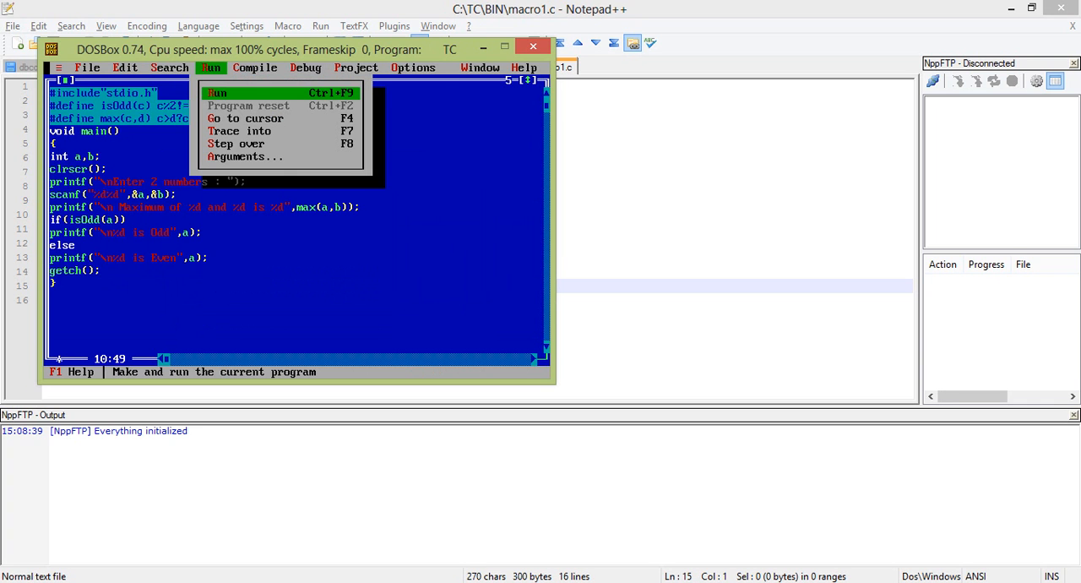
{"action": "left_click", "coordinate": [218, 93]}
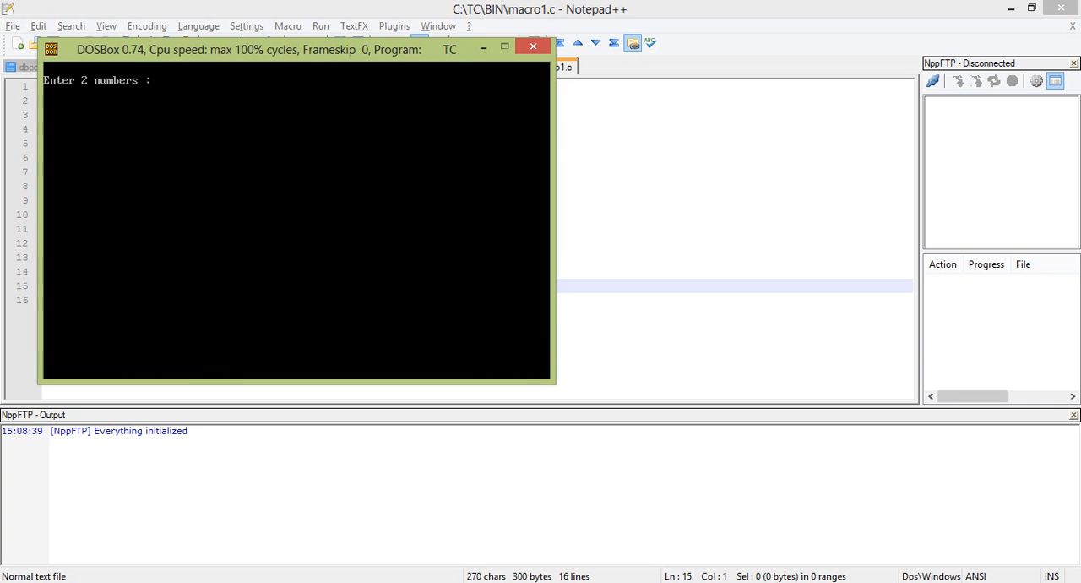
{"action": "type", "text": "9"}
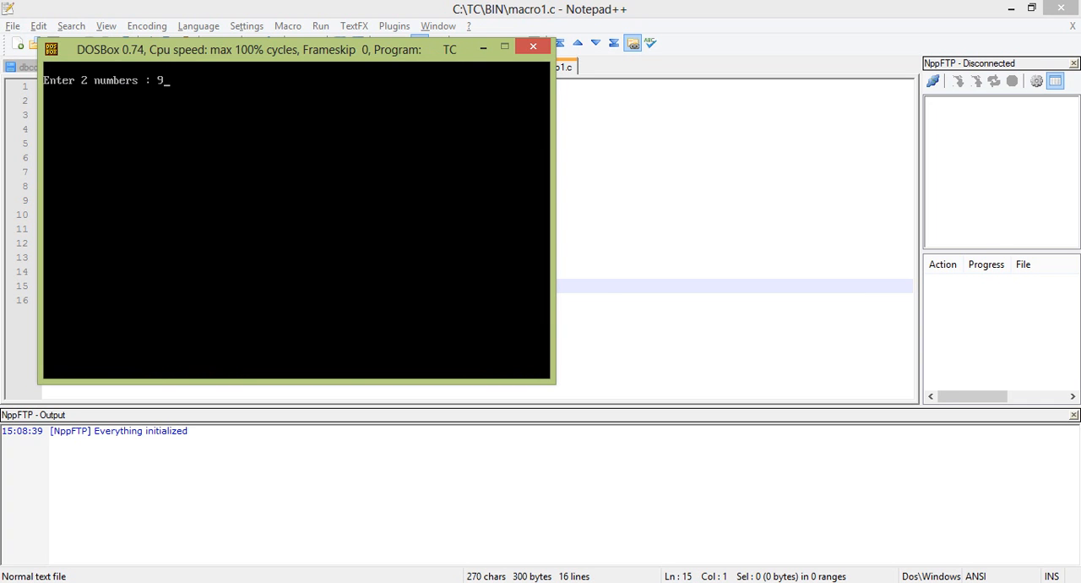
{"action": "type", "text": "3"}
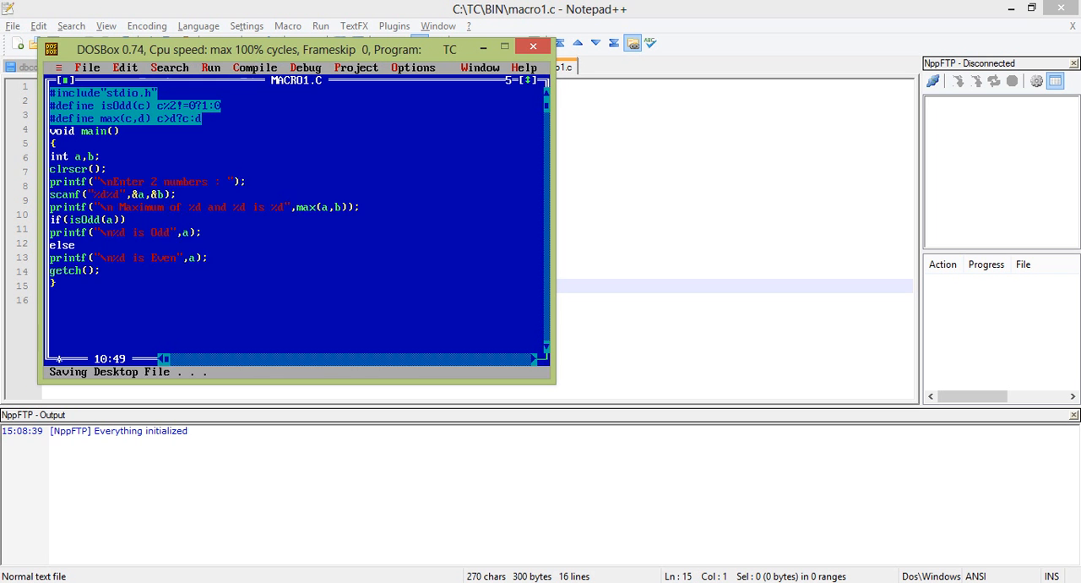
Step: Add the missing ) to the max printf, overwrite the file and run again
{"action": "left_click", "coordinate": [209, 68]}
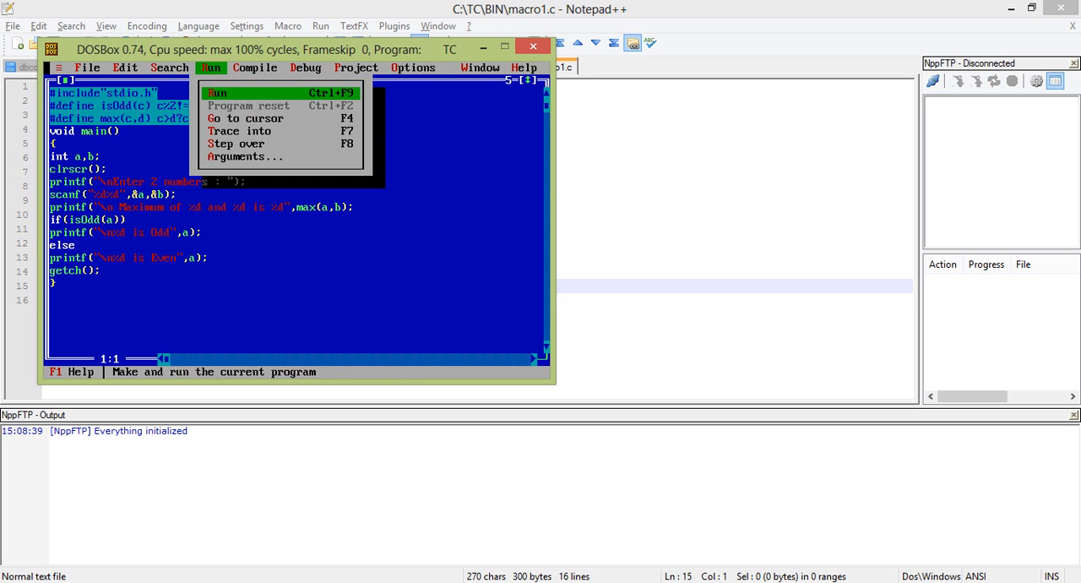
{"action": "left_click", "coordinate": [217, 88]}
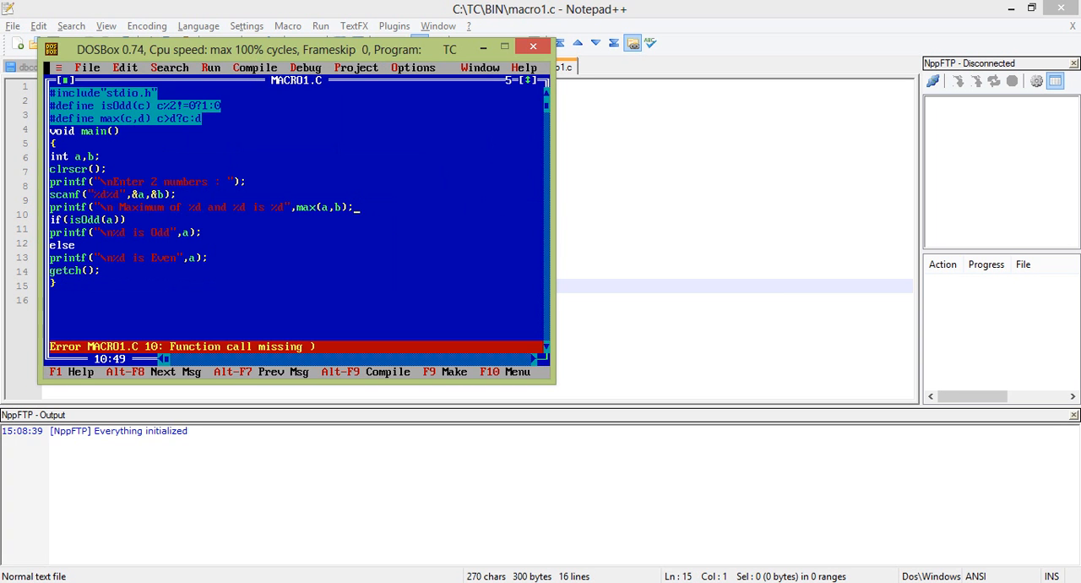
{"action": "type", "text": ");"}
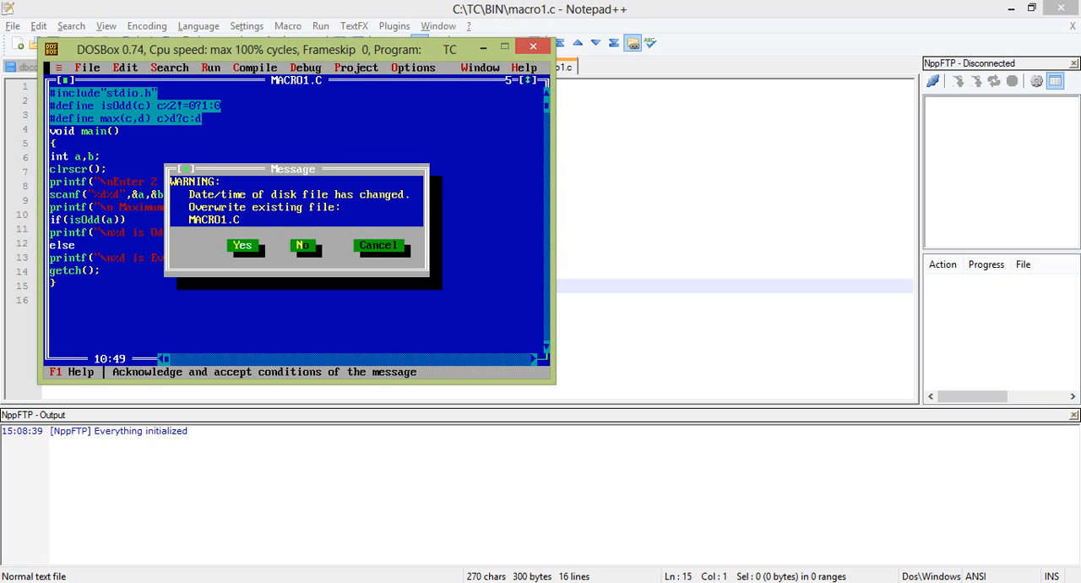
{"action": "left_click", "coordinate": [243, 245]}
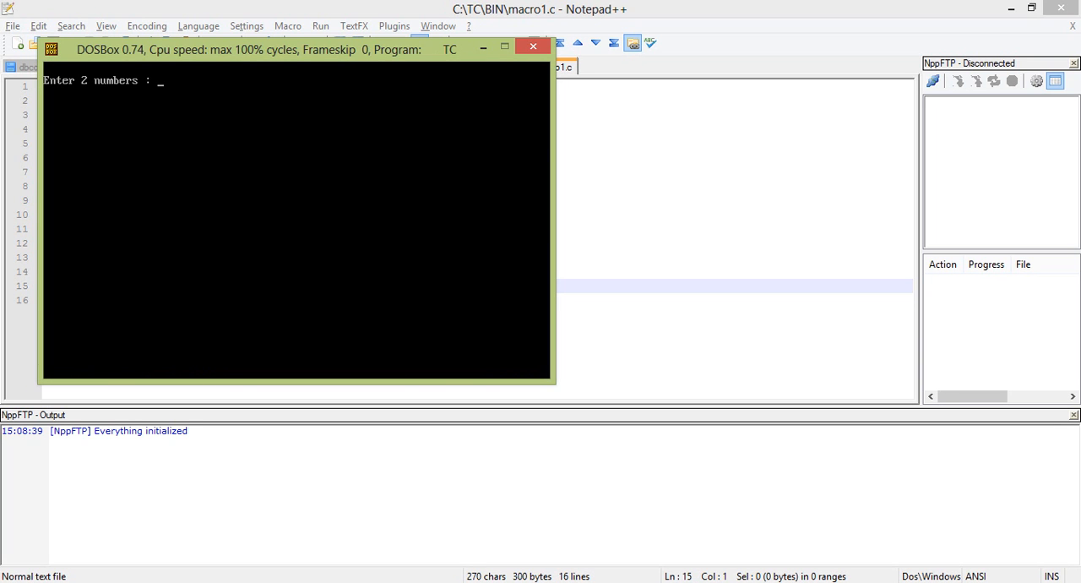
Step: Enter 45 at the running program's prompt and rerun it with Ctrl+F9
{"action": "type", "text": "45"}
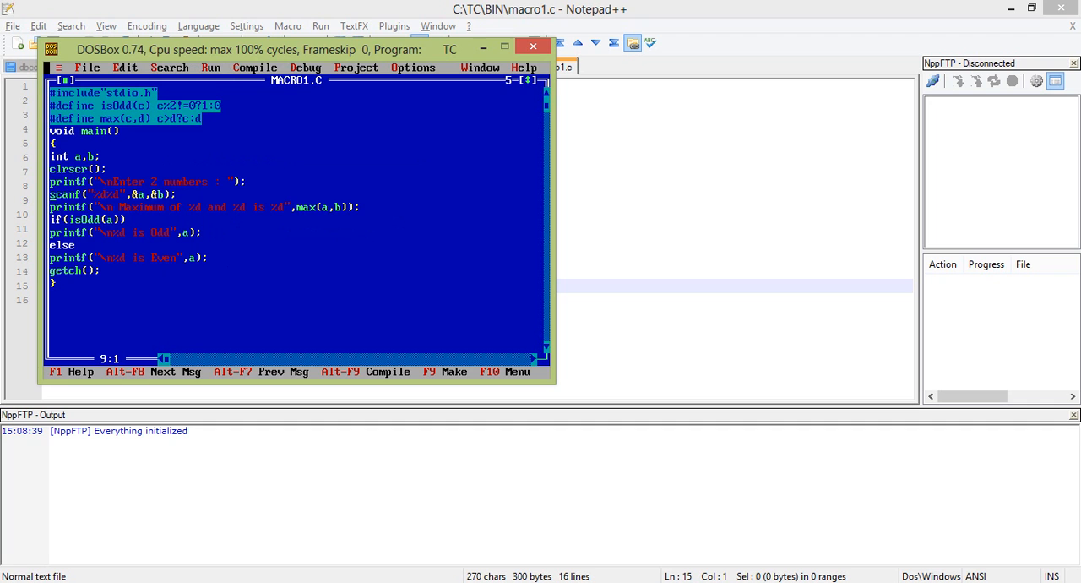
{"action": "key", "text": "Down"}
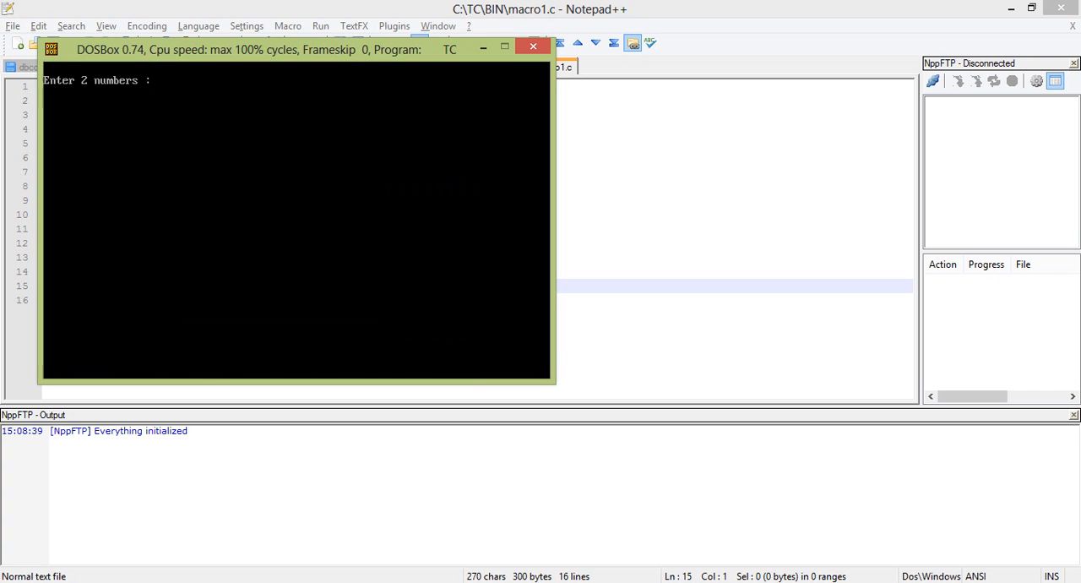
Step: Reload macro1.c from disk and feed the program the numbers 123 and 45 1
{"action": "type", "text": "α"}
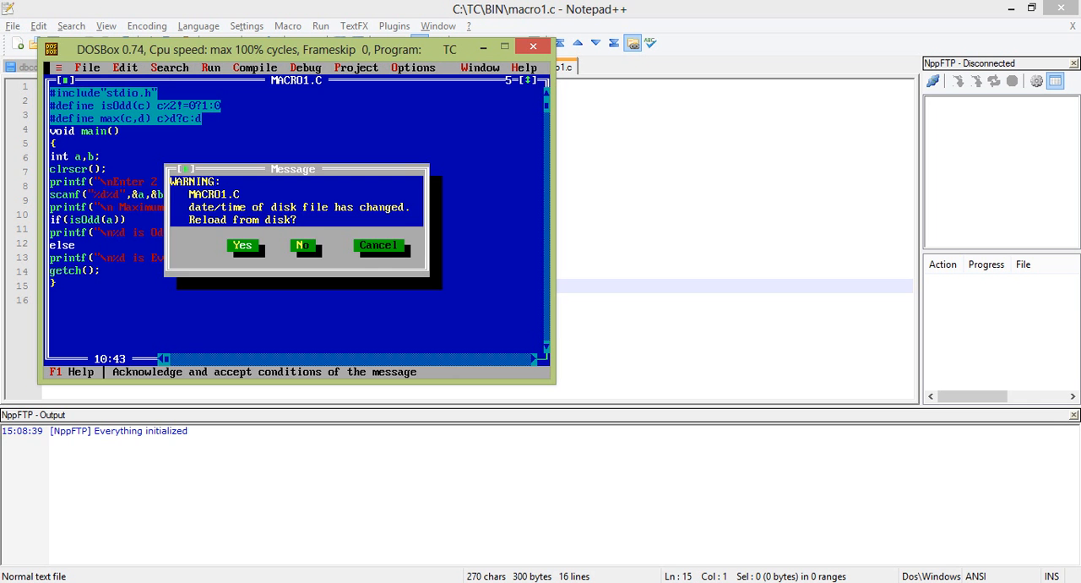
{"action": "left_click", "coordinate": [243, 245]}
{"action": "type", "text": "45"}
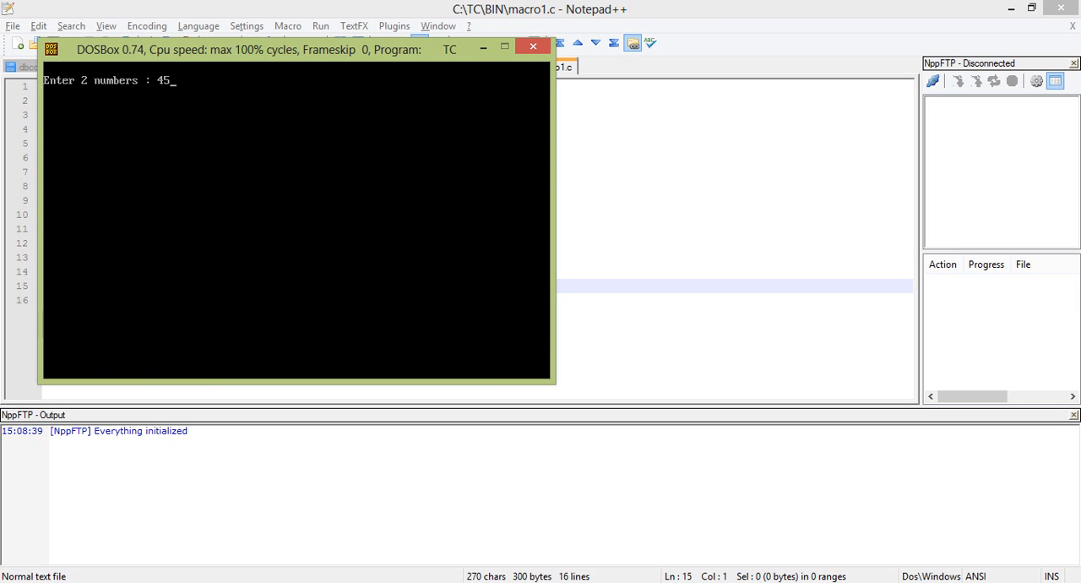
{"action": "type", "text": "123"}
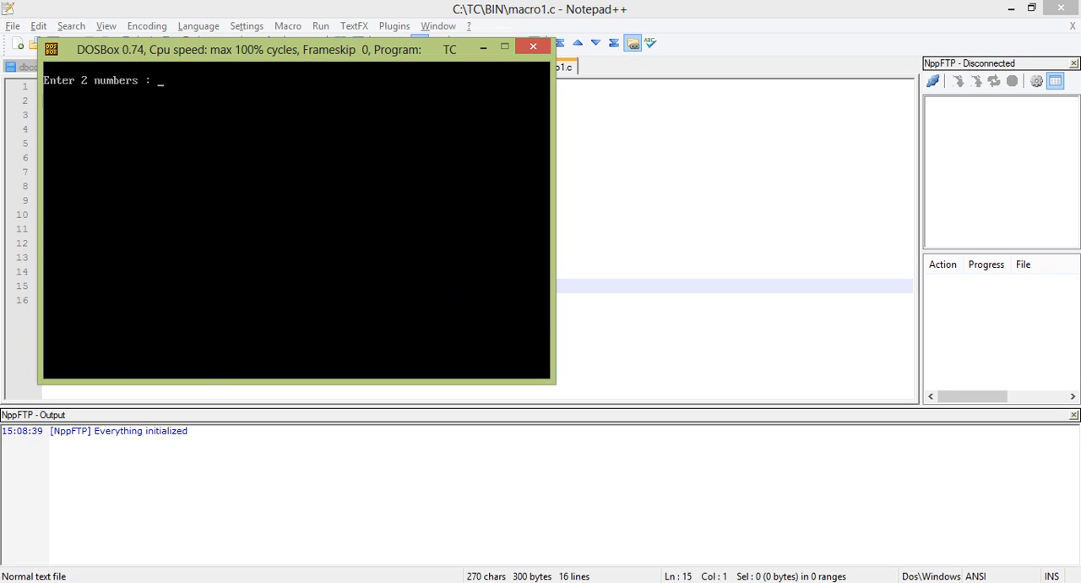
{"action": "type", "text": "45 1"}
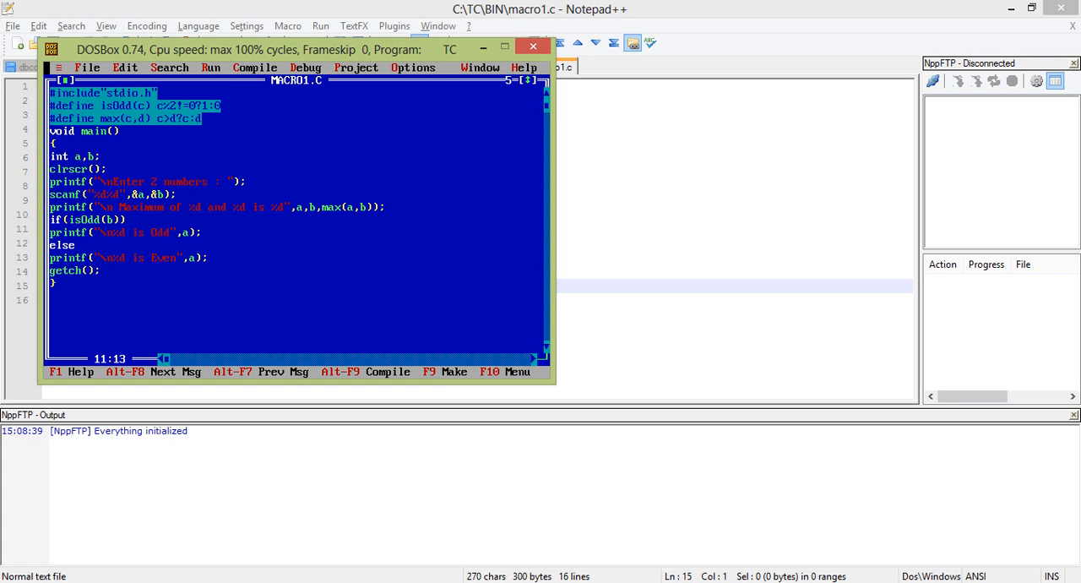
Step: Rerun with input 45, then add an fflush(stdin); line before the scanf
{"action": "key", "text": "F9"}
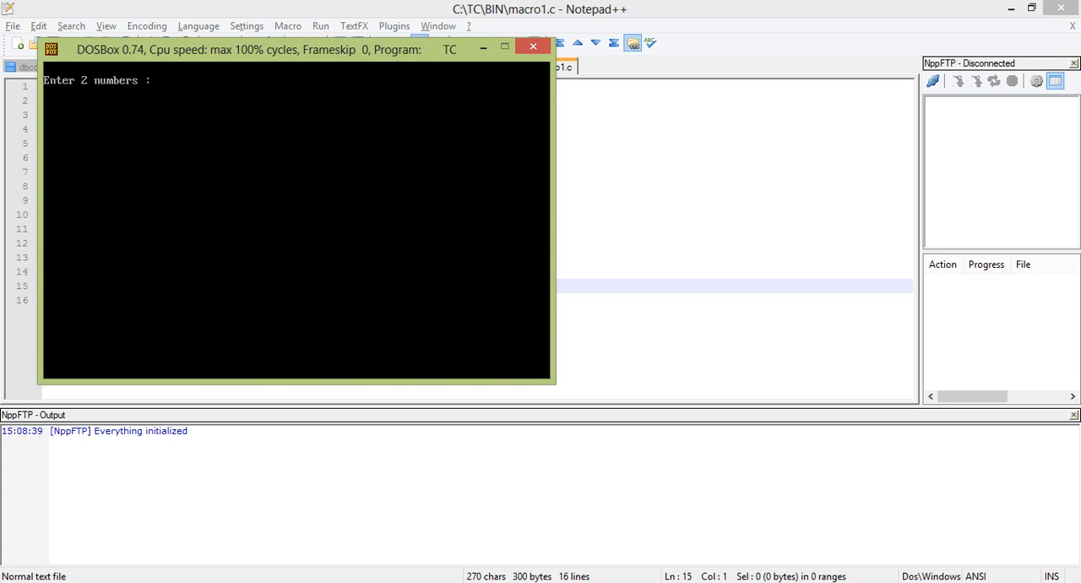
{"action": "type", "text": "45"}
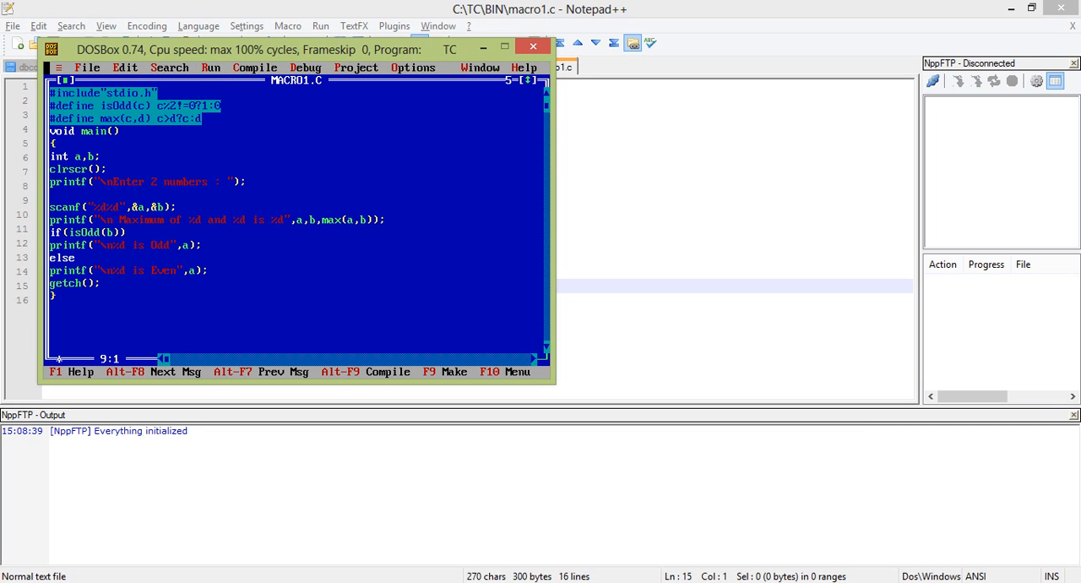
{"action": "type", "text": "fflush(s"}
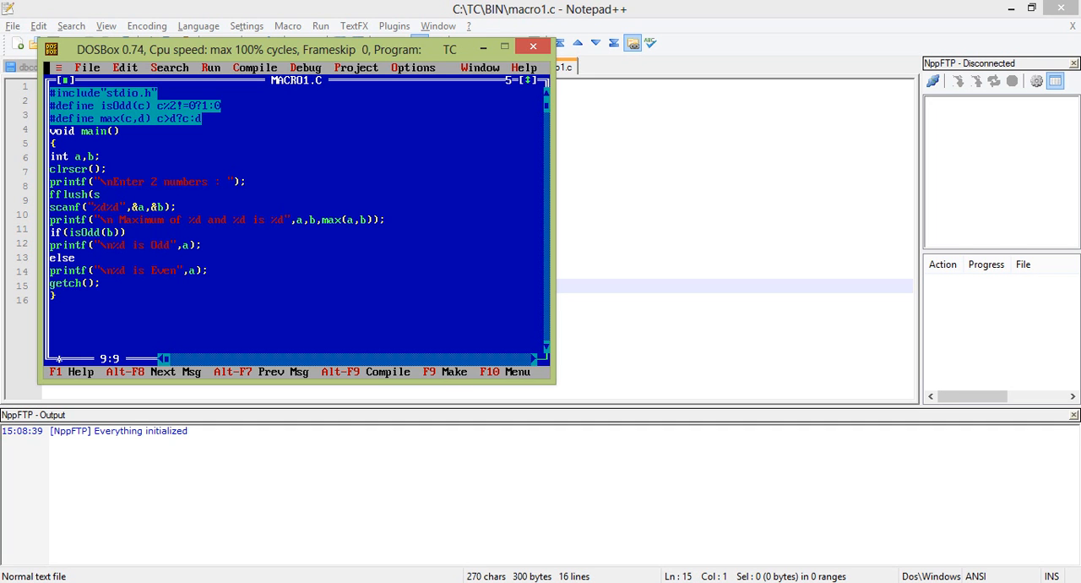
{"action": "type", "text": "tdin"}
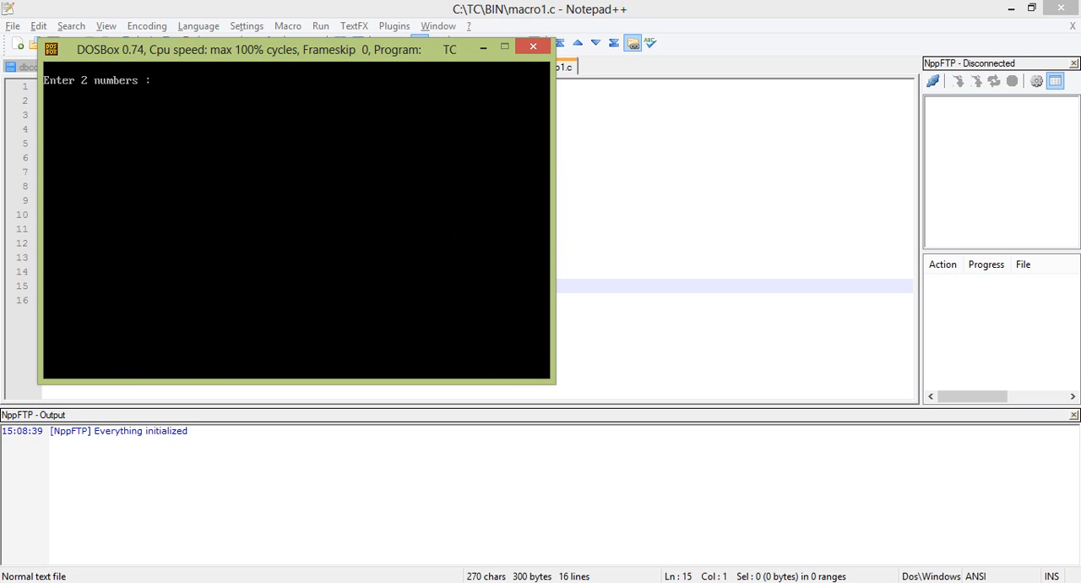
Step: Enter 45 12 at the prompt, reload the source from disk, and enter 67
{"action": "type", "text": "45 12"}
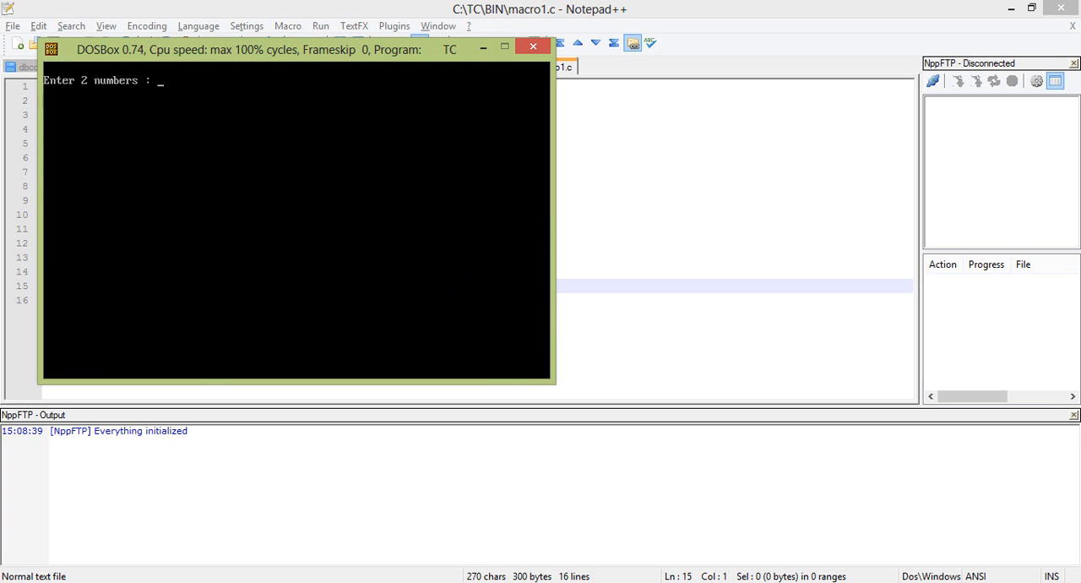
{"action": "type", "text": "45 12"}
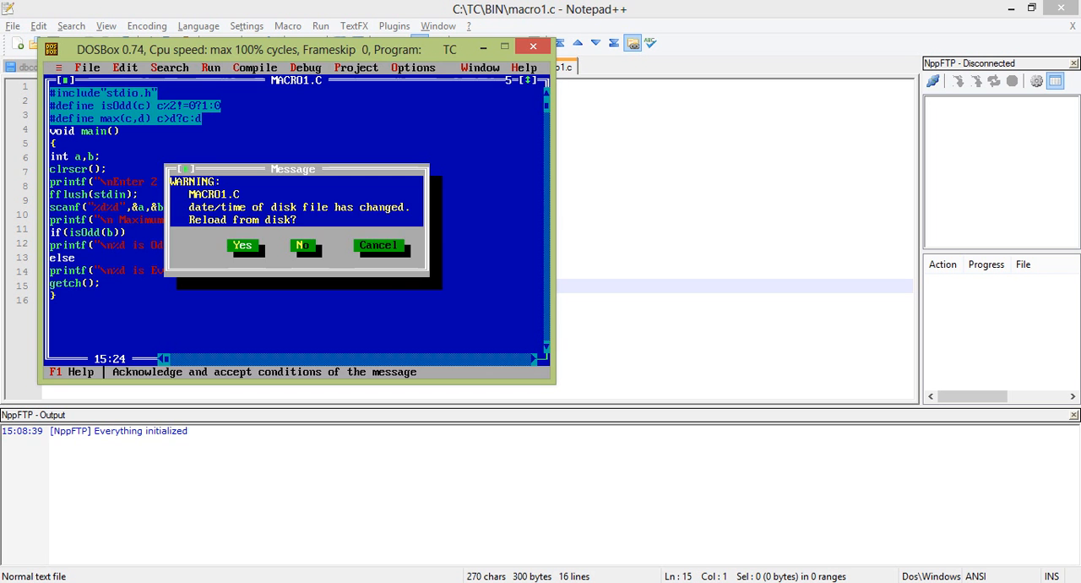
{"action": "left_click", "coordinate": [243, 245]}
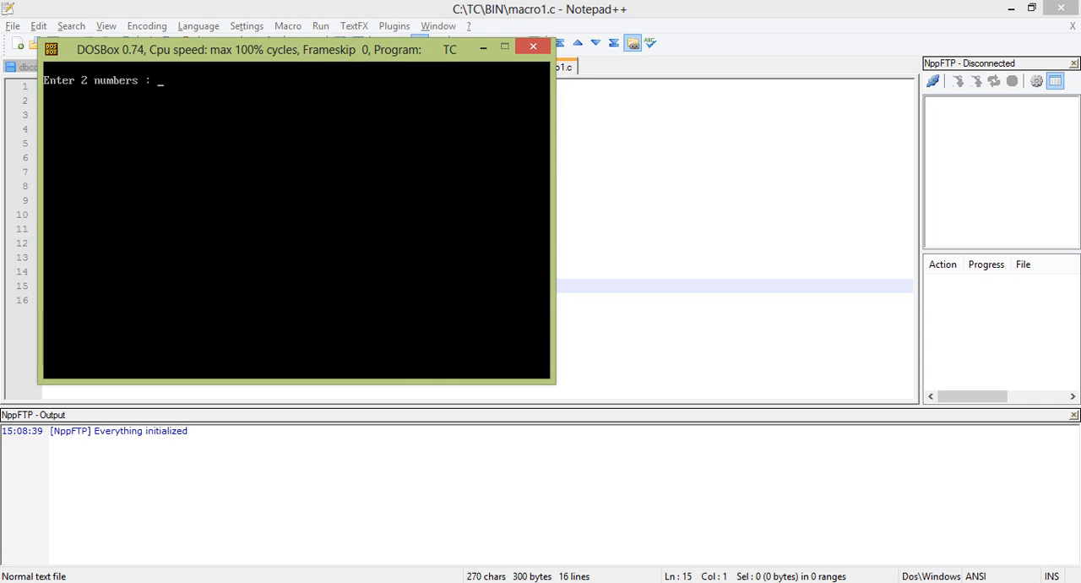
{"action": "type", "text": "67"}
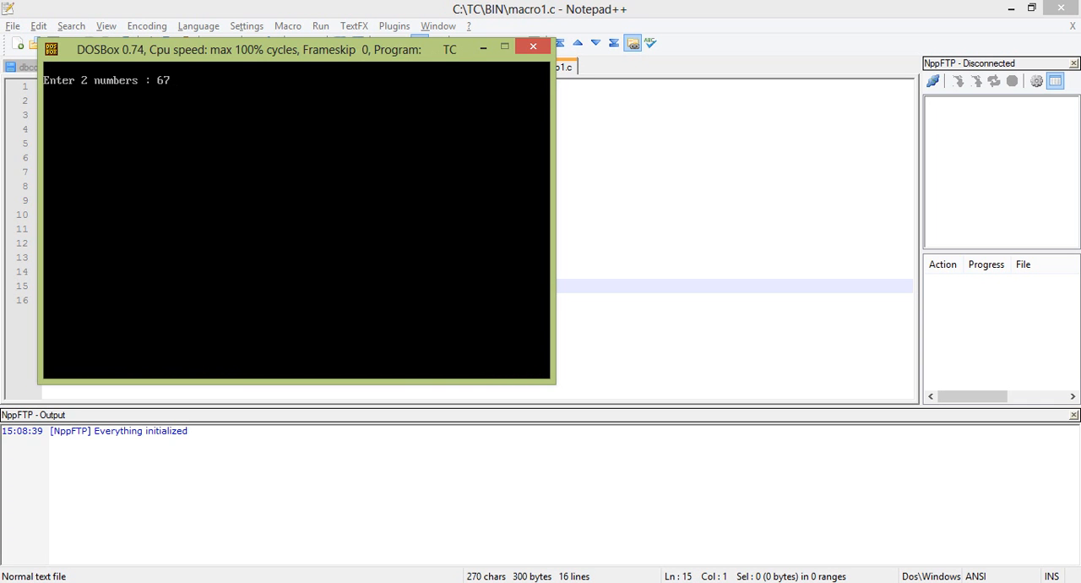